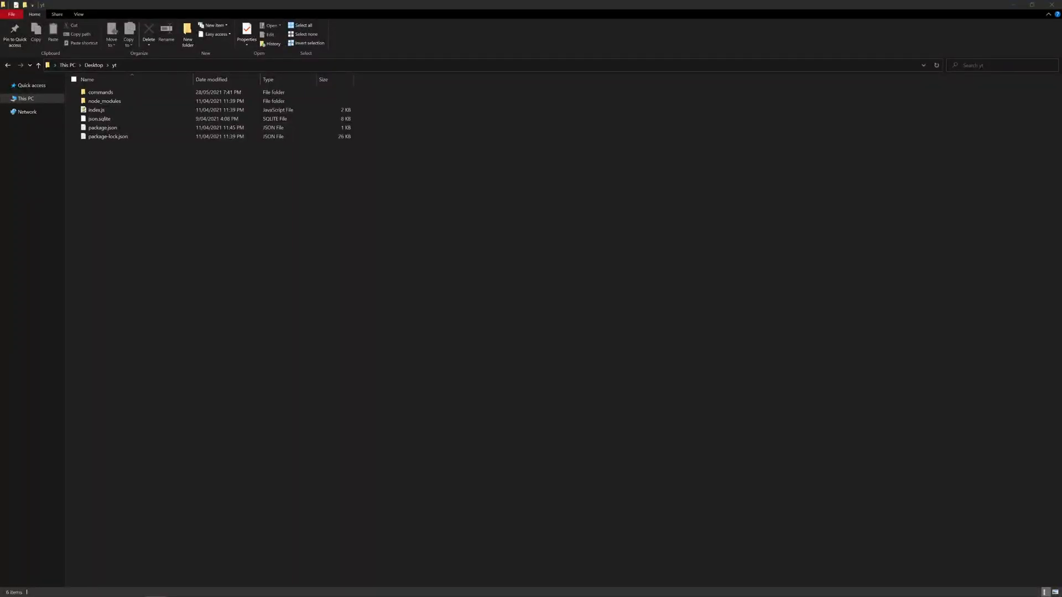
- Launch VS Code on the yt folder by running 'code .' from a command prompt there
{"action": "left_click", "coordinate": [99, 119]}
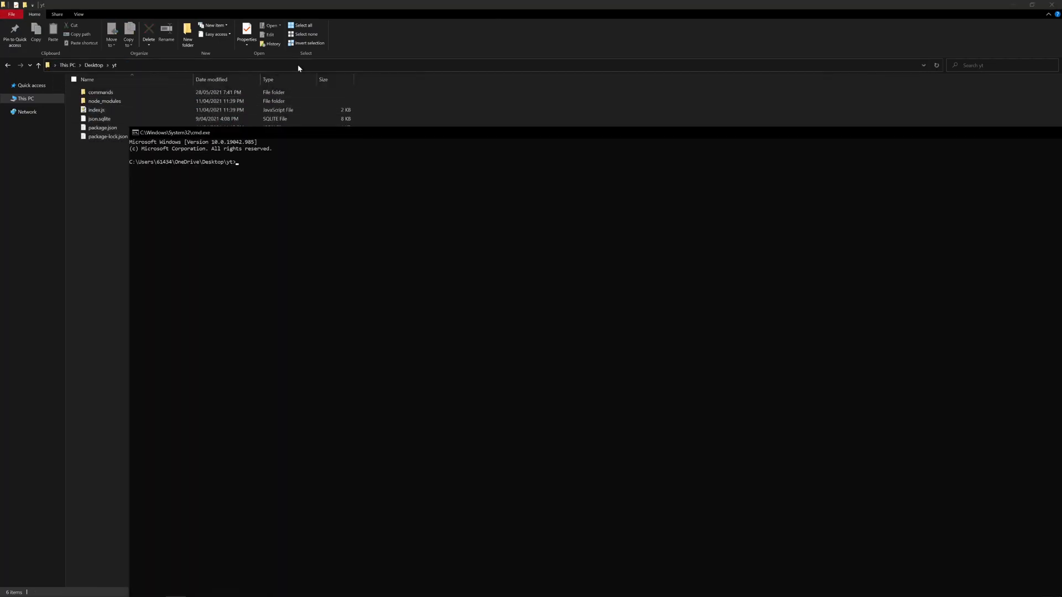
{"action": "type", "text": "code ."}
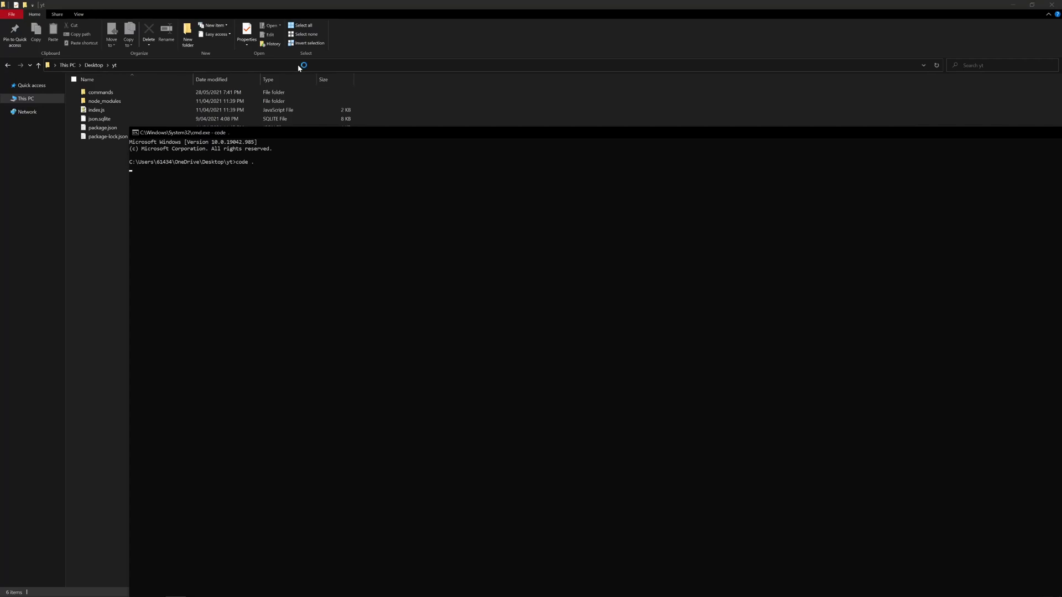
{"action": "key", "text": "enter"}
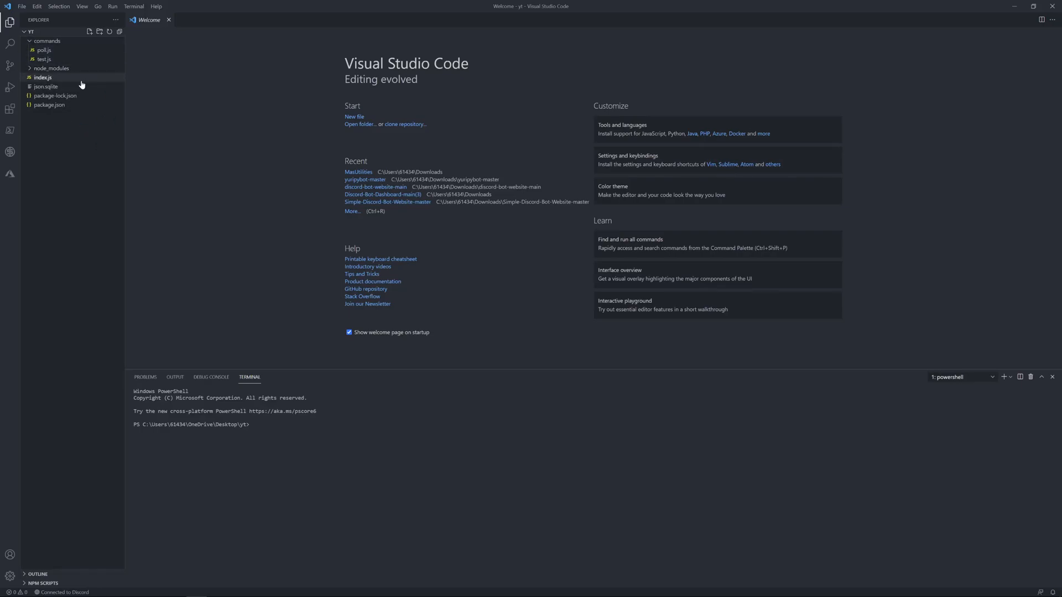
- Create serverinfo.js in commands starting with const Discord = require('discord.js')
{"action": "double_click", "coordinate": [44, 78]}
{"action": "type", "text": "serverinfo"}
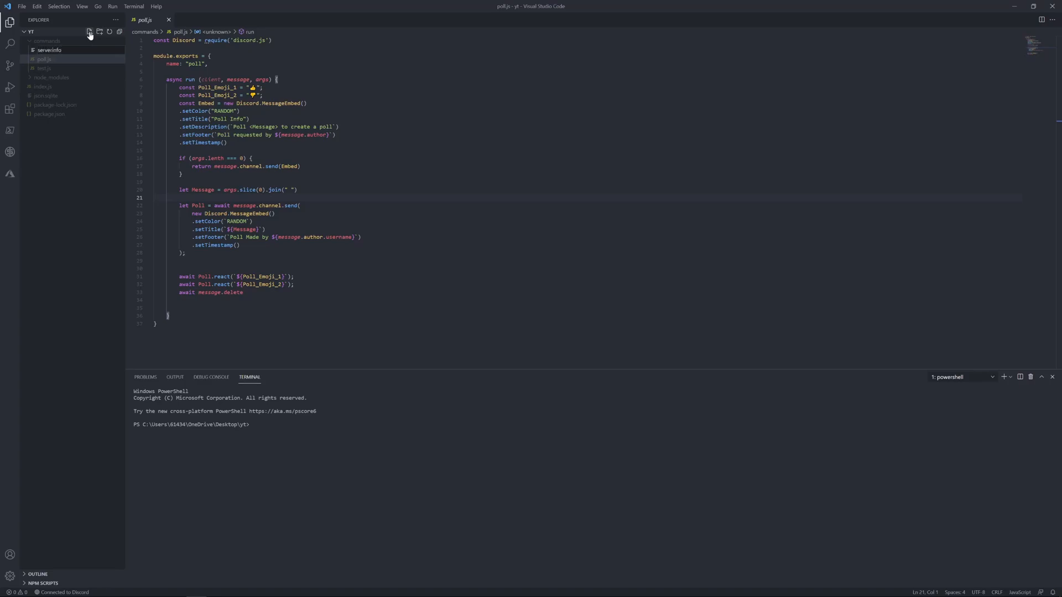
{"action": "left_click", "coordinate": [51, 58]}
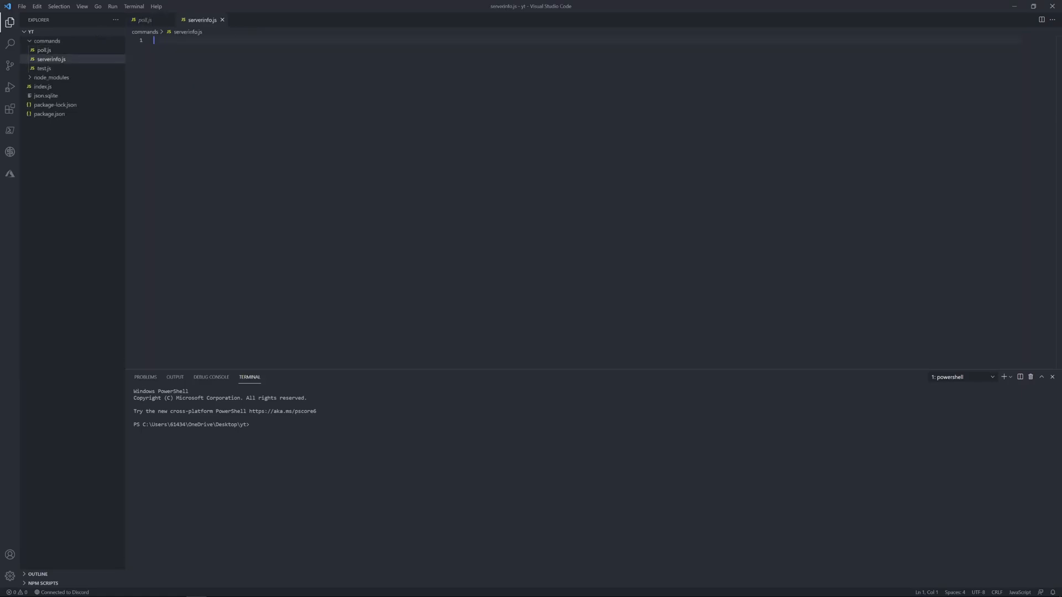
{"action": "type", "text": "const"}
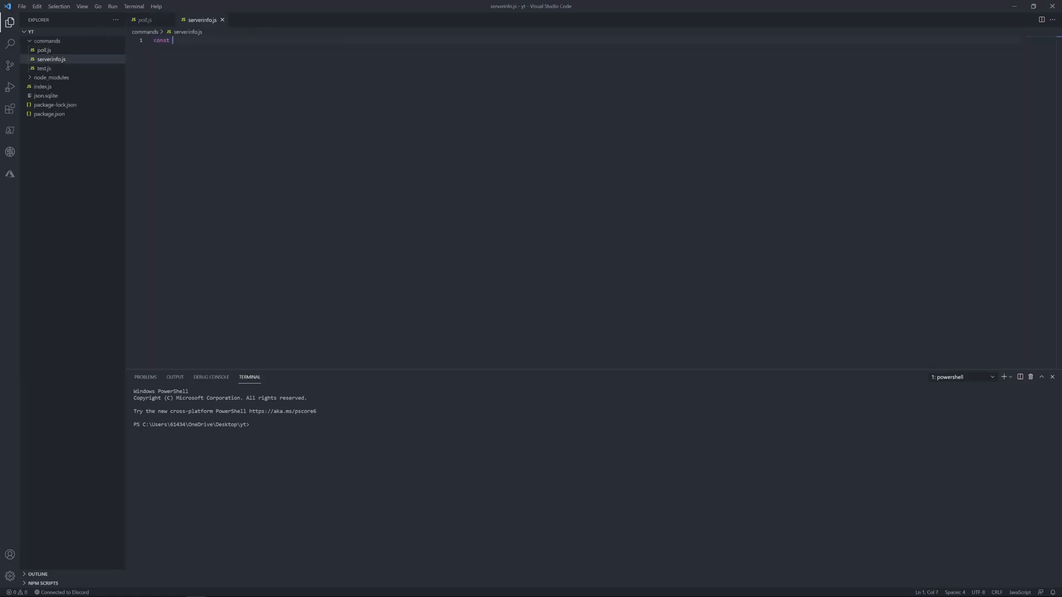
{"action": "type", "text": "Discord"}
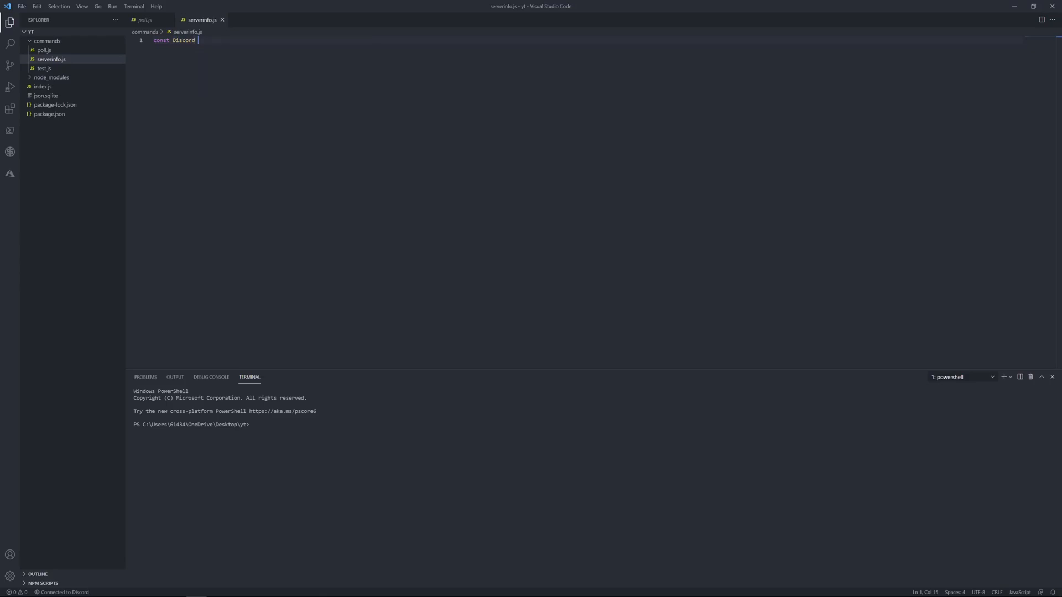
{"action": "type", "text": "= require('"}
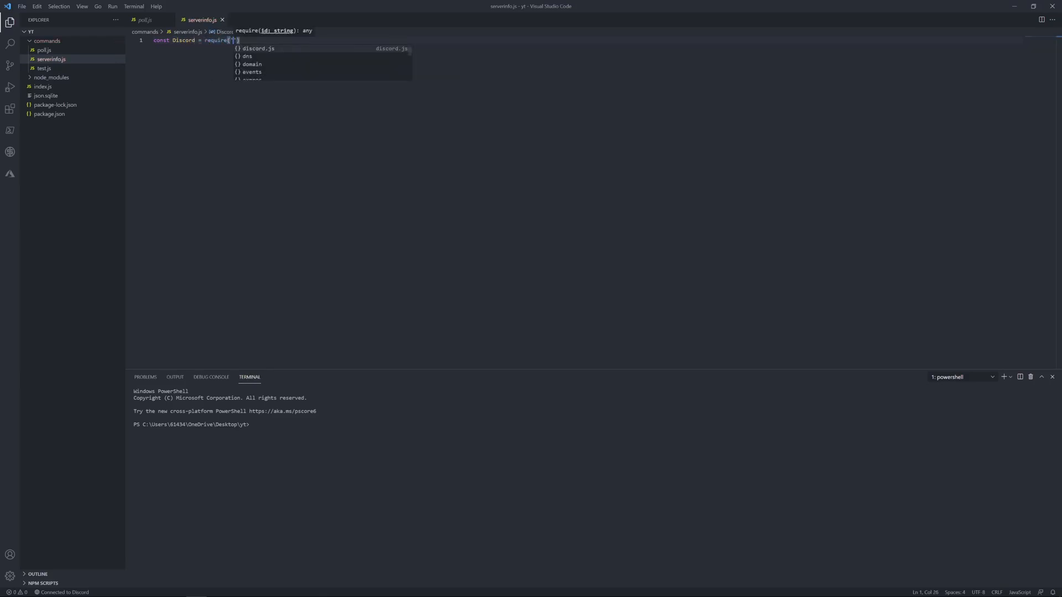
{"action": "type", "text": "discord.js"}
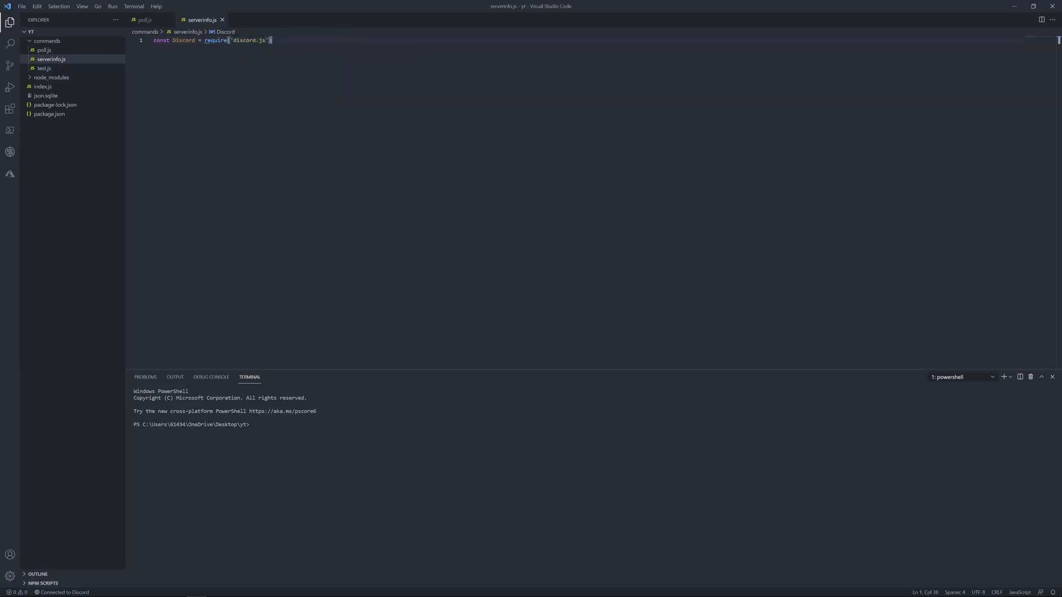
{"action": "type", "text": "module.exports = {"}
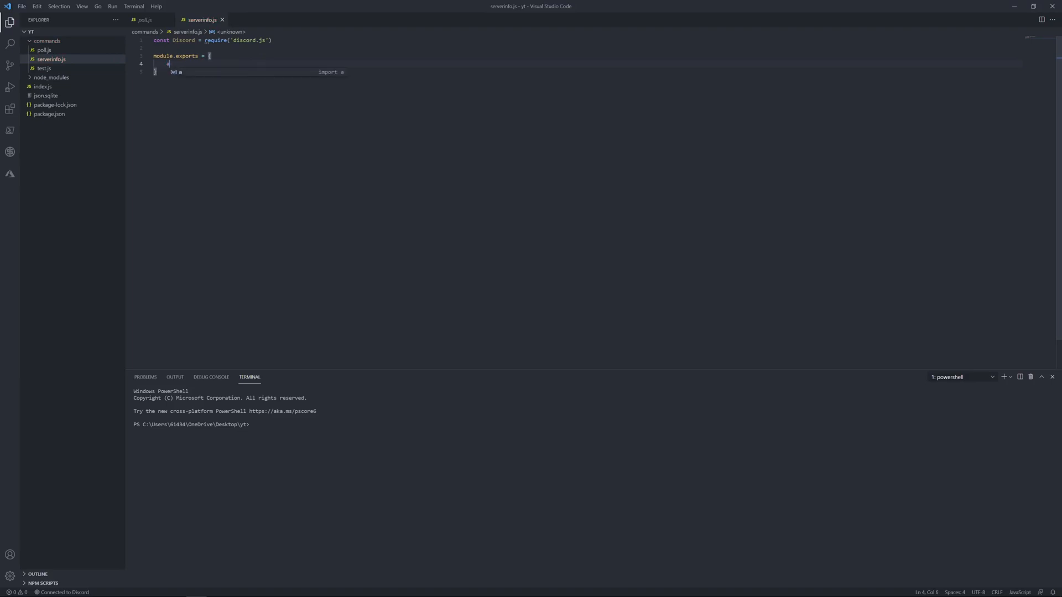
- Write module.exports with async run(client, message, args), checking test.js for the signature
{"action": "type", "text": "async run"}
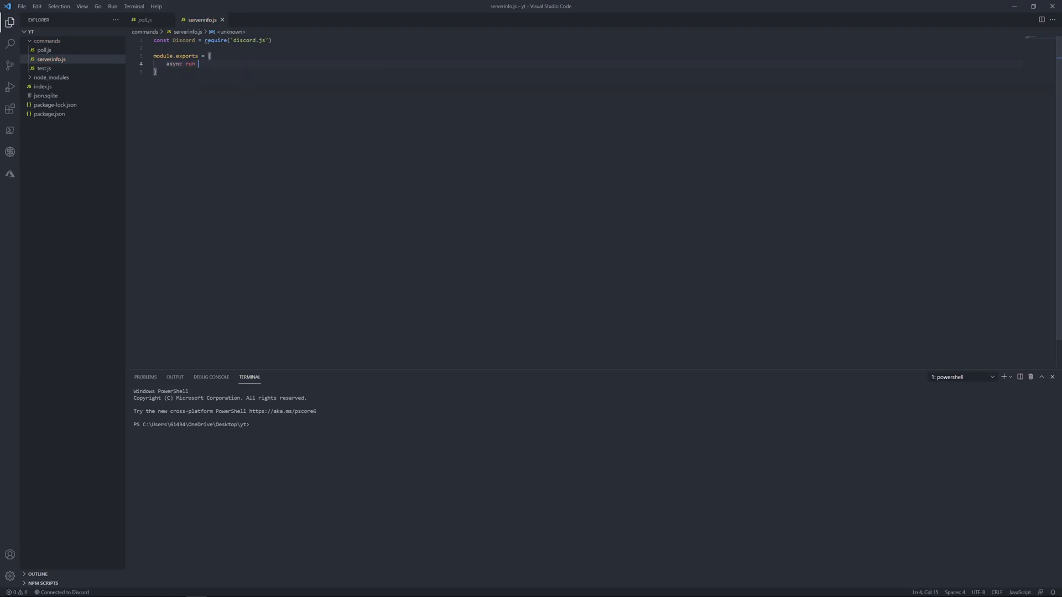
{"action": "type", "text": "()"}
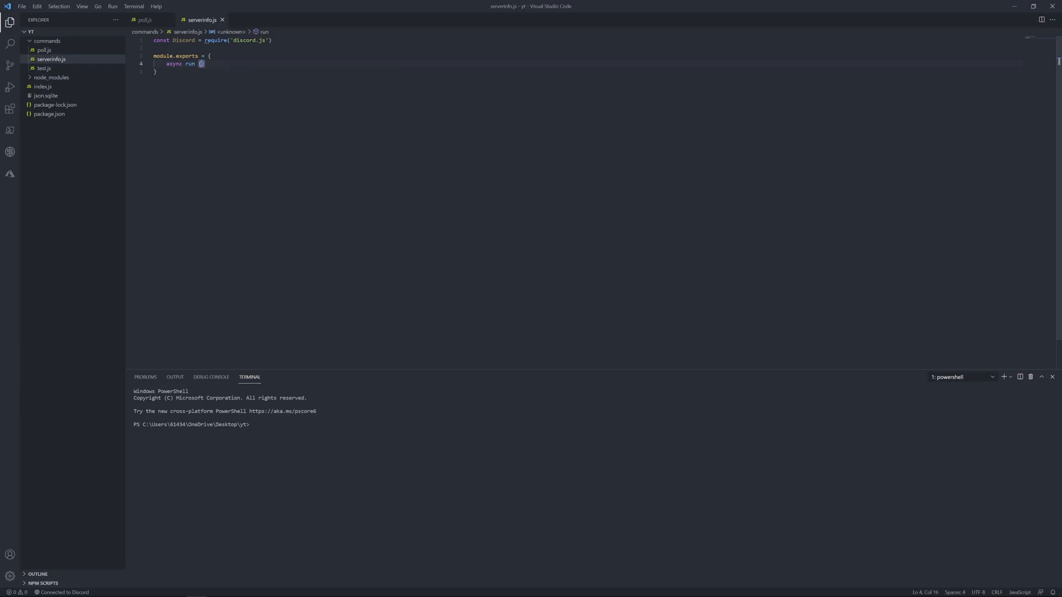
{"action": "left_click", "coordinate": [44, 69]}
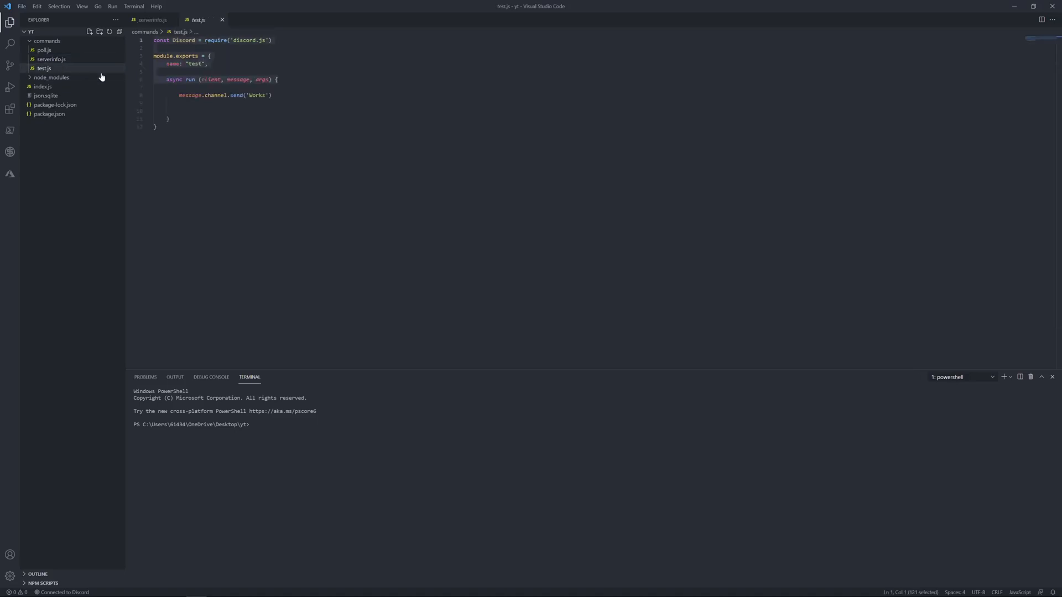
{"action": "left_click", "coordinate": [52, 58]}
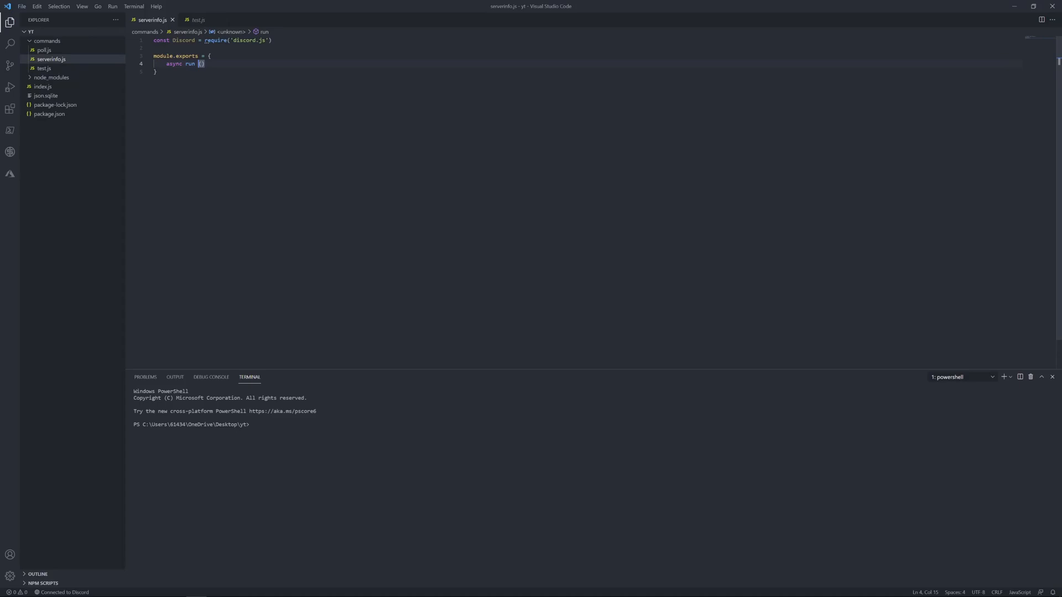
{"action": "type", "text": "client"}
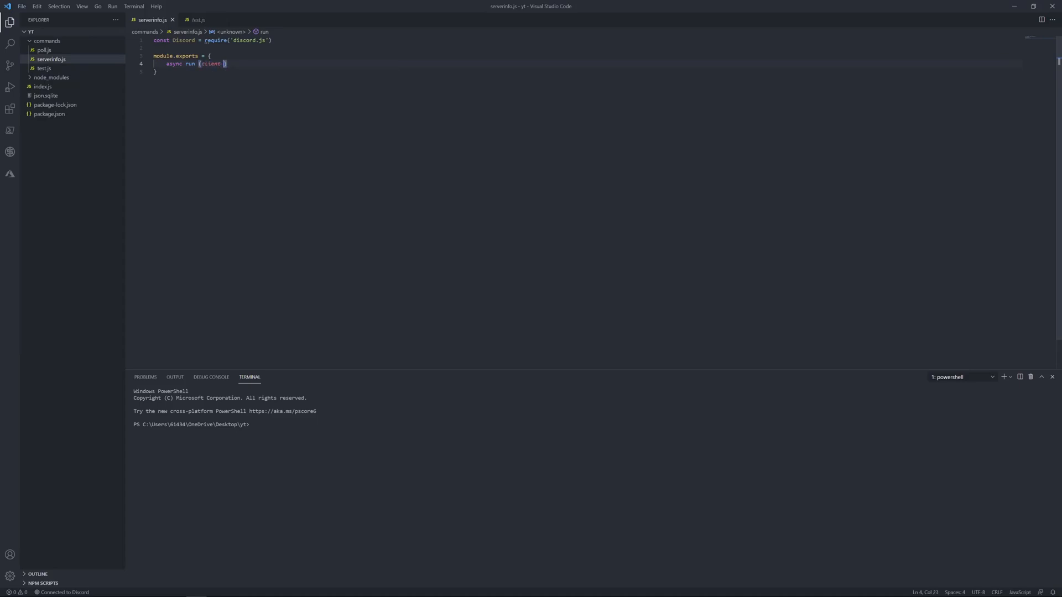
{"action": "type", "text": ", message, args"}
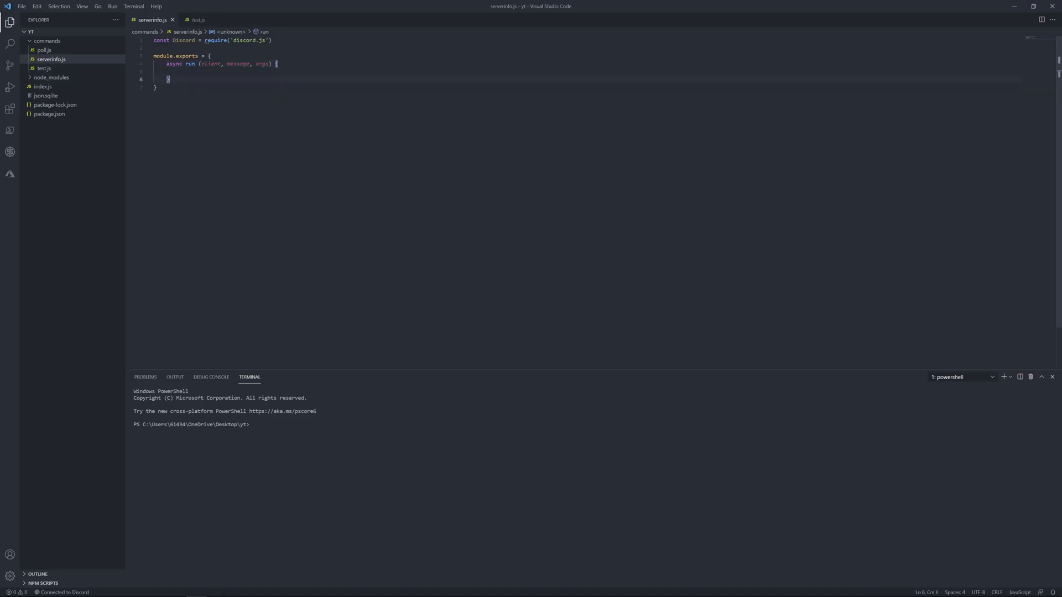
- Start const embed = new Discord.MessageEmbed inside the run function
{"action": "type", "text": "const em"}
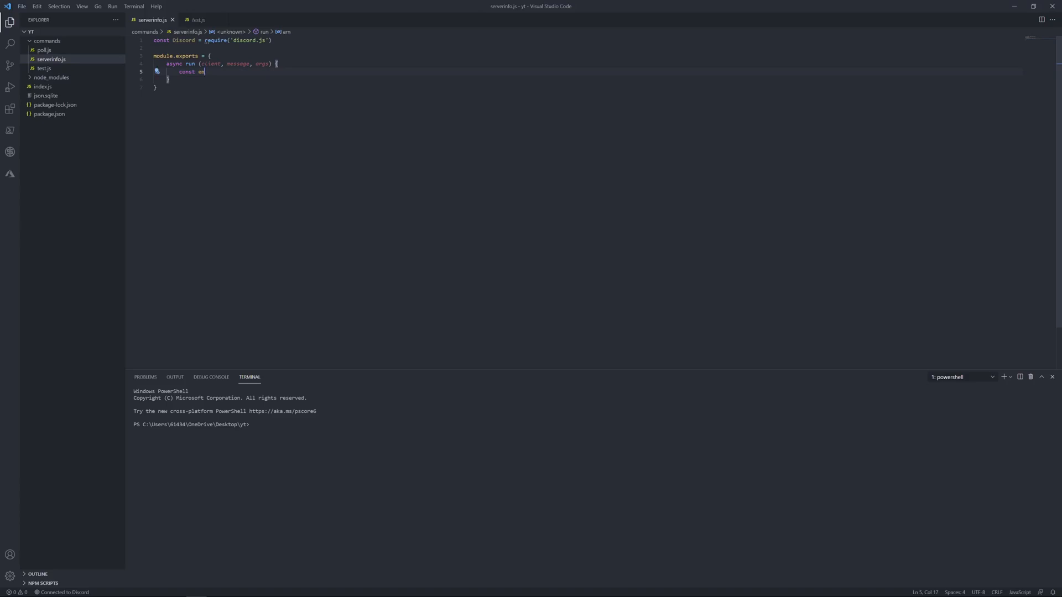
{"action": "type", "text": "bed"}
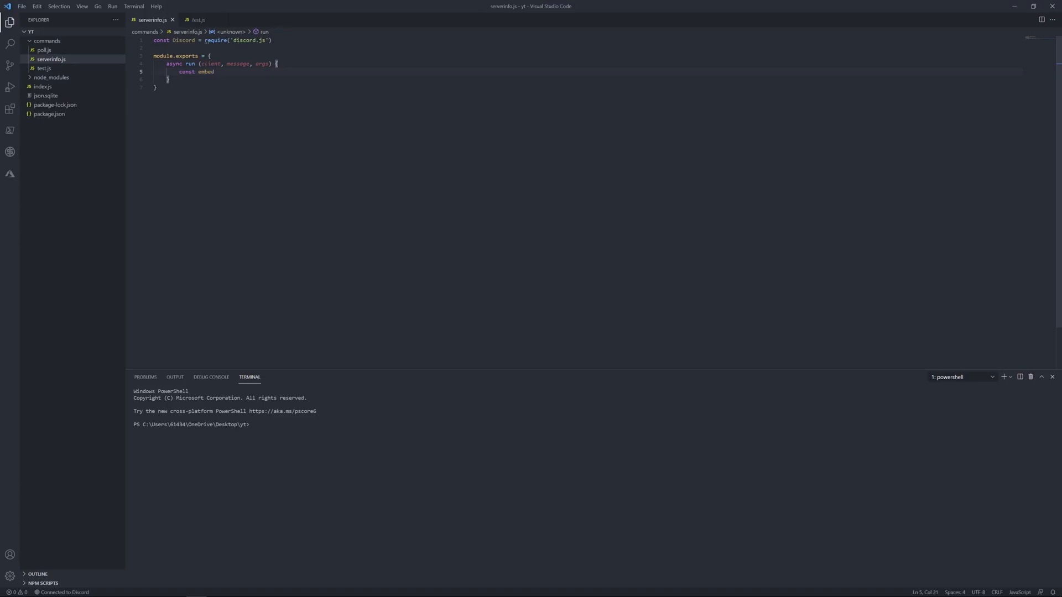
{"action": "type", "text": "= new Discord"}
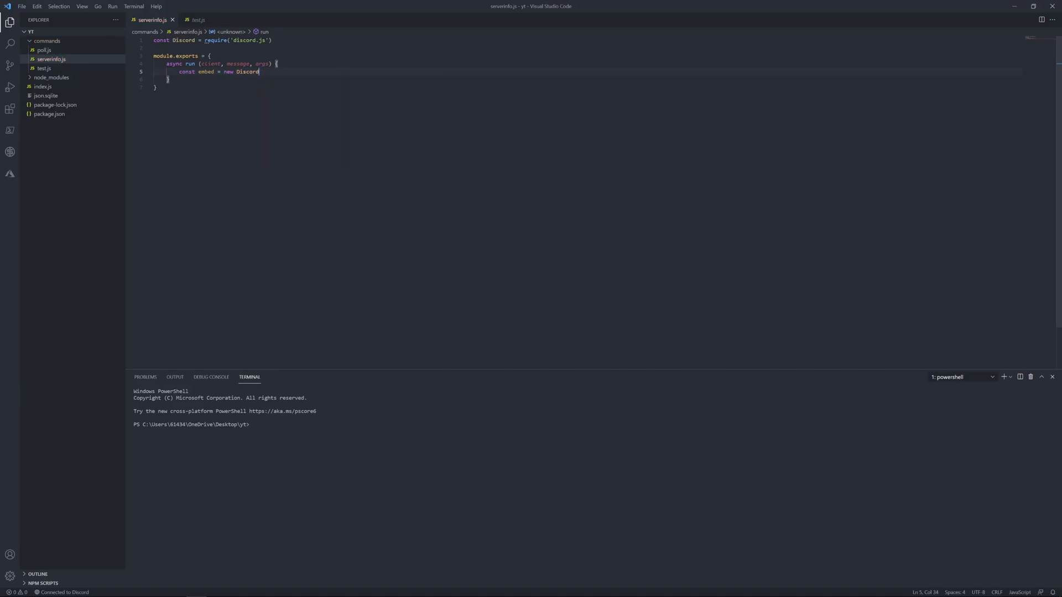
{"action": "type", "text": ".MessageEmbed"}
{"action": "type", "text": ".setTitle"}
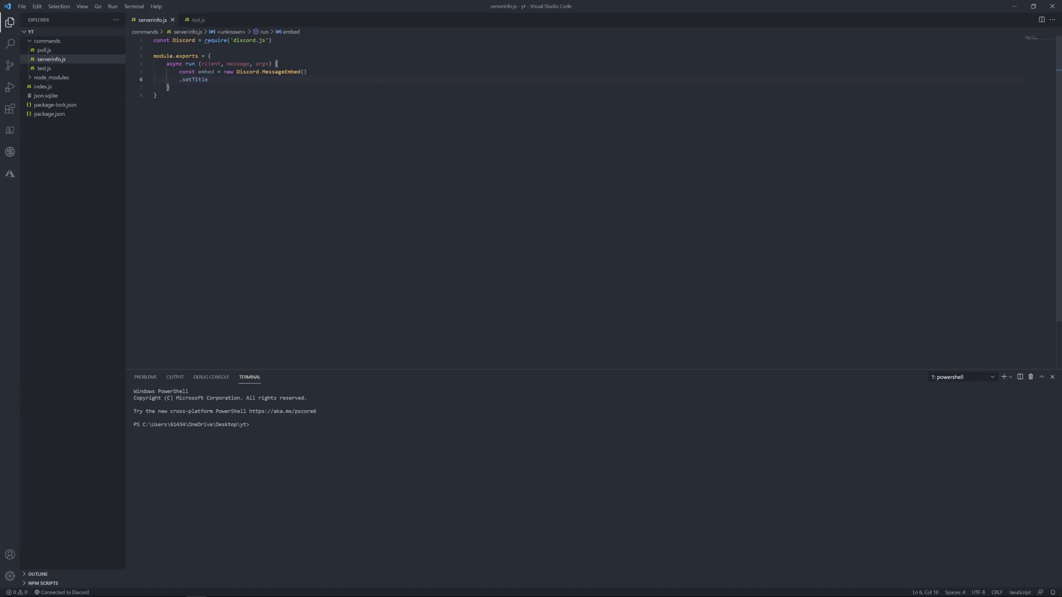
- Give the embed a title of `${message.guild.name}'s Info` and begin chaining .addField
{"action": "type", "text": "()"}
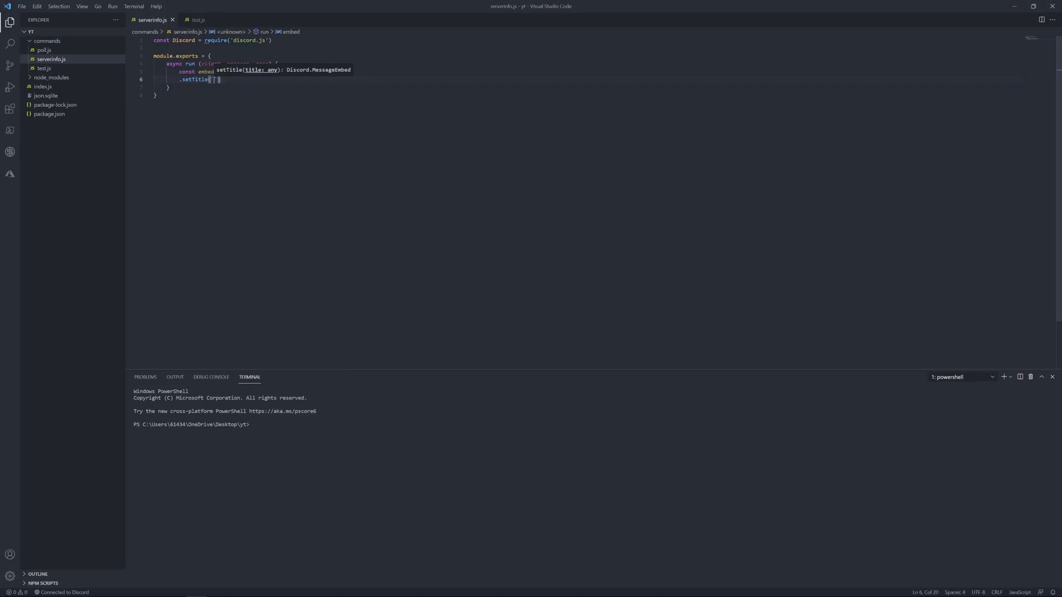
{"action": "type", "text": "${}"}
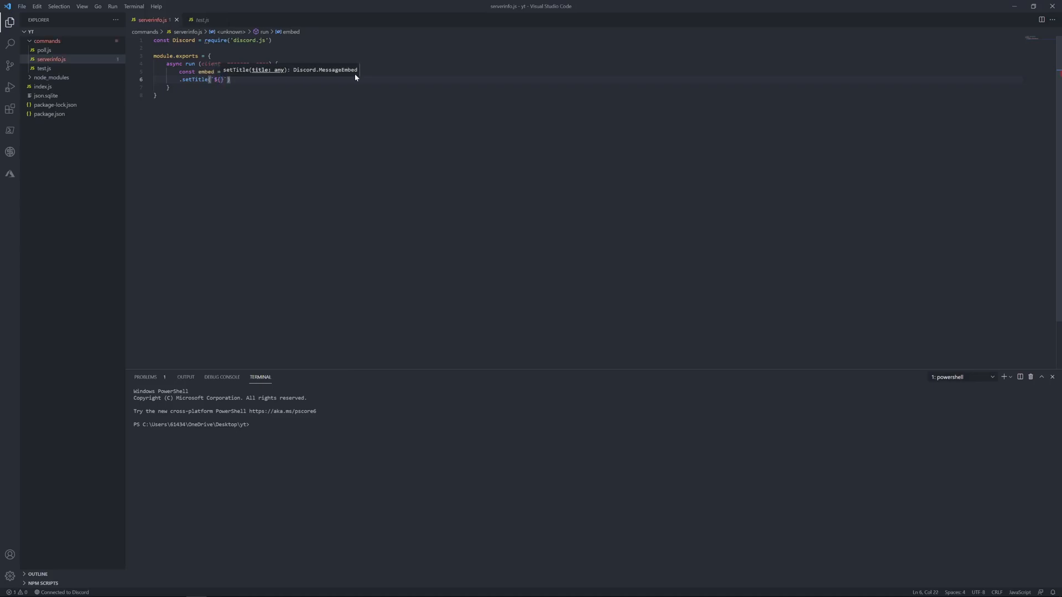
{"action": "type", "text": "message."}
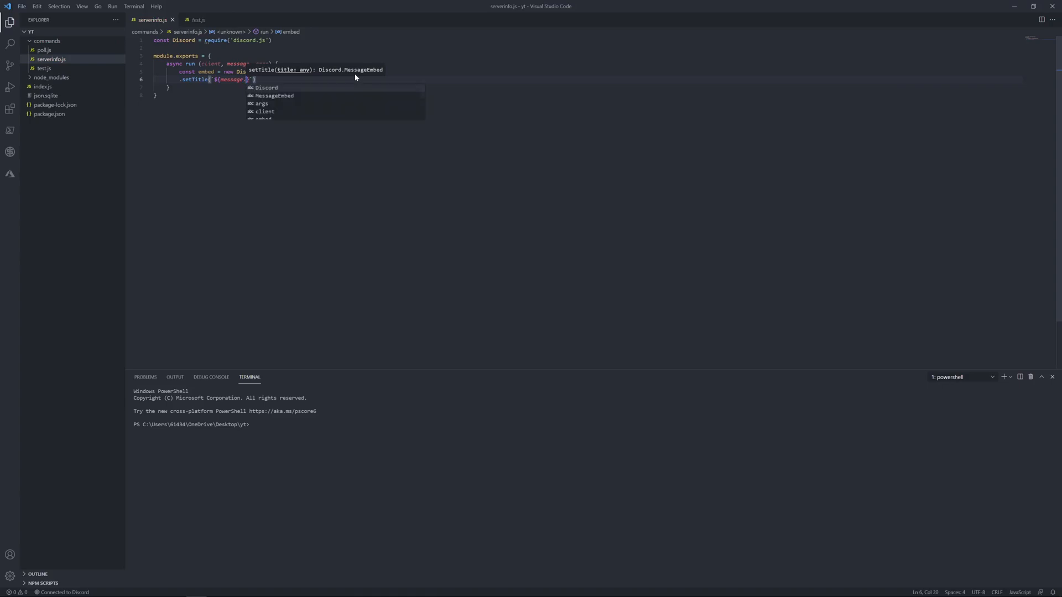
{"action": "type", "text": "guild.name"}
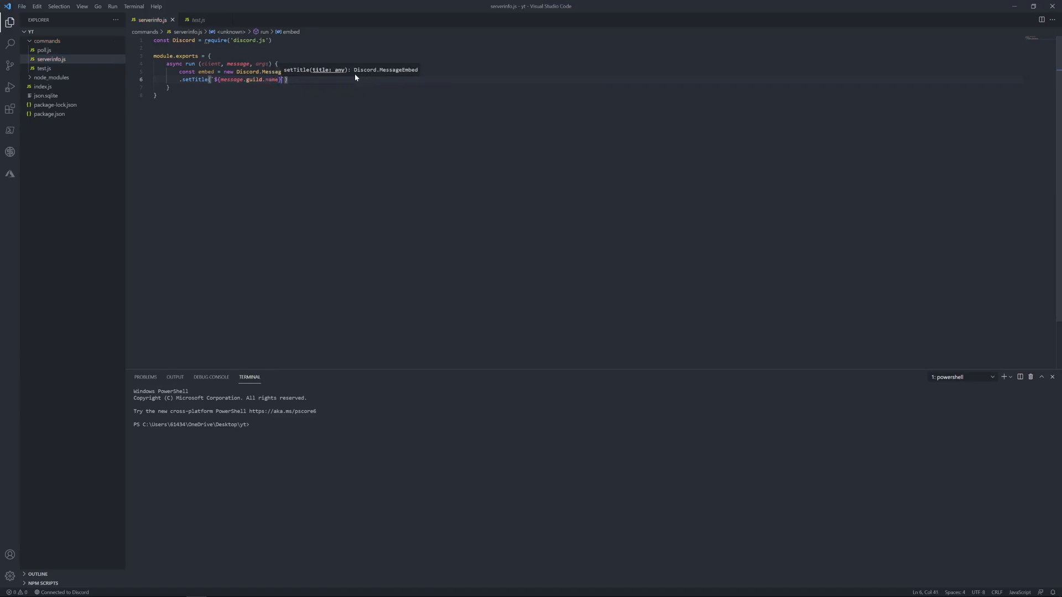
{"action": "type", "text": "Info"}
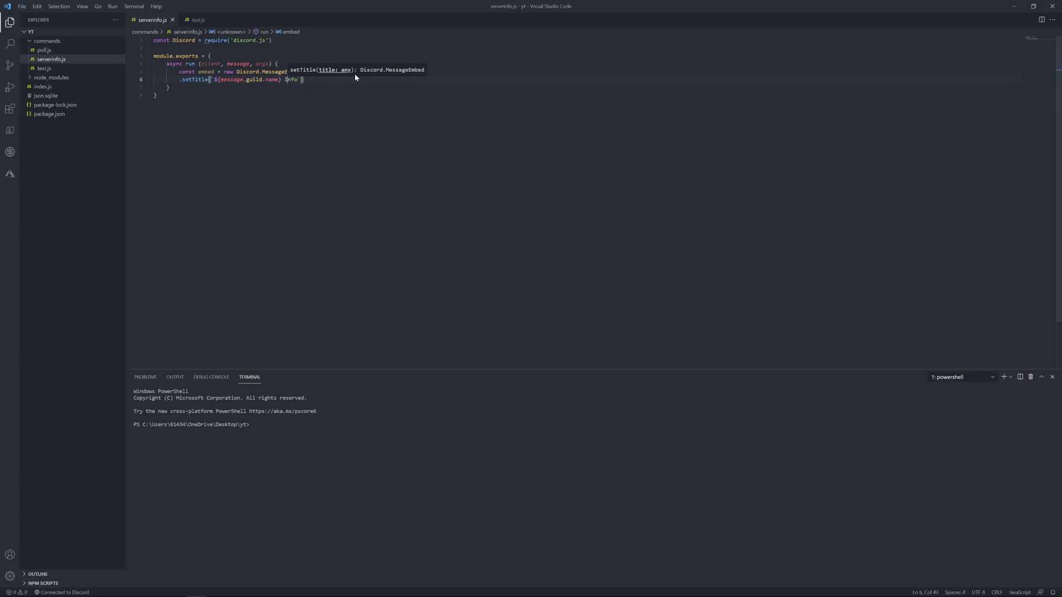
{"action": "type", "text": "'s"}
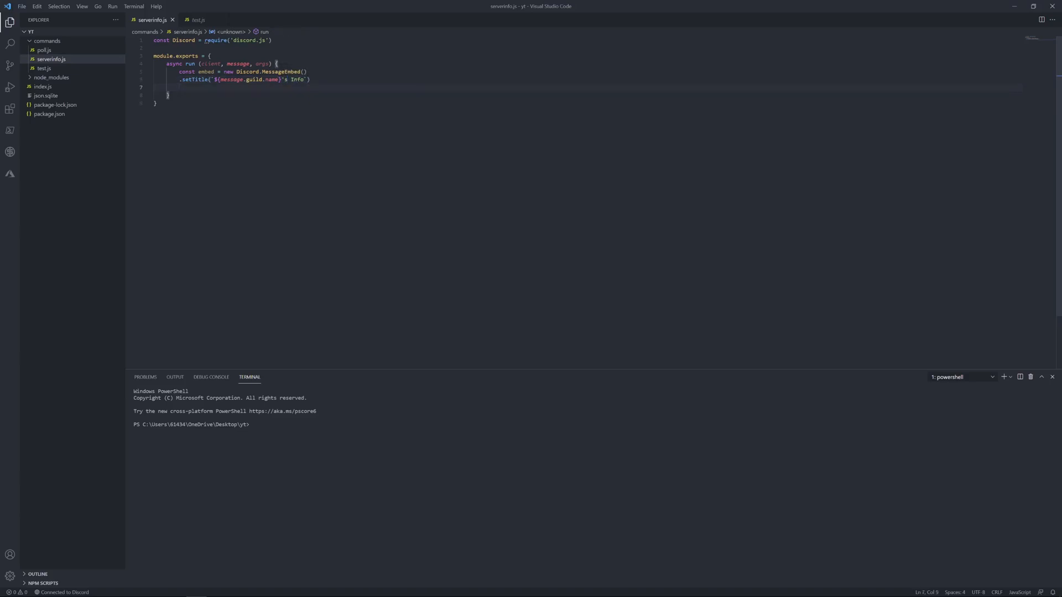
{"action": "type", "text": ".set"}
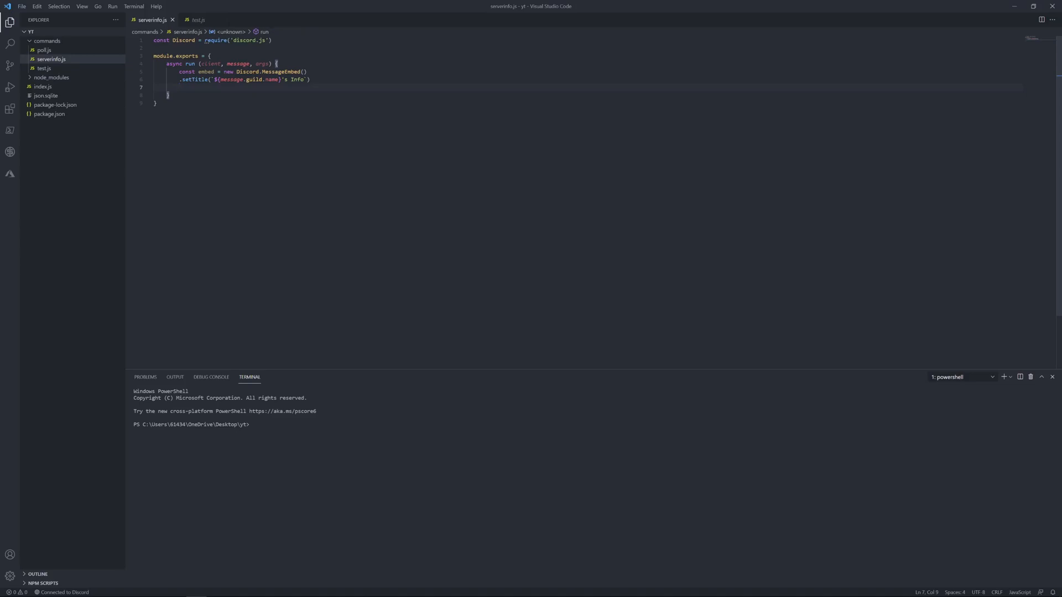
{"action": "type", "text": ".addField(\""}
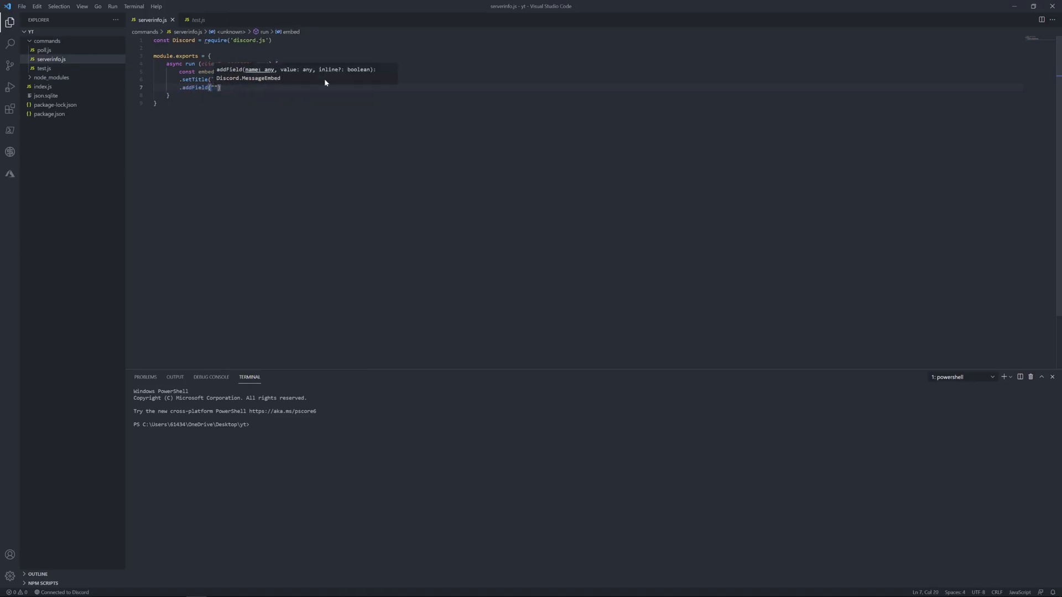
- Add a "Server Name:" field showing message.guild.name and name the command serverinfo
{"action": "type", "text": "Server Nam"}
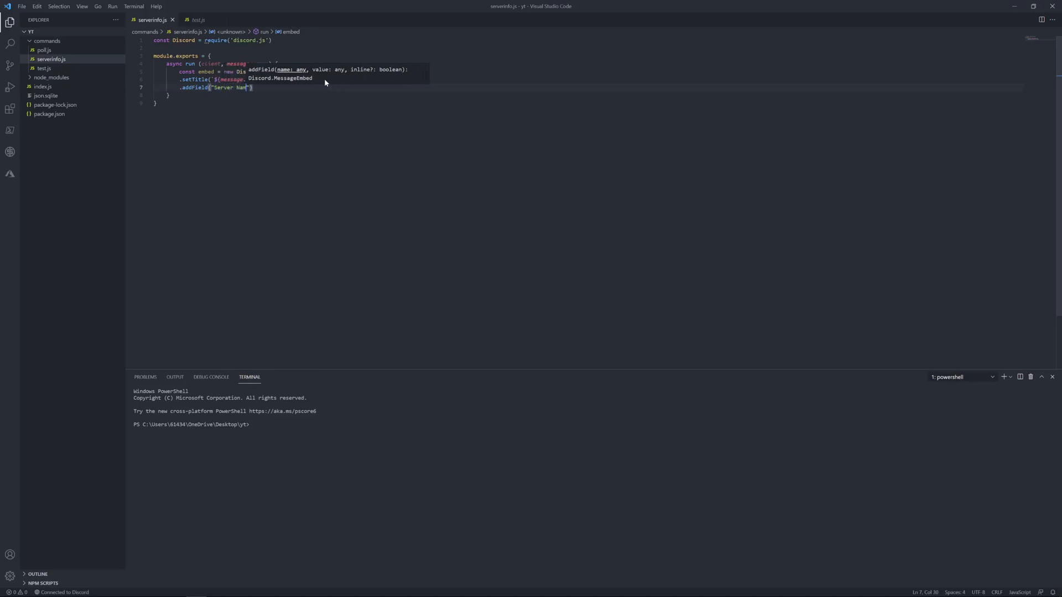
{"action": "type", "text": "gui"}
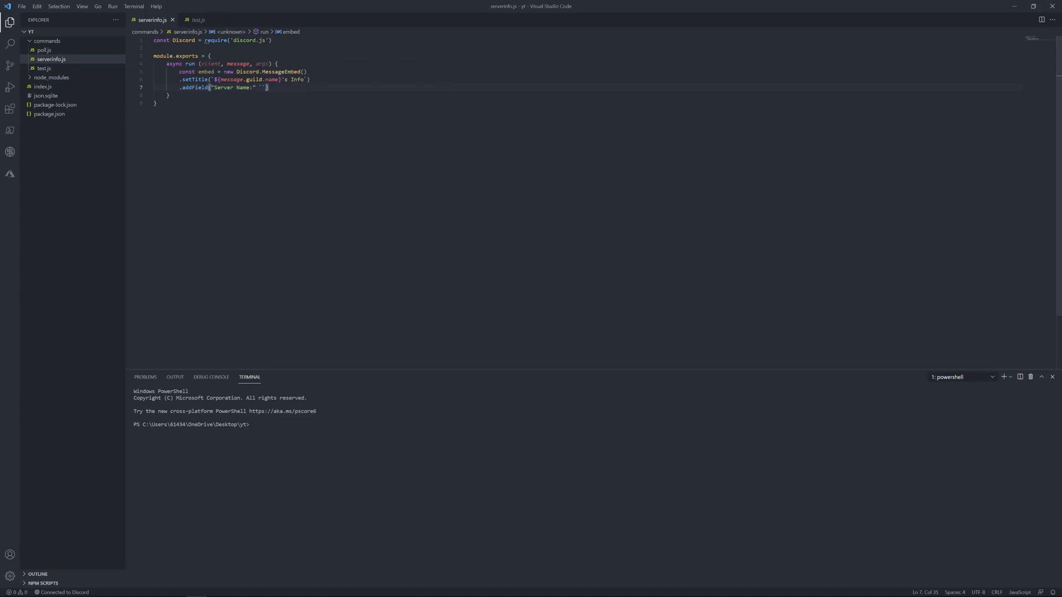
{"action": "type", "text": ","}
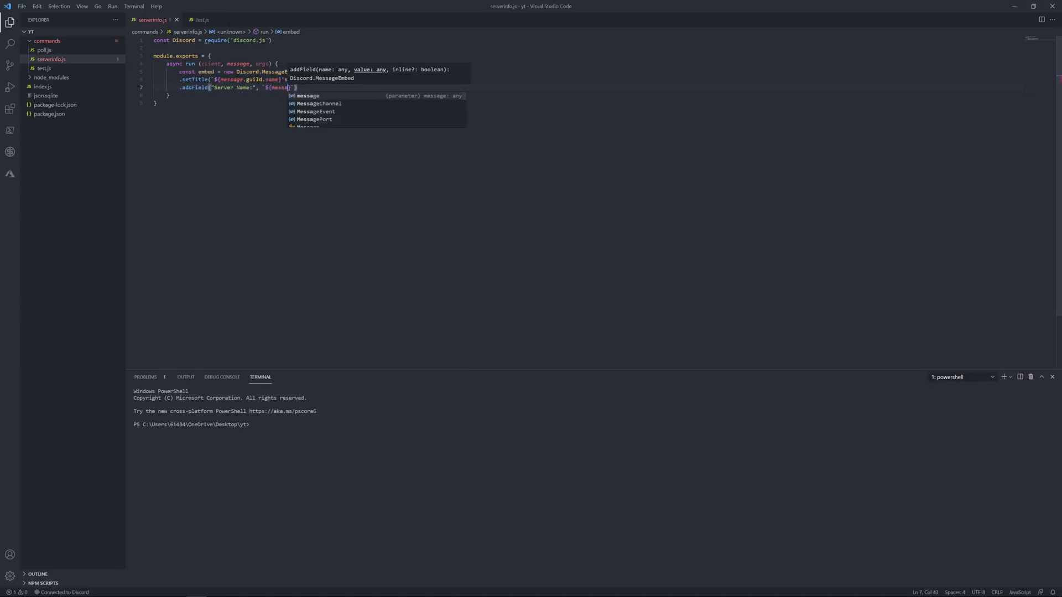
{"action": "type", "text": "guild."}
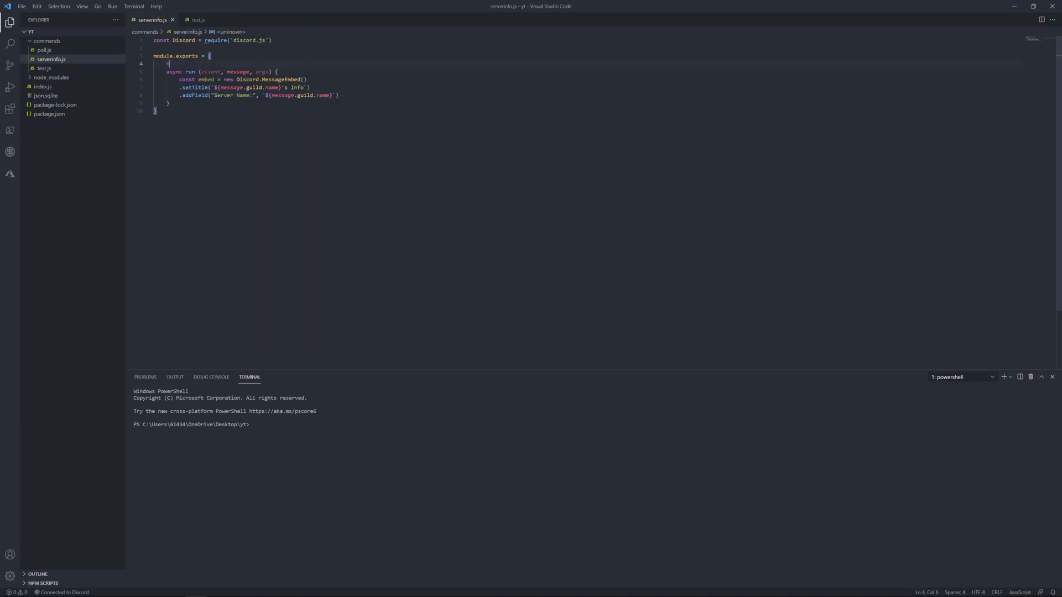
{"action": "type", "text": "name: \"serverinfo"}
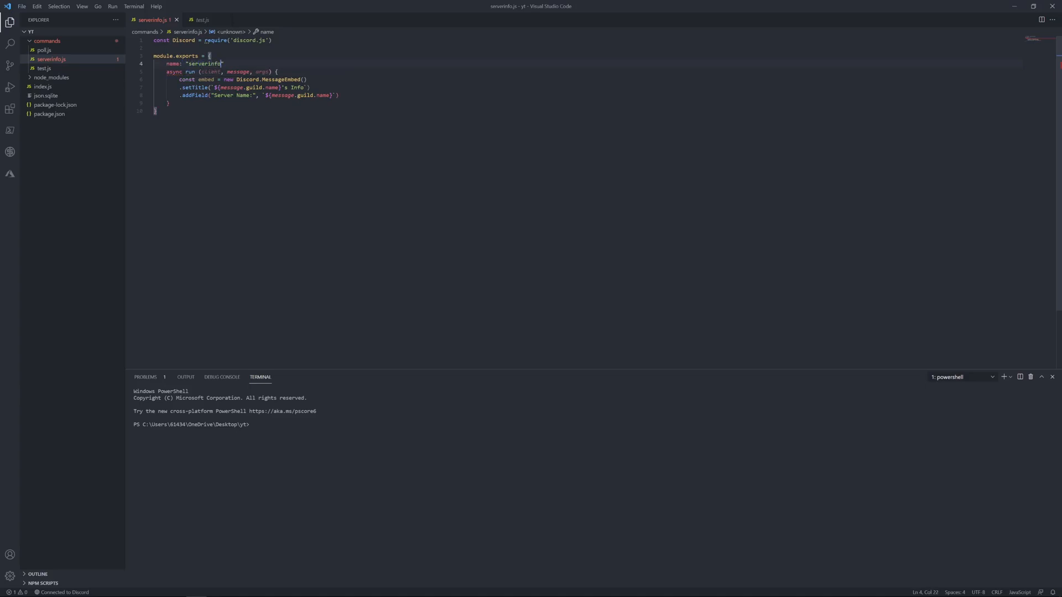
- Send the embed with message.channel.send(embed) and run node . in the terminal
{"action": "type", "text": ","}
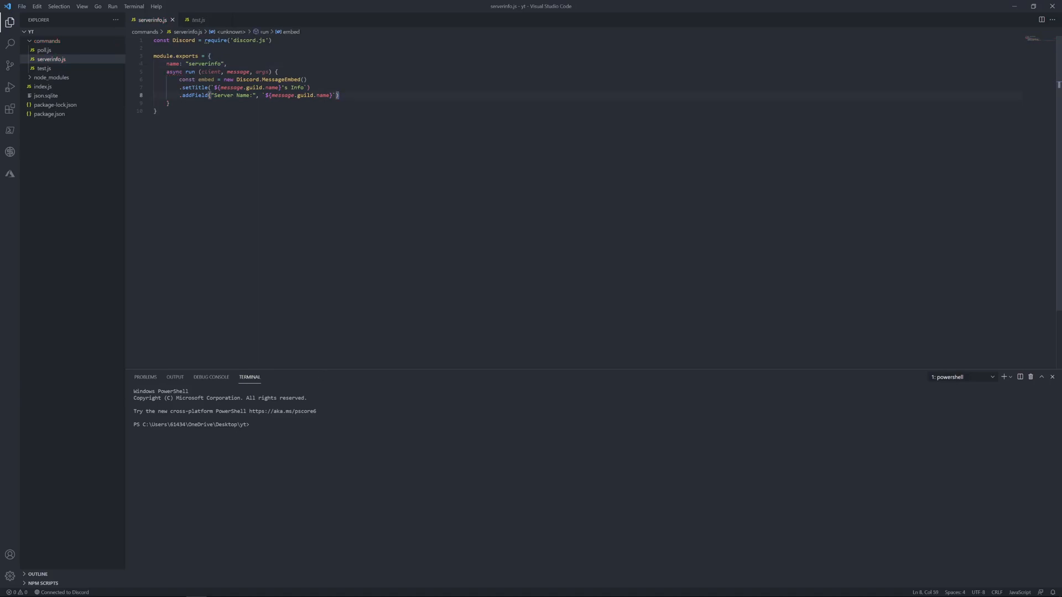
{"action": "type", "text": "message."}
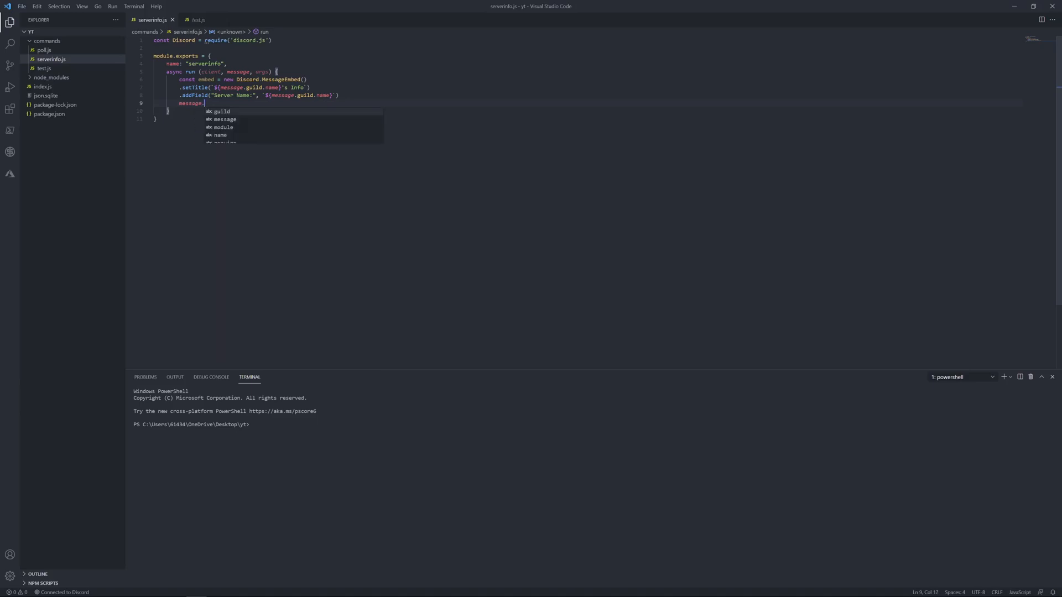
{"action": "type", "text": "chan"}
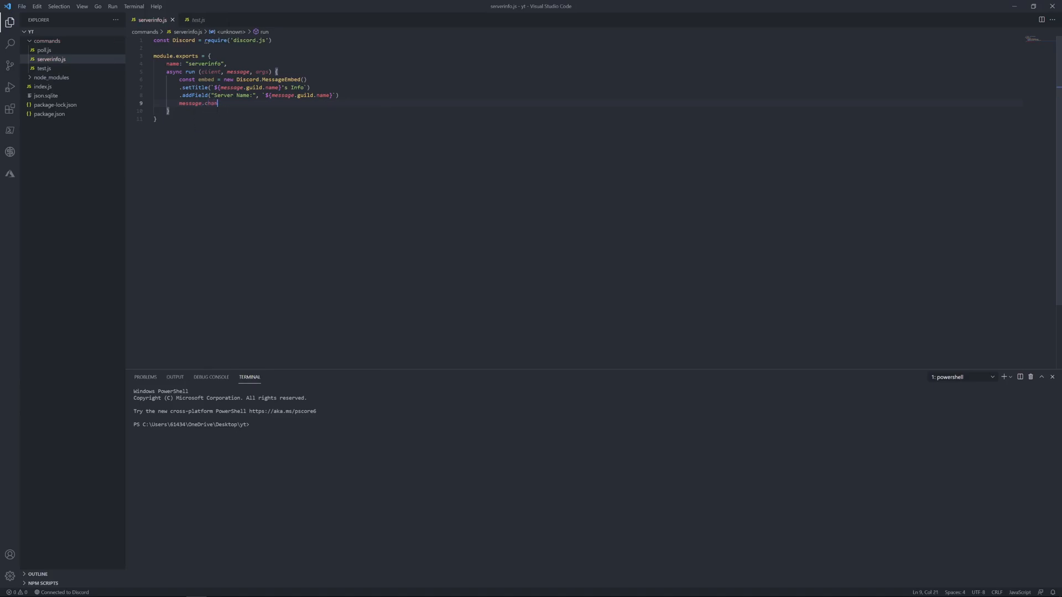
{"action": "type", "text": "nel.send(embed"}
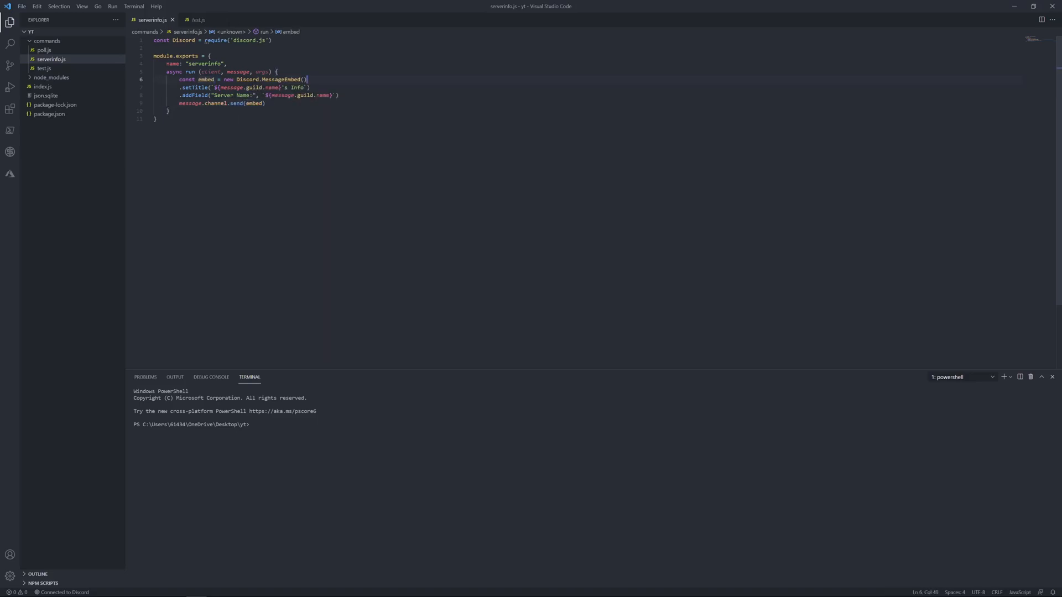
{"action": "type", "text": "nod"}
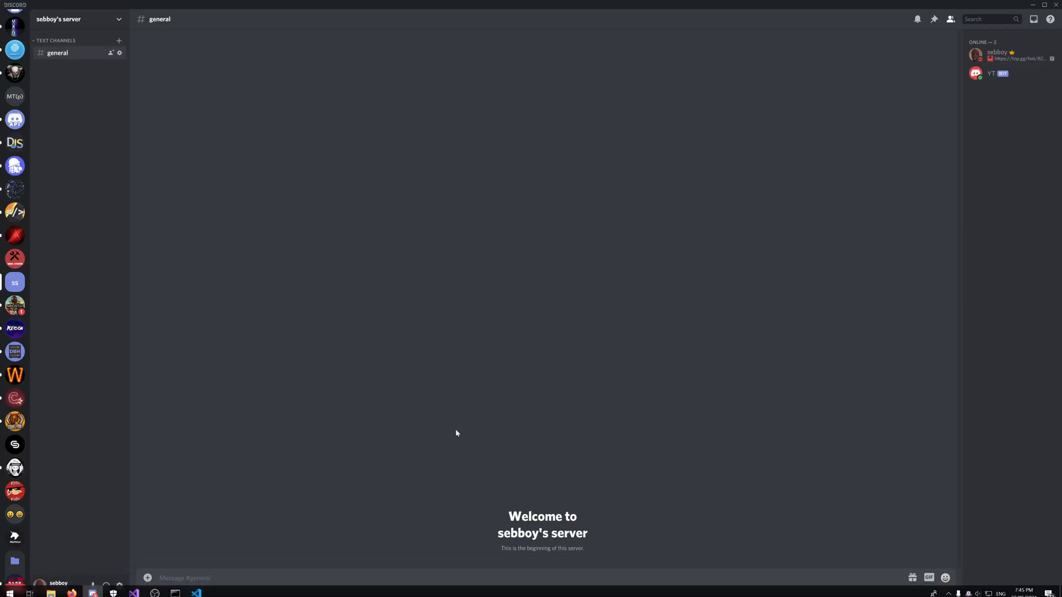
- Send yt!serverinfo in #general to test the bot's embed
{"action": "type", "text": "yt!"}
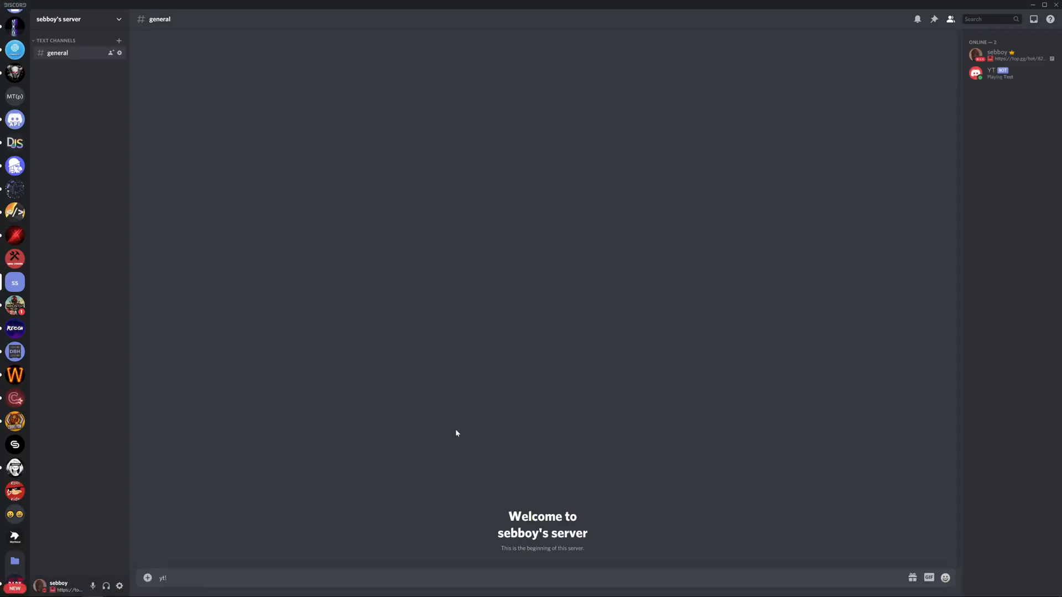
{"action": "type", "text": "server"}
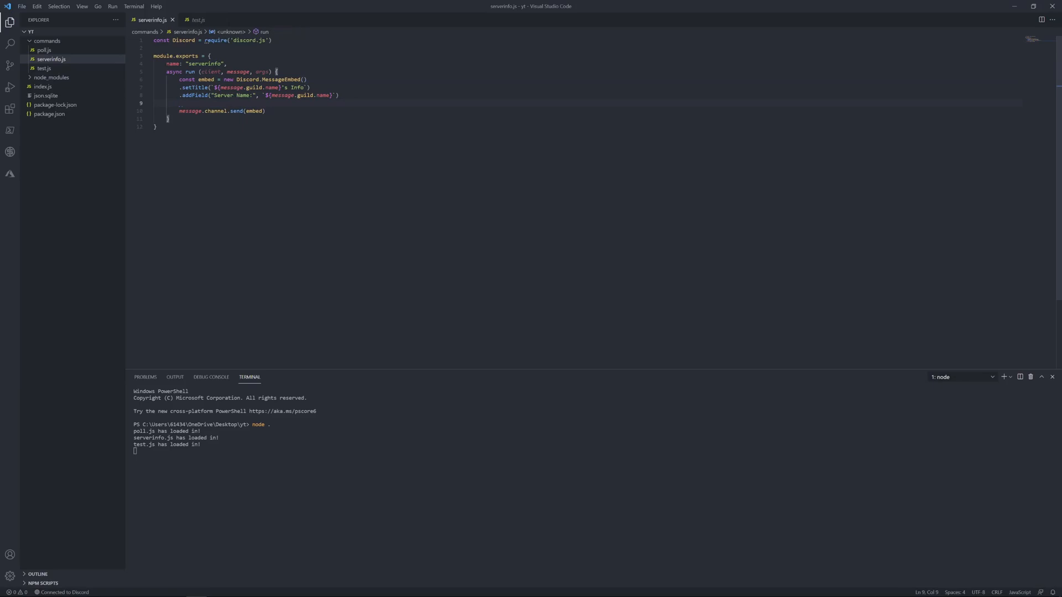
- Add a "Server Members" field showing message.guild.memberCount and restart the bot
{"action": "type", "text": ".addField("}
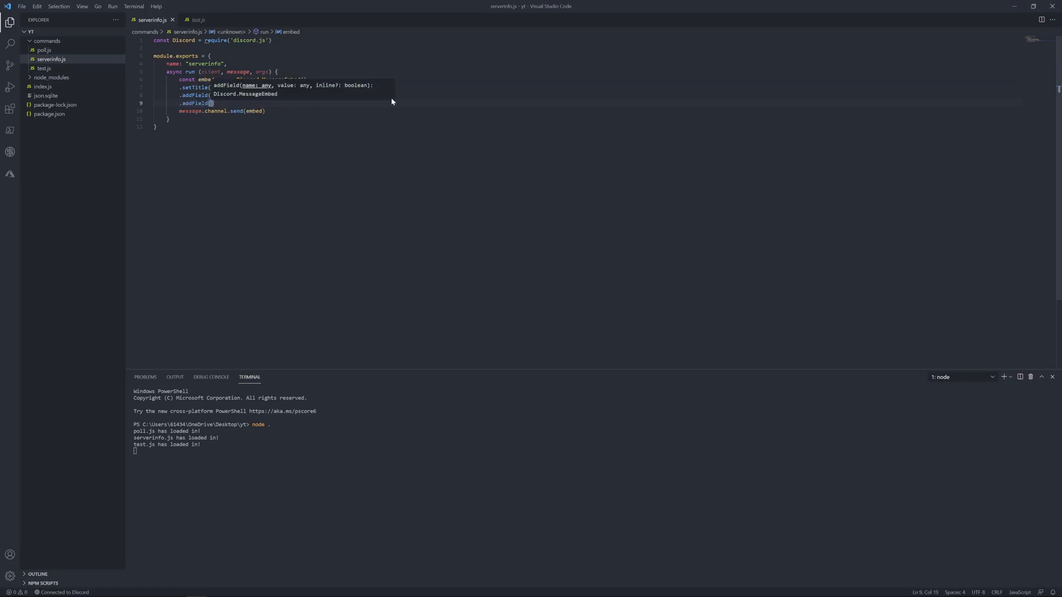
{"action": "type", "text": "Server Members\","}
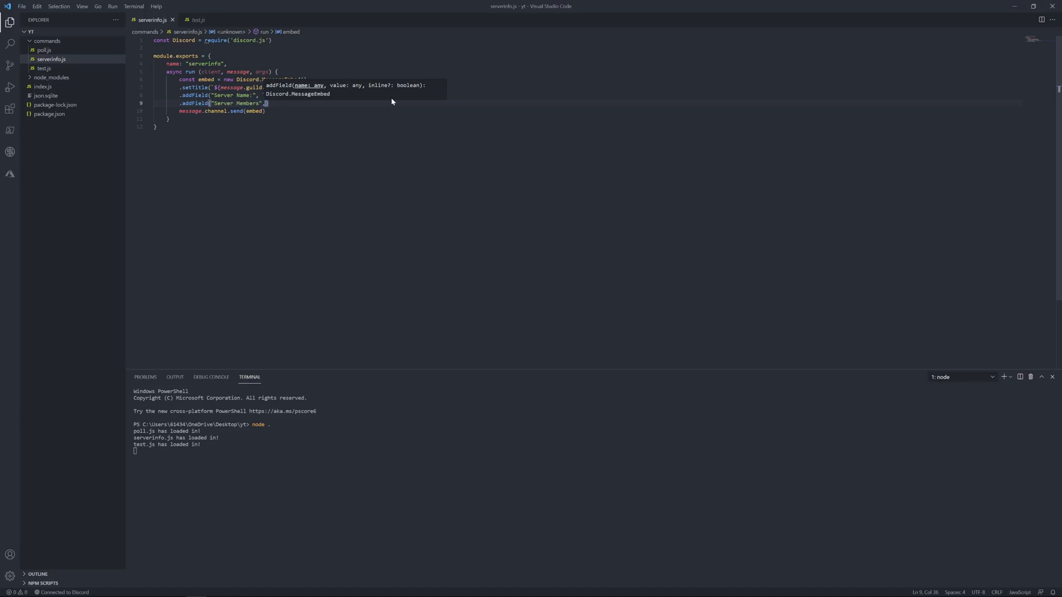
{"action": "type", "text": "${"}
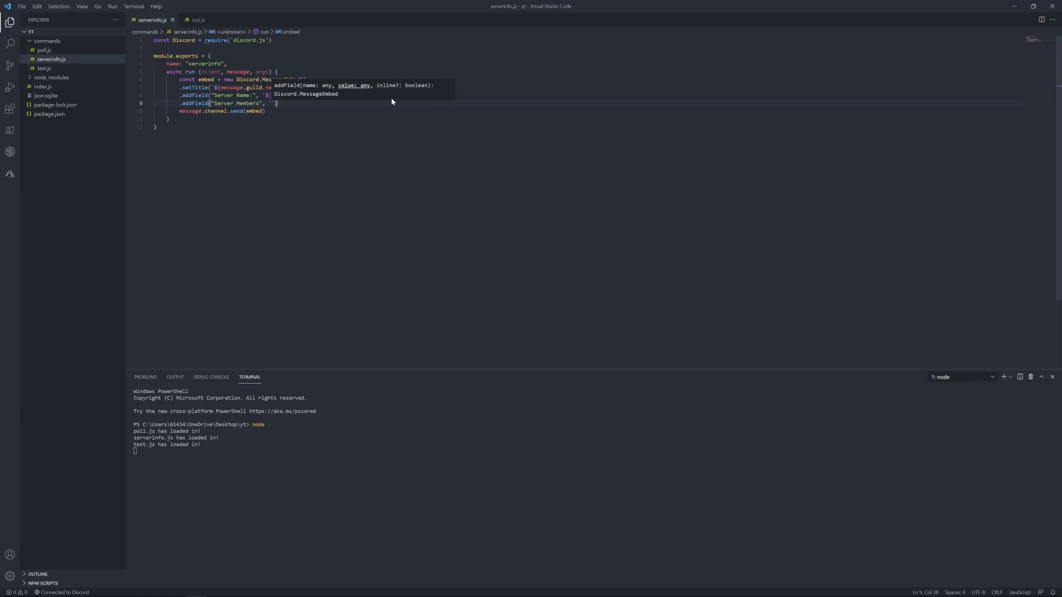
{"action": "type", "text": "{}"}
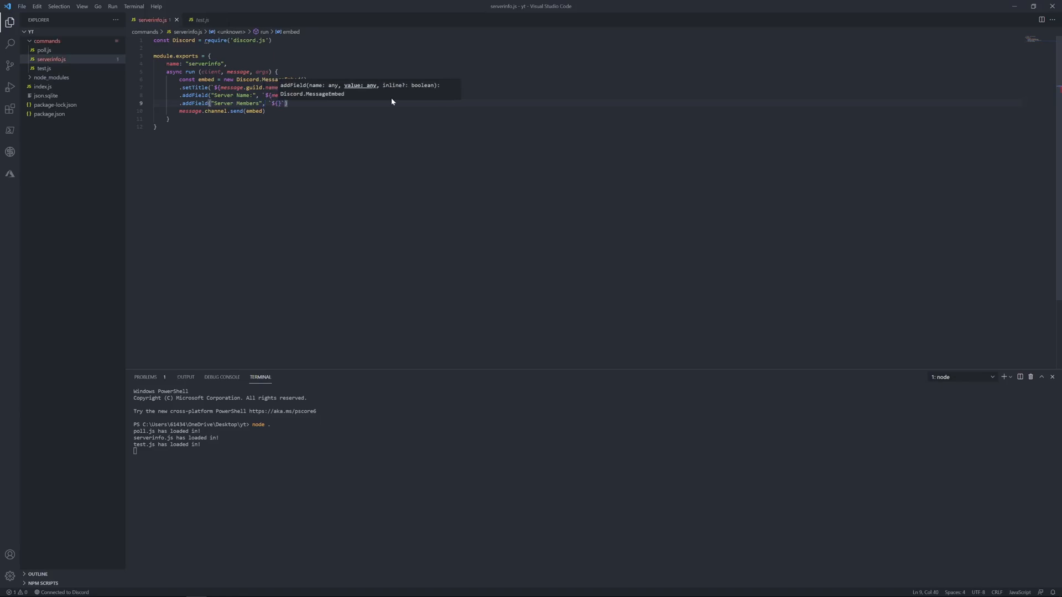
{"action": "type", "text": "message.guild.mem"}
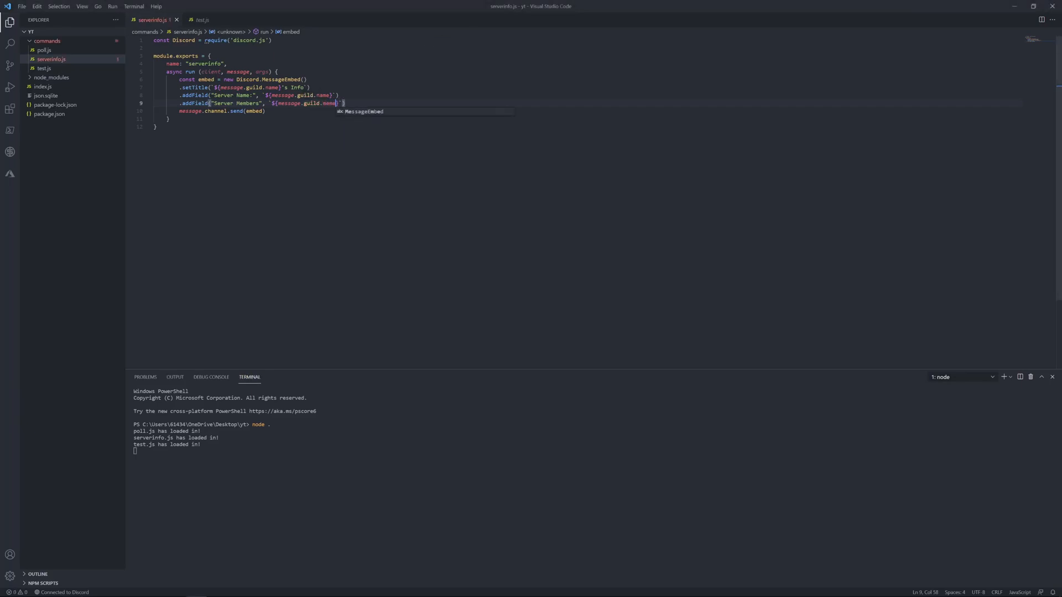
{"action": "type", "text": "erCount"}
{"action": "type", "text": ".addField"}
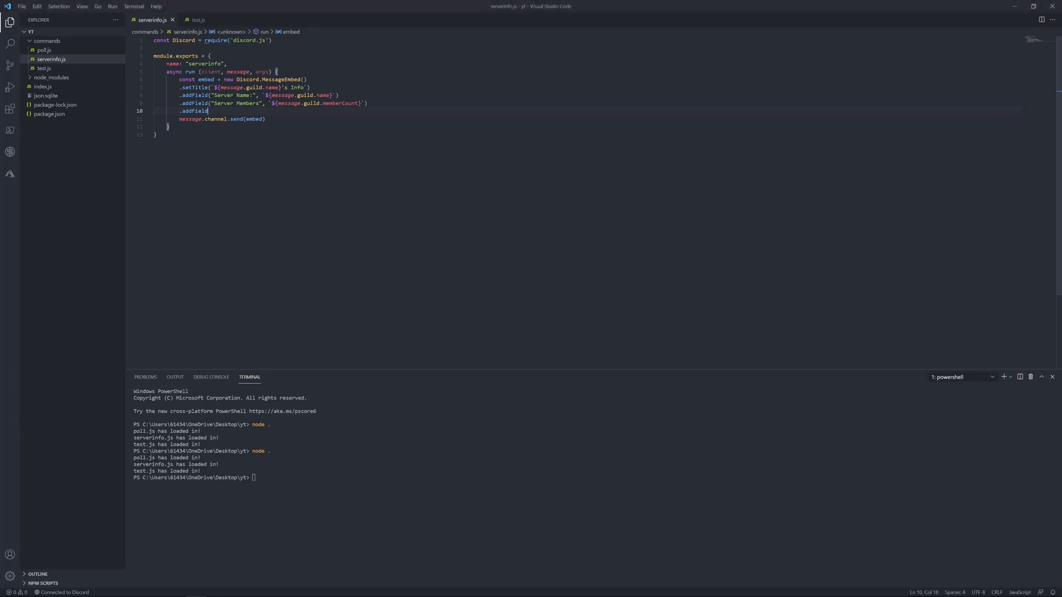
- Add a "Server Security:" field whose value is message.guild.verificationLevel
{"action": "type", "text": "(\"Server Secu"}
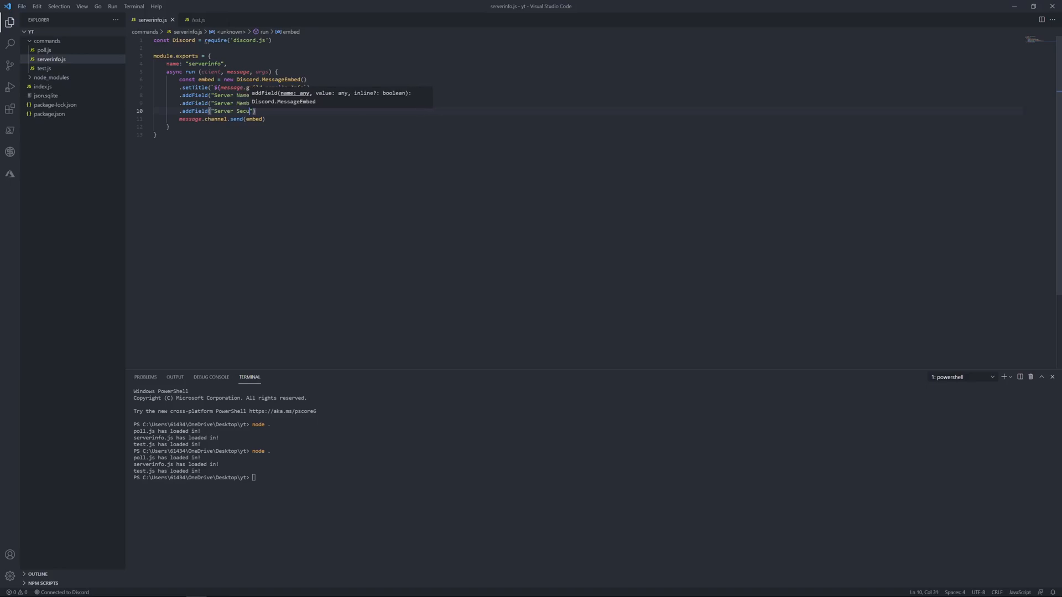
{"action": "type", "text": "rity:"}
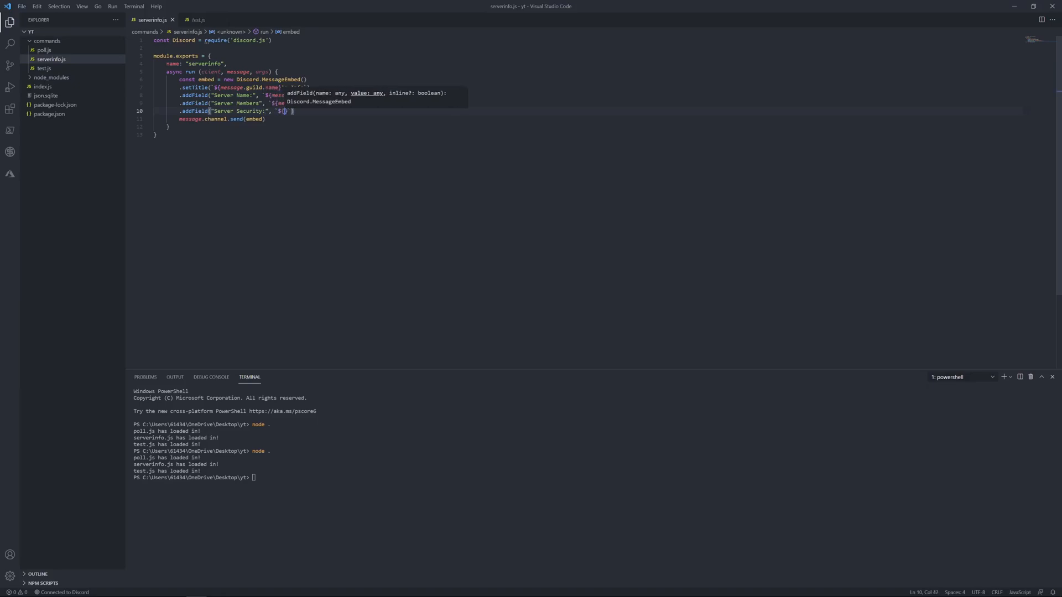
{"action": "type", "text": "message."}
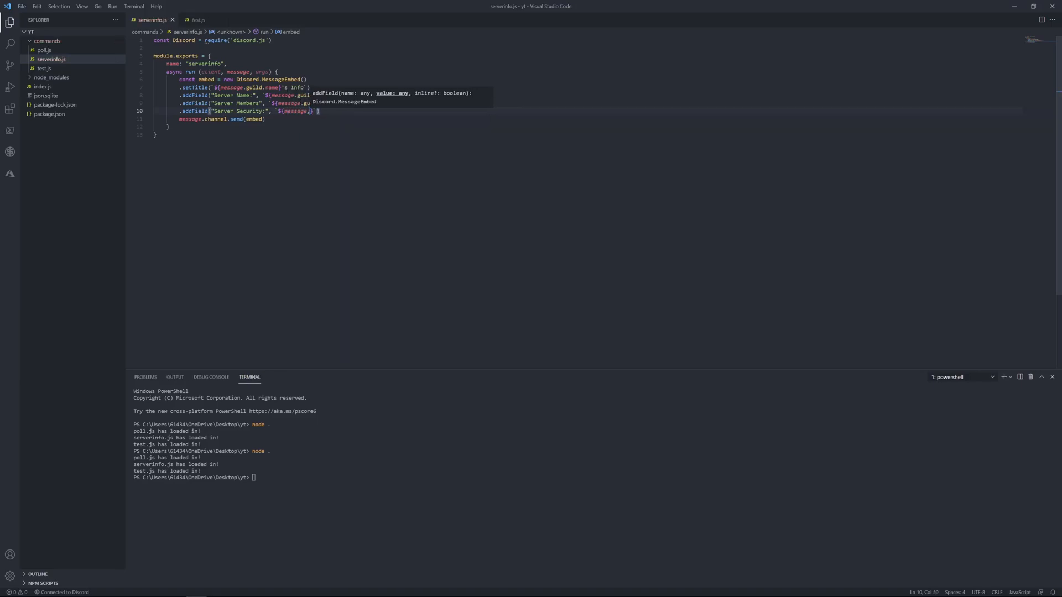
{"action": "type", "text": "guild.v"}
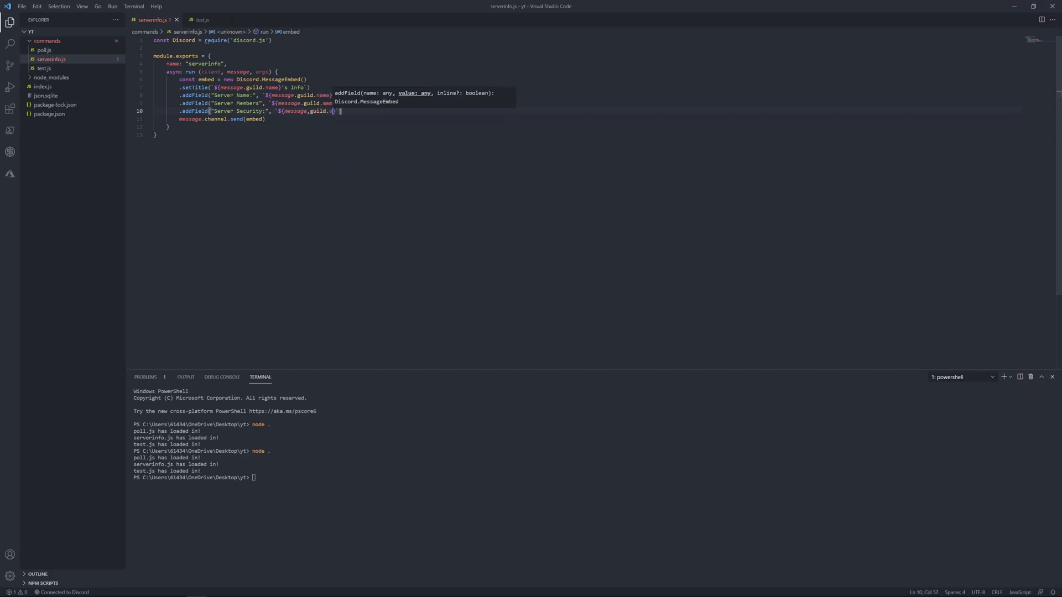
{"action": "type", "text": "er"}
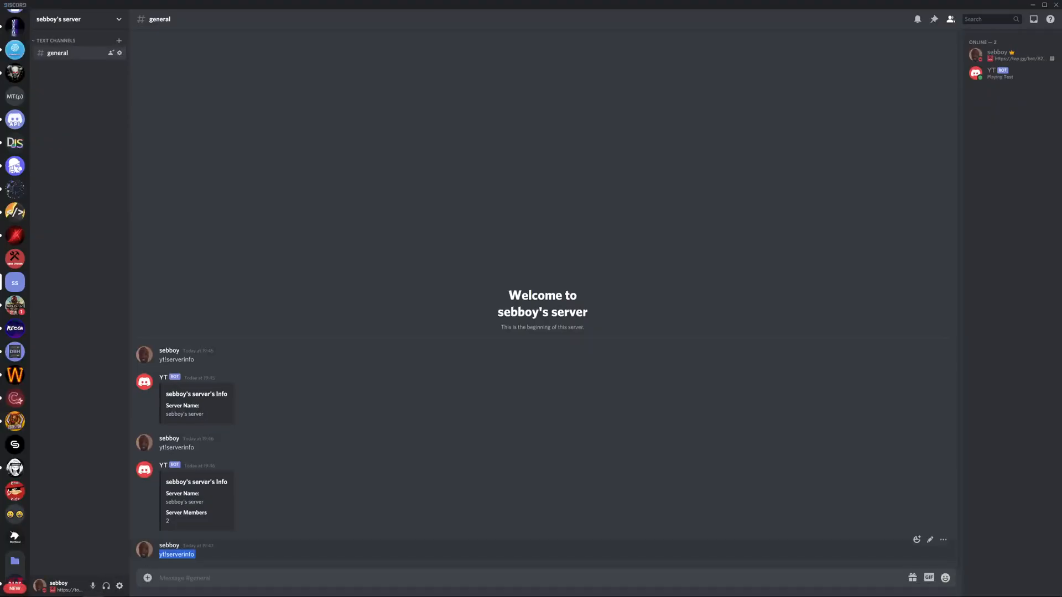
- Send yt!serverinfo again and check the Server Name and Server Members fields, then view Moderation settings
{"action": "key", "text": "enter"}
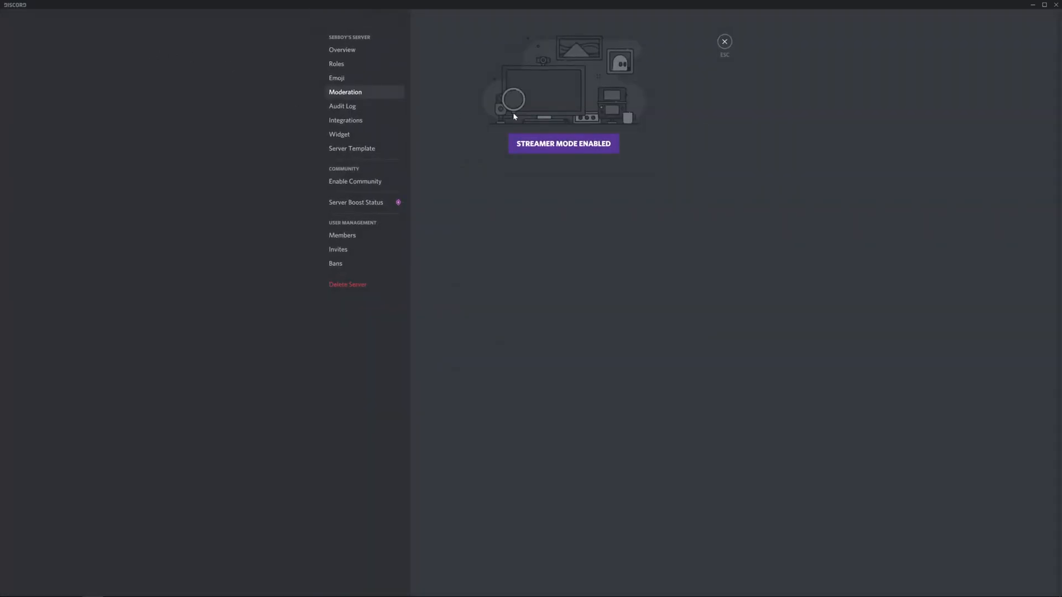
{"action": "mouse_move", "coordinate": [730, 29]}
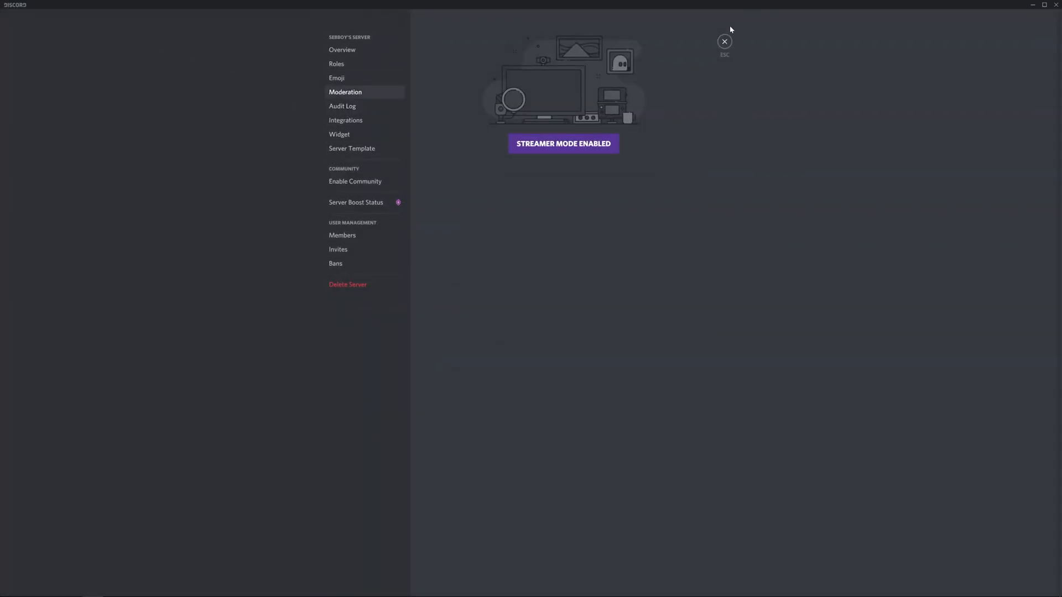
{"action": "left_click", "coordinate": [724, 41]}
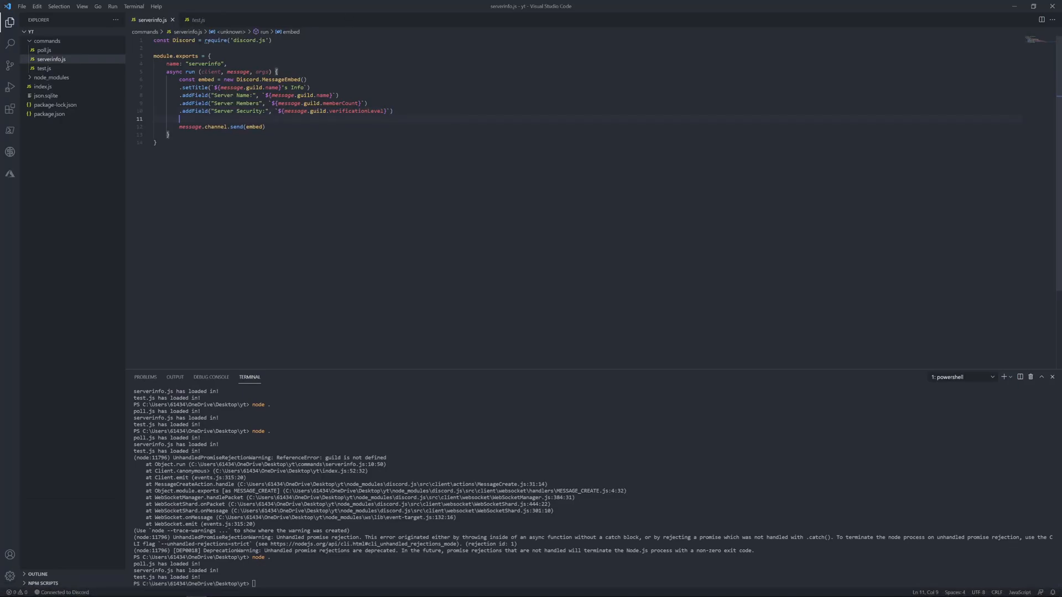
- Add a "Channels:" field showing message.guild.channels.cache.size
{"action": "type", "text": ".addField"}
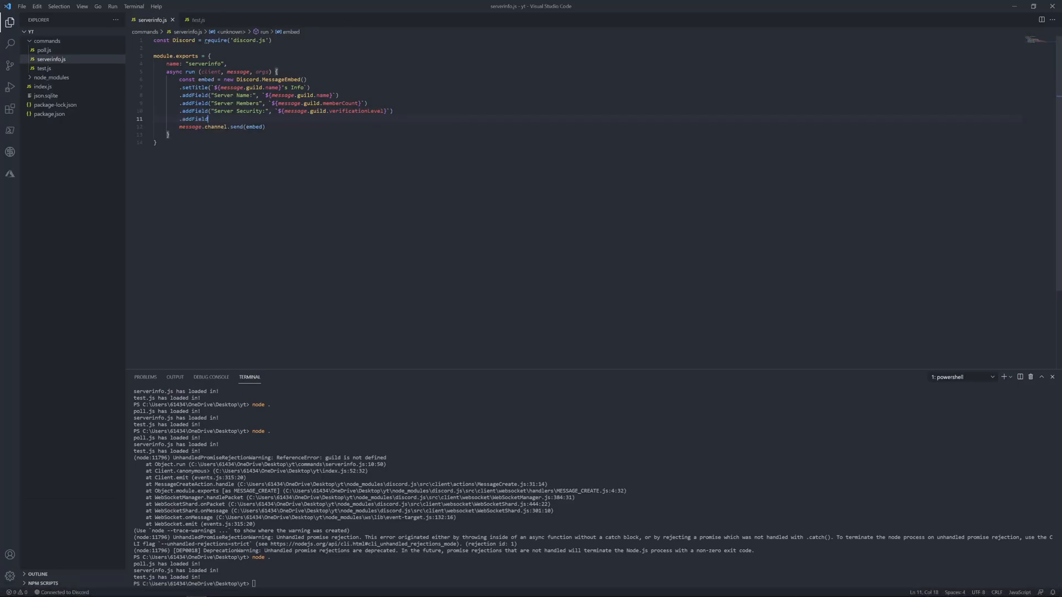
{"action": "type", "text": "(\"C"}
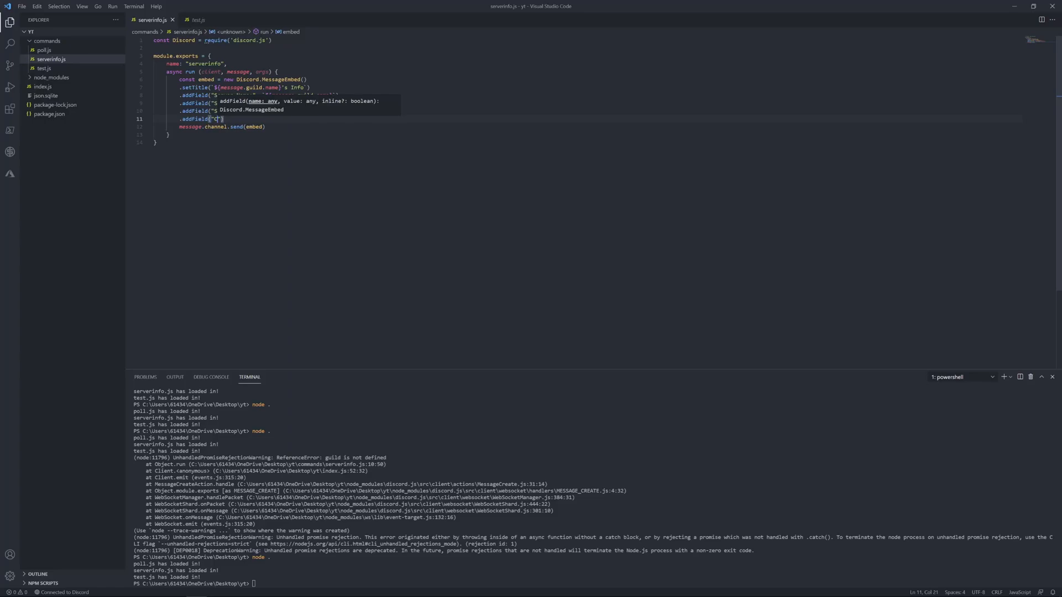
{"action": "type", "text": "hannels"}
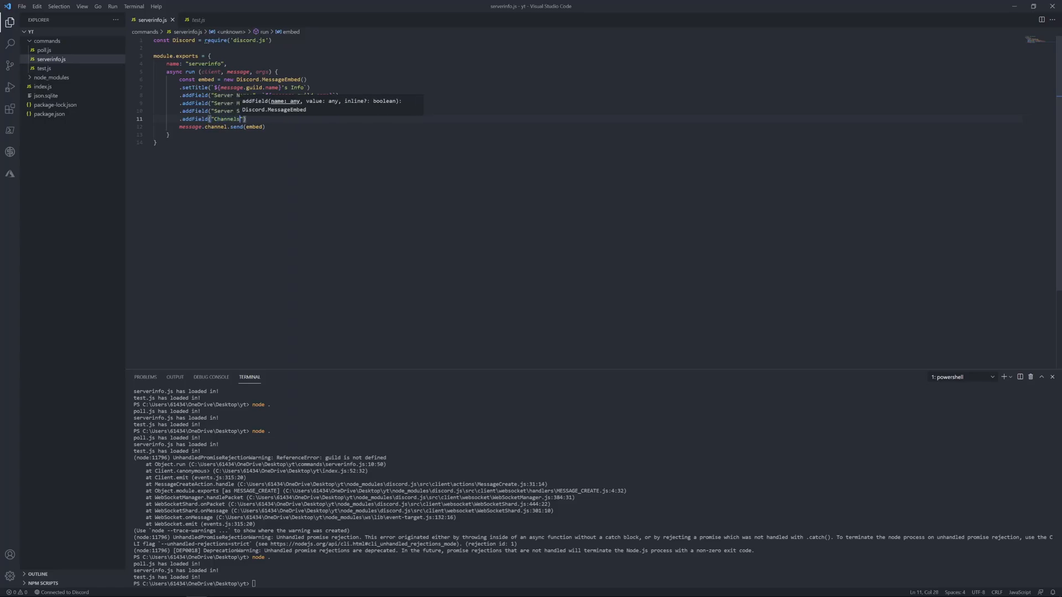
{"action": "type", "text": ", `${message."}
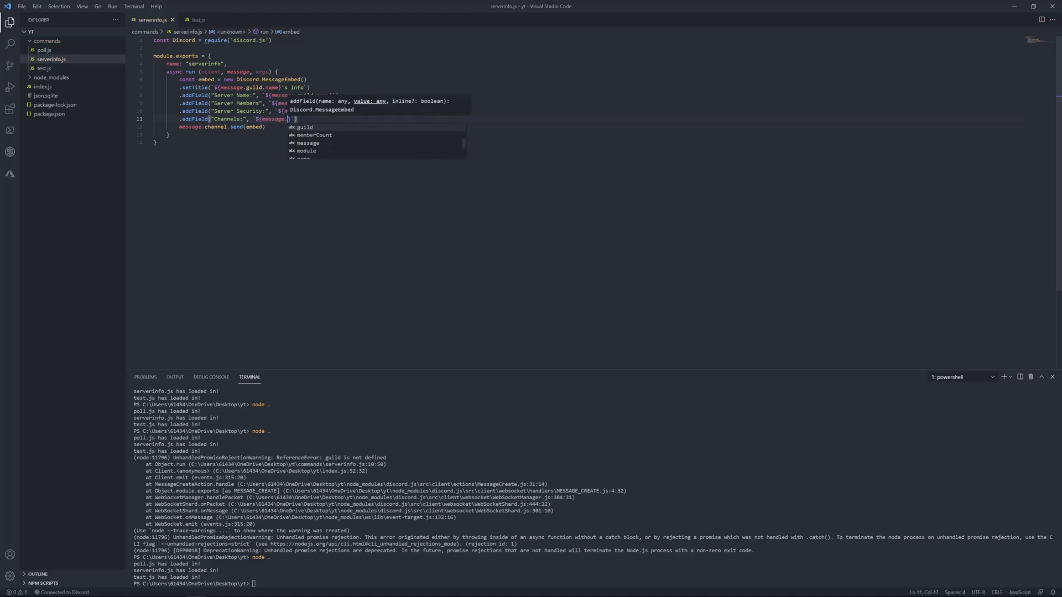
{"action": "type", "text": "guild"}
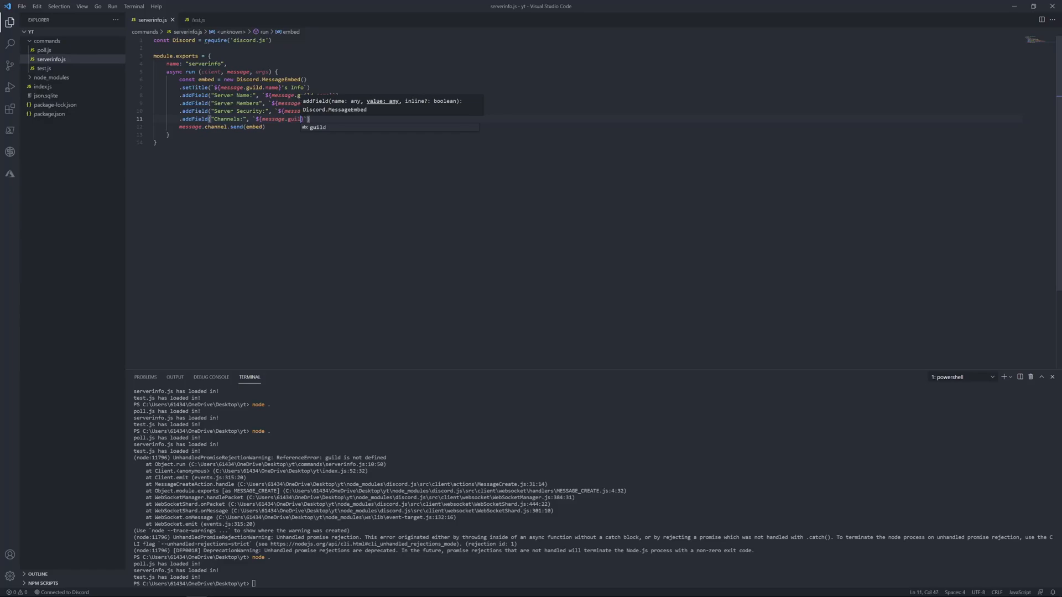
{"action": "type", "text": ".channels"}
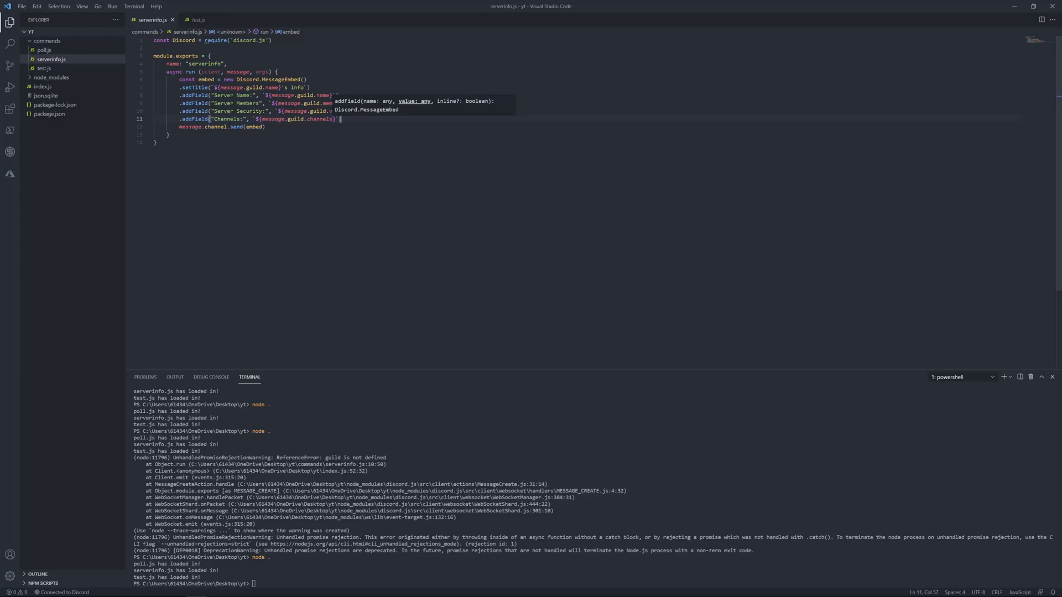
{"action": "type", "text": "cache"}
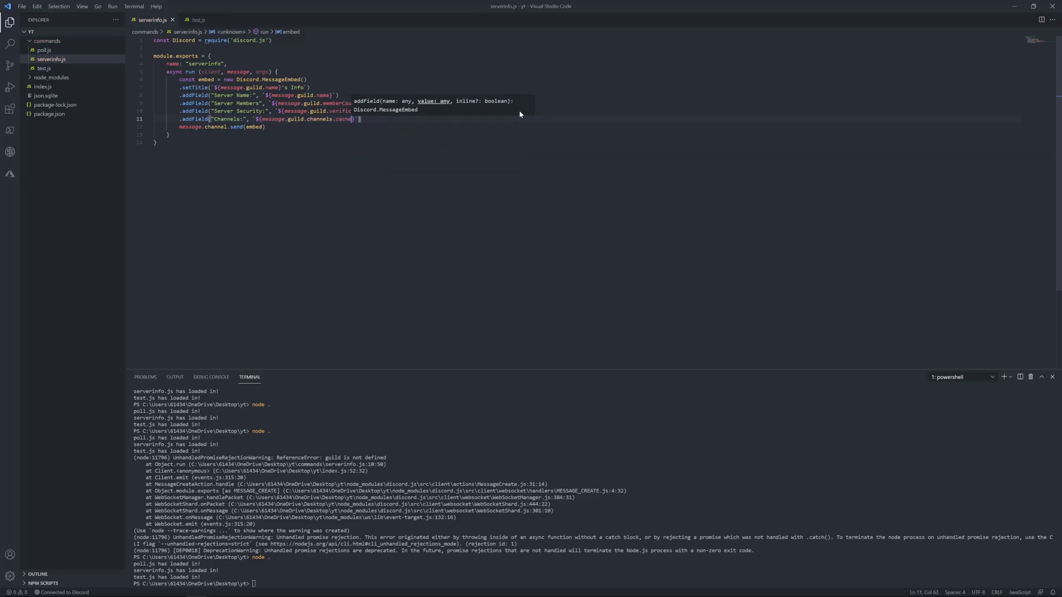
{"action": "type", "text": "."}
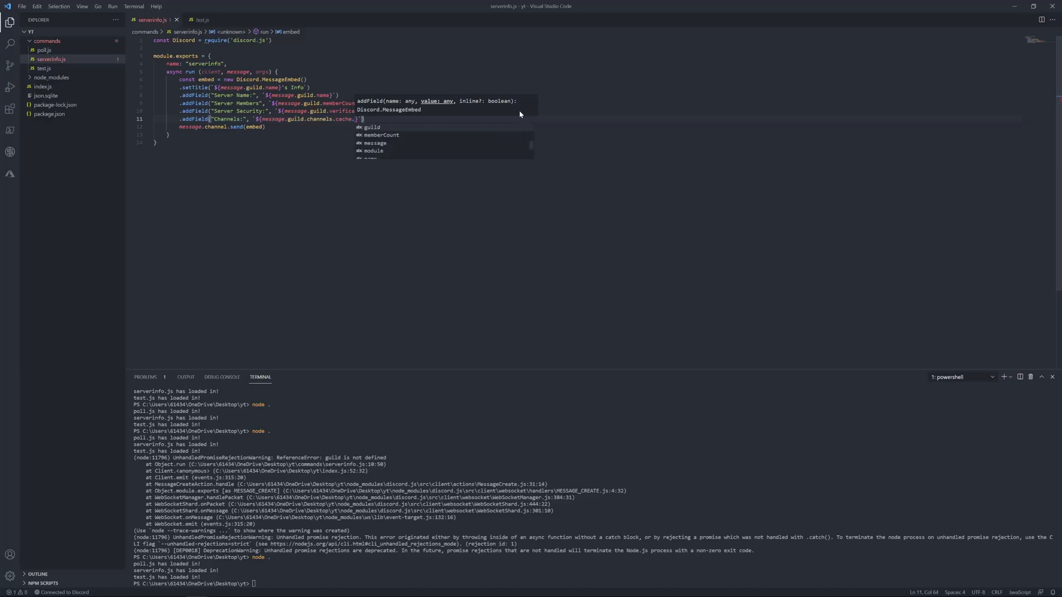
{"action": "type", "text": "size"}
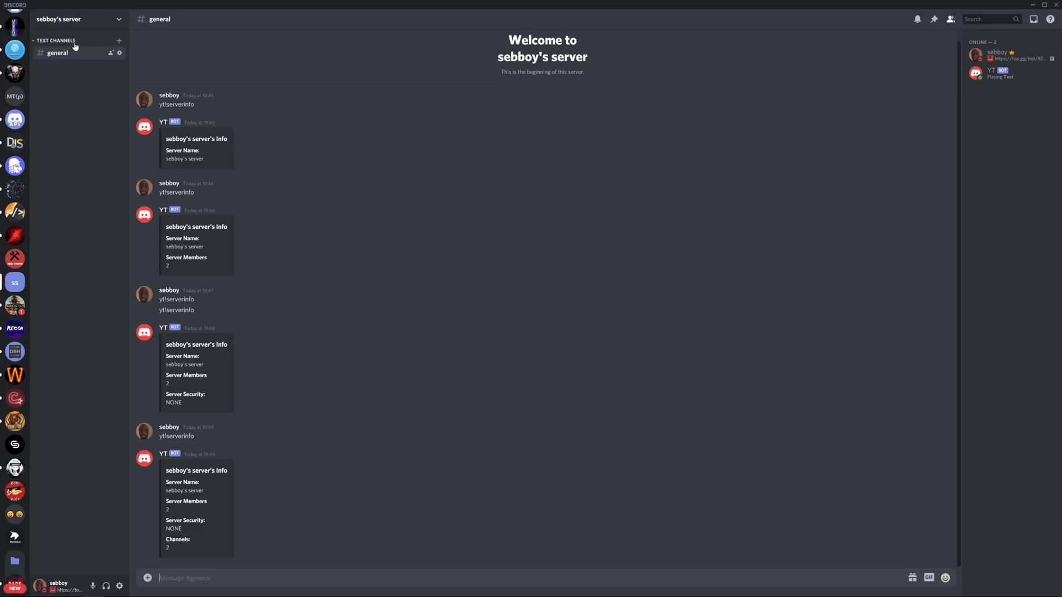
{"action": "mouse_move", "coordinate": [93, 586]}
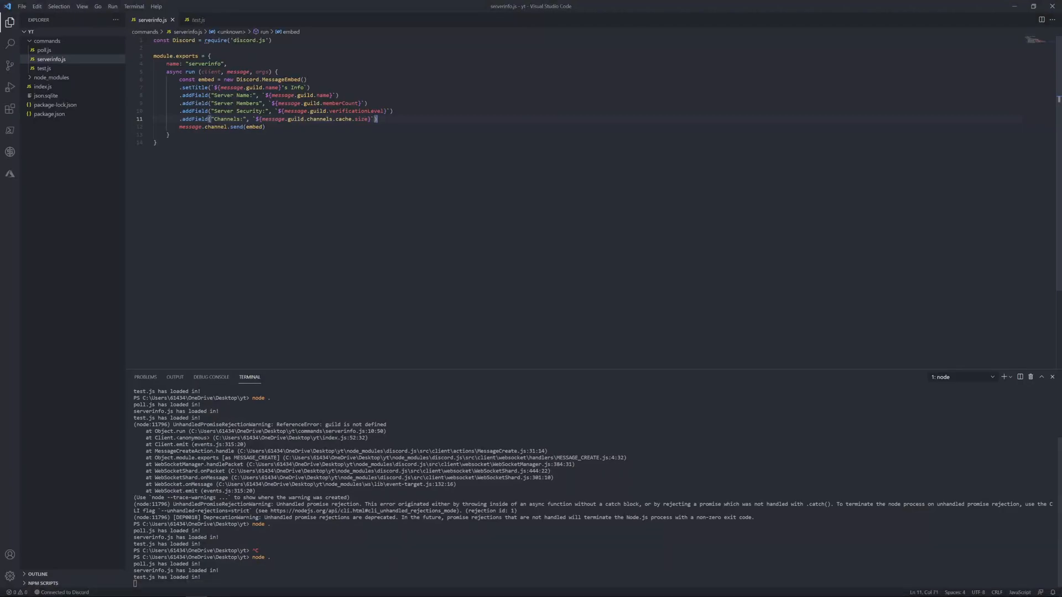
- Add a Roles field with message.guild.roles.cache.size and Highest Role from message.guild.roles.highest
{"action": "type", "text": ".addField("}
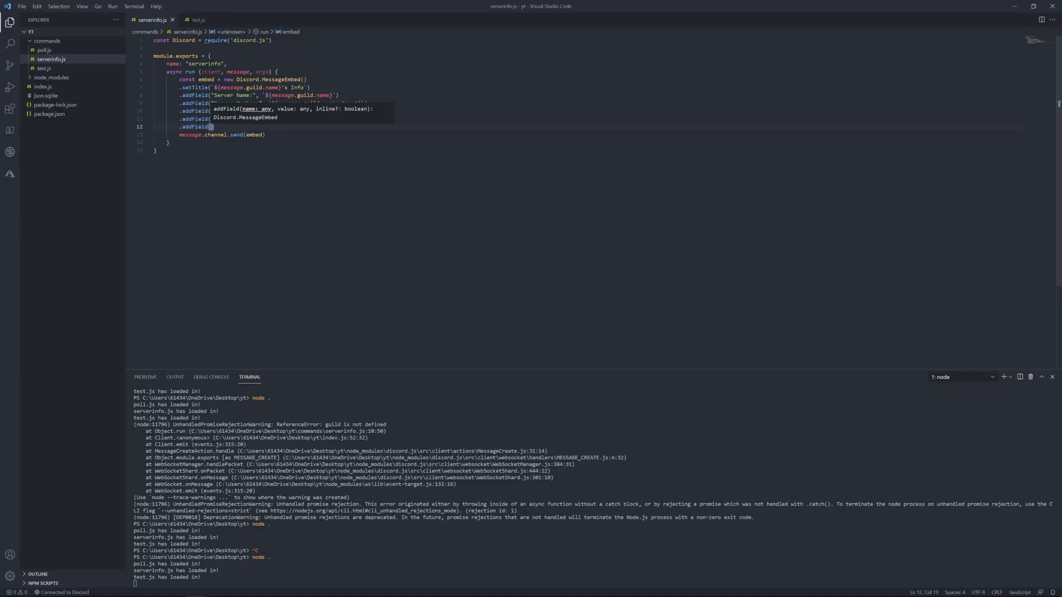
{"action": "type", "text": "Real"}
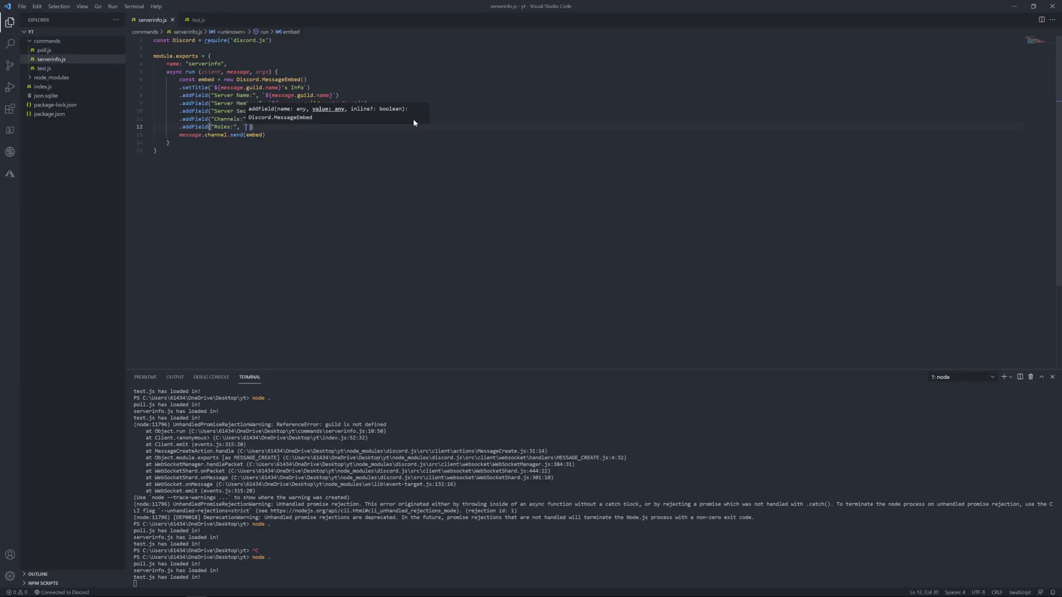
{"action": "type", "text": "message"}
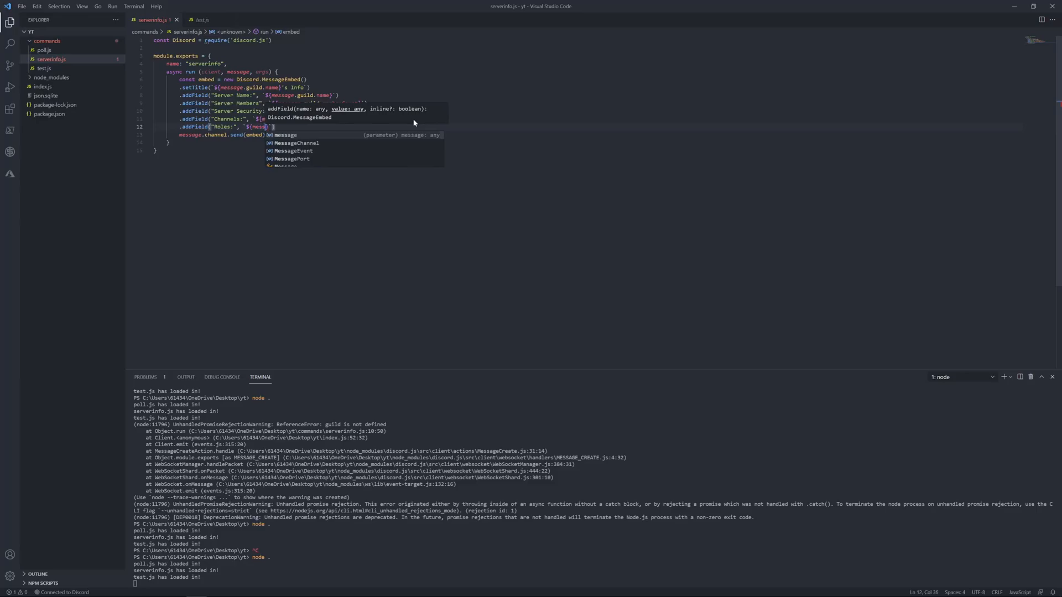
{"action": "type", "text": ".g"}
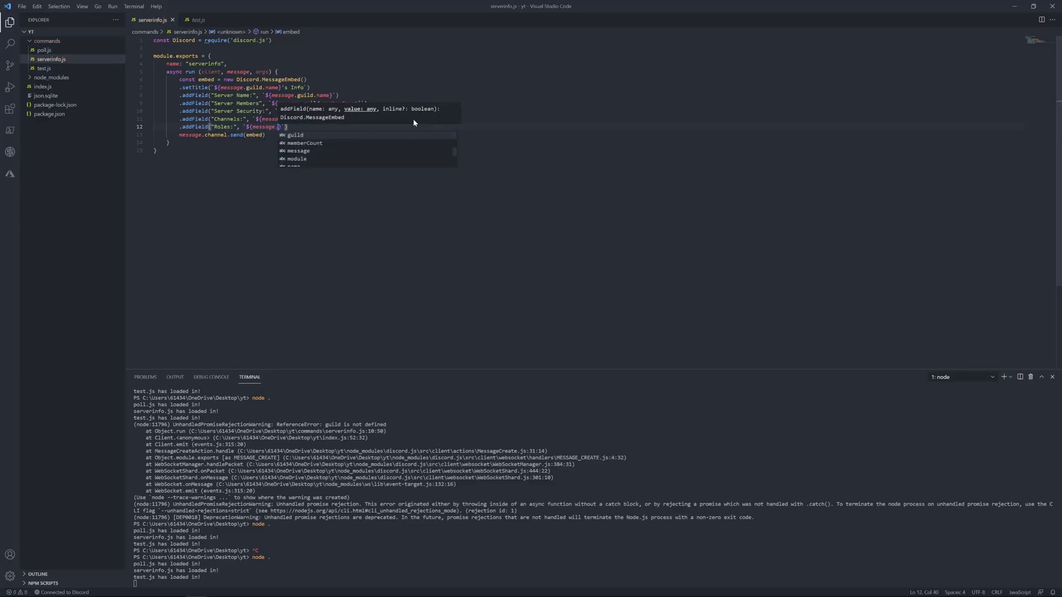
{"action": "type", "text": "guild.roles."}
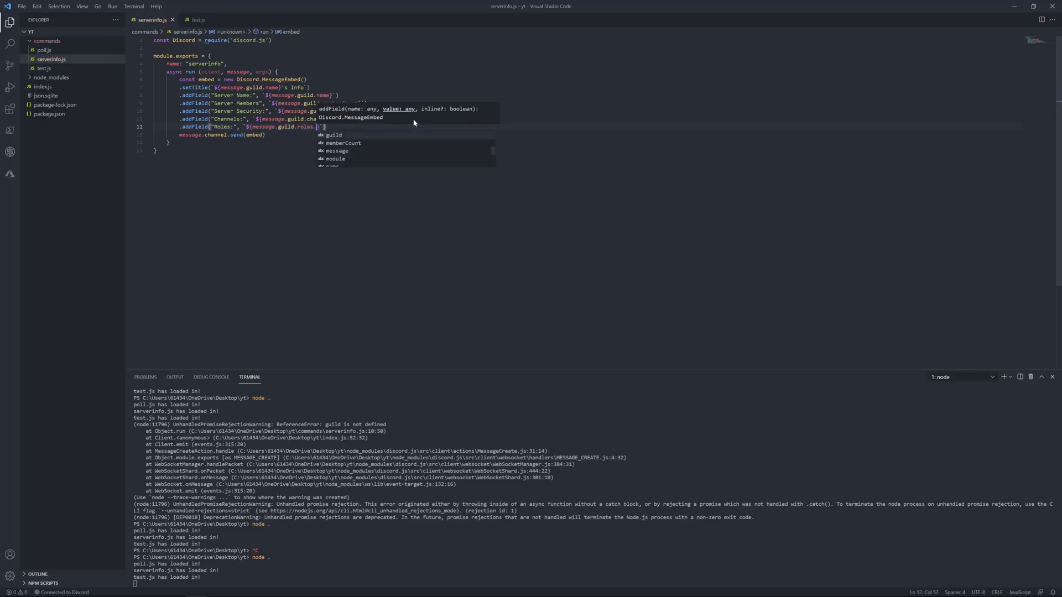
{"action": "type", "text": "cache"}
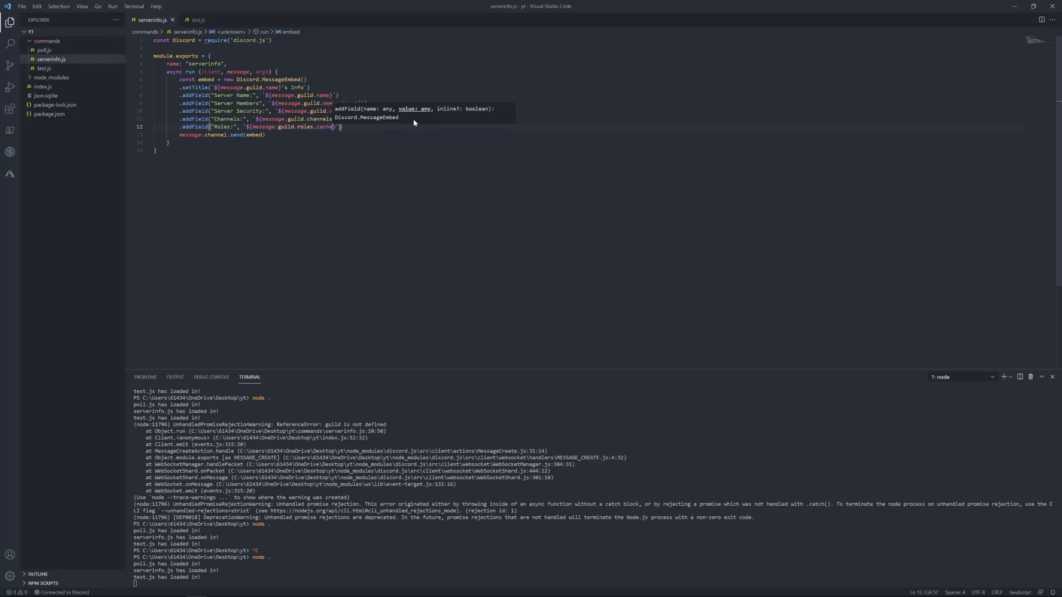
{"action": "type", "text": ".size"}
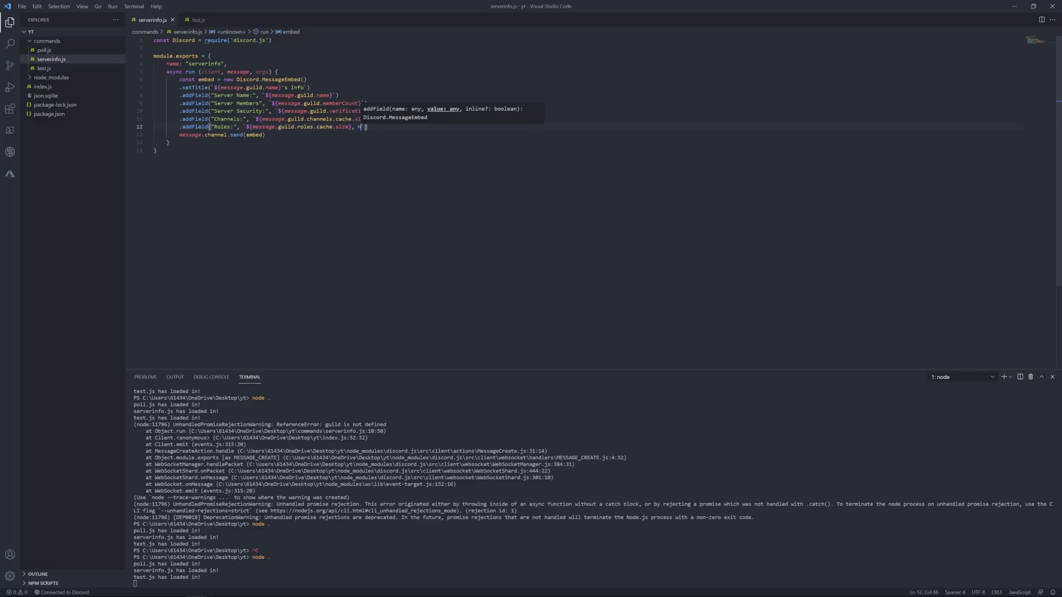
{"action": "type", "text": "igh"}
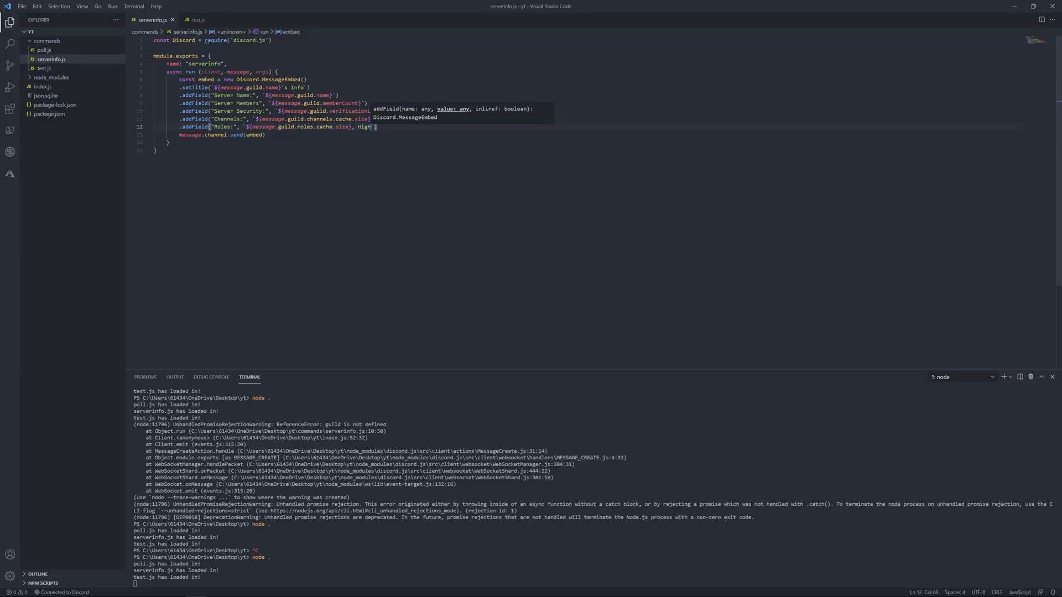
{"action": "type", "text": "est Role:"}
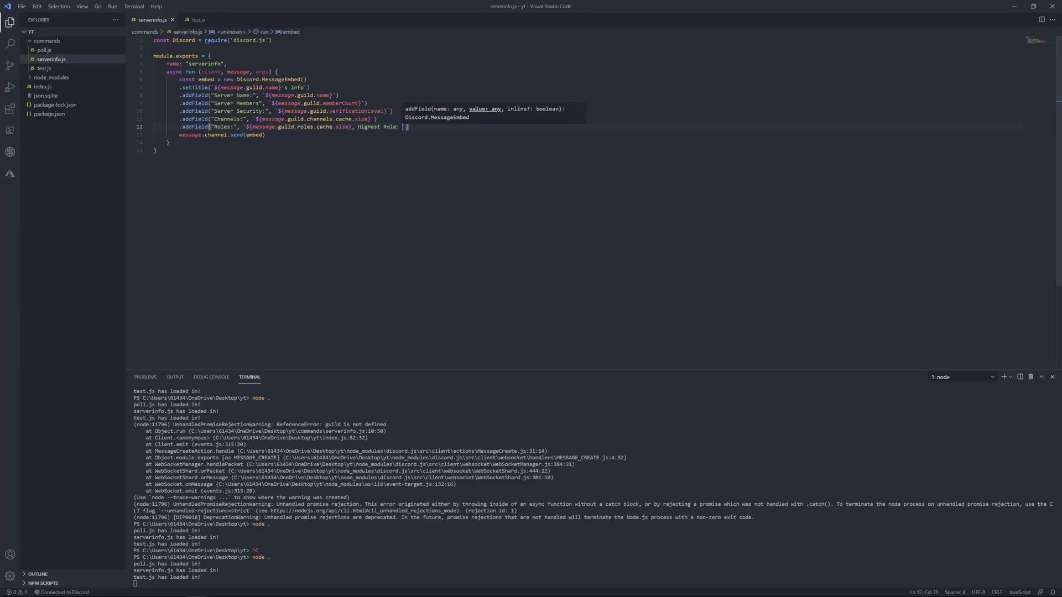
{"action": "type", "text": "$"}
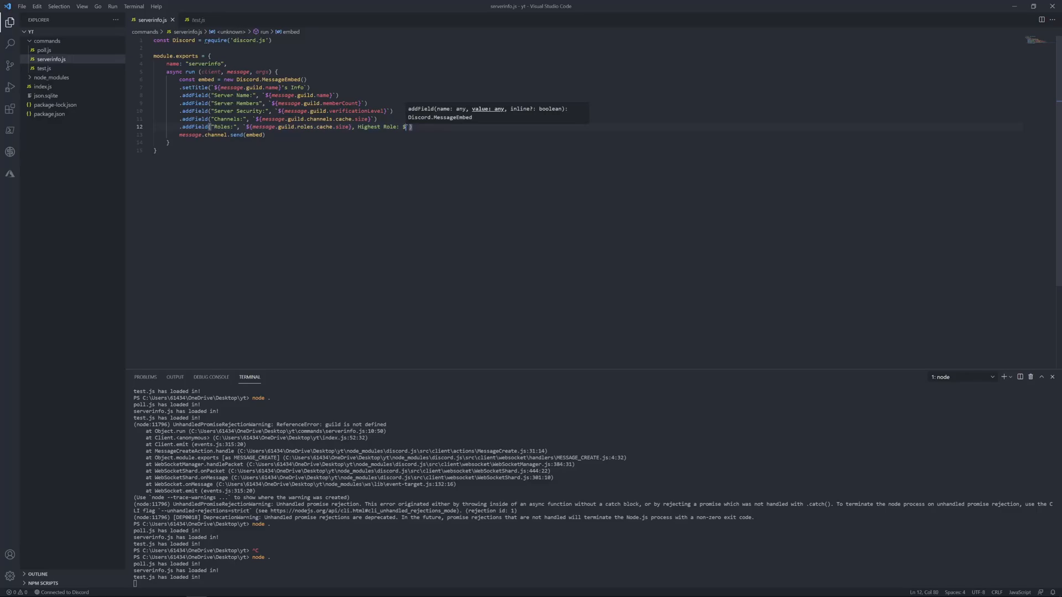
{"action": "type", "text": "mes"}
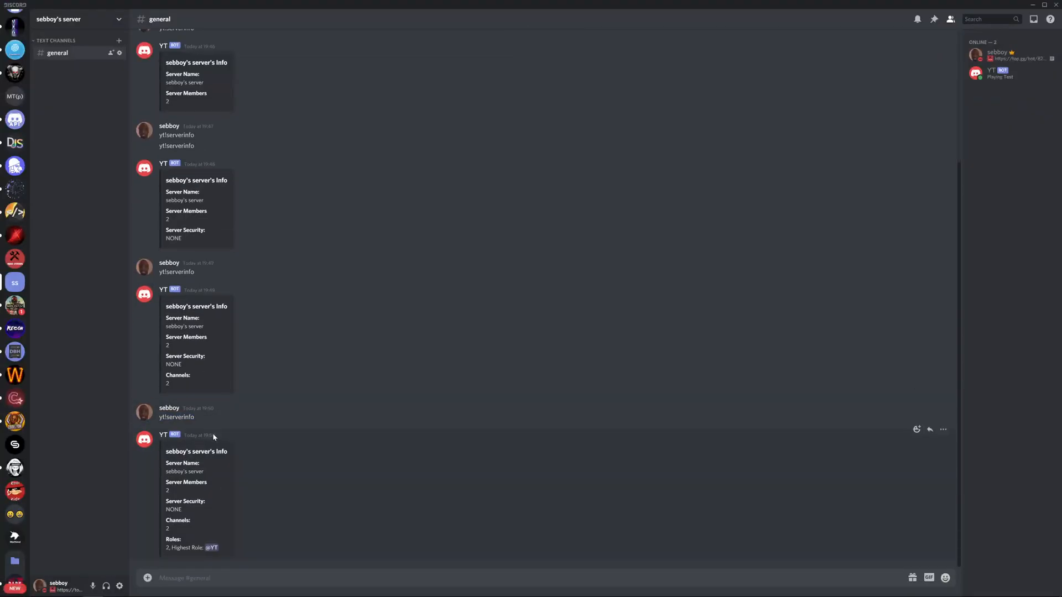
{"action": "mouse_move", "coordinate": [238, 537]}
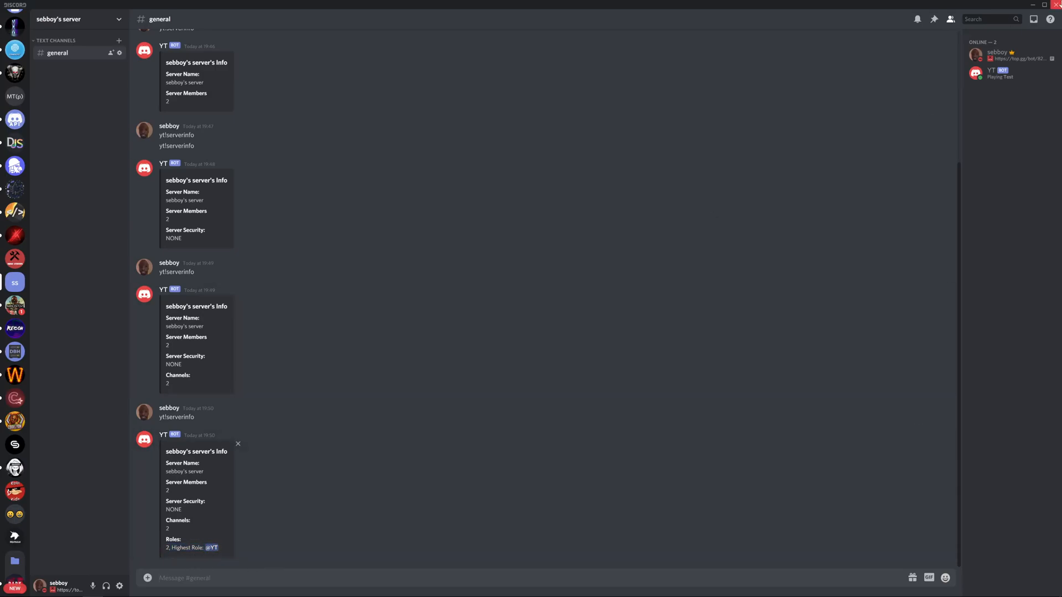
{"action": "mouse_move", "coordinate": [203, 556]}
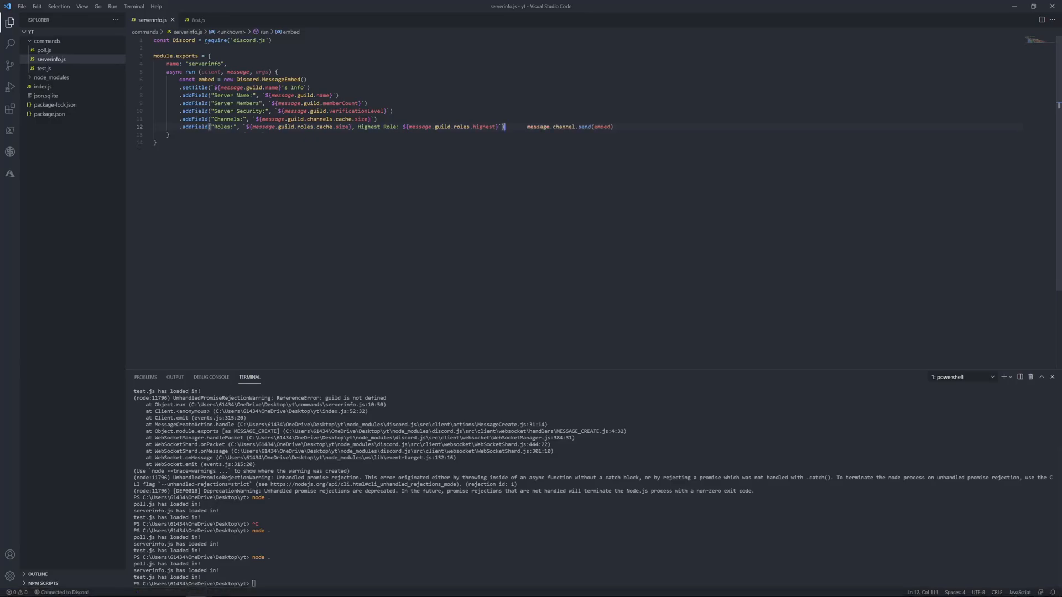
- Add an AFK Channel field showing message.guild.afkChannel above the send call
{"action": "key", "text": "Enter"}
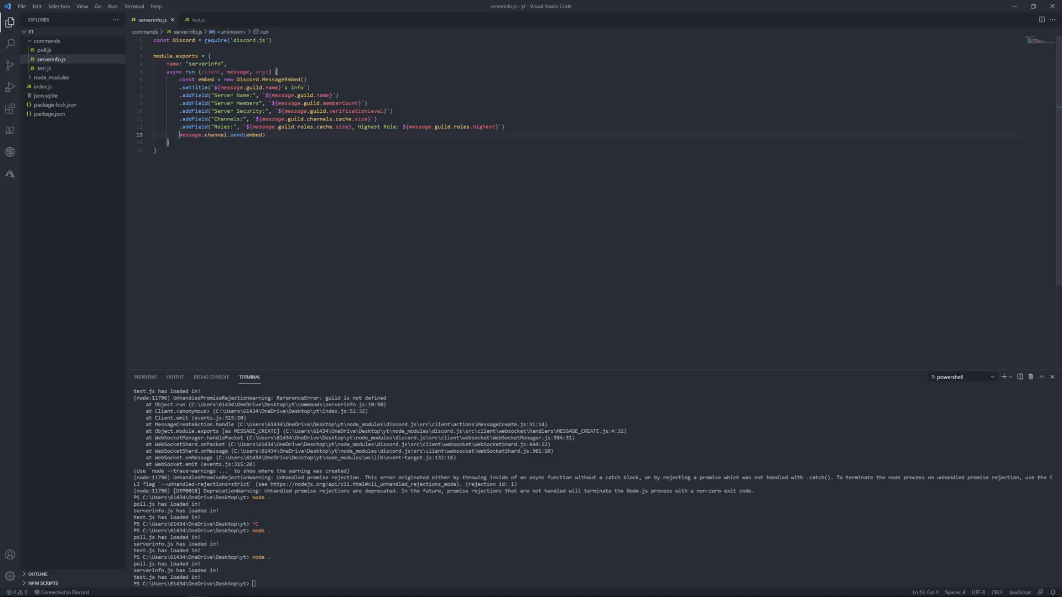
{"action": "key", "text": "Enter"}
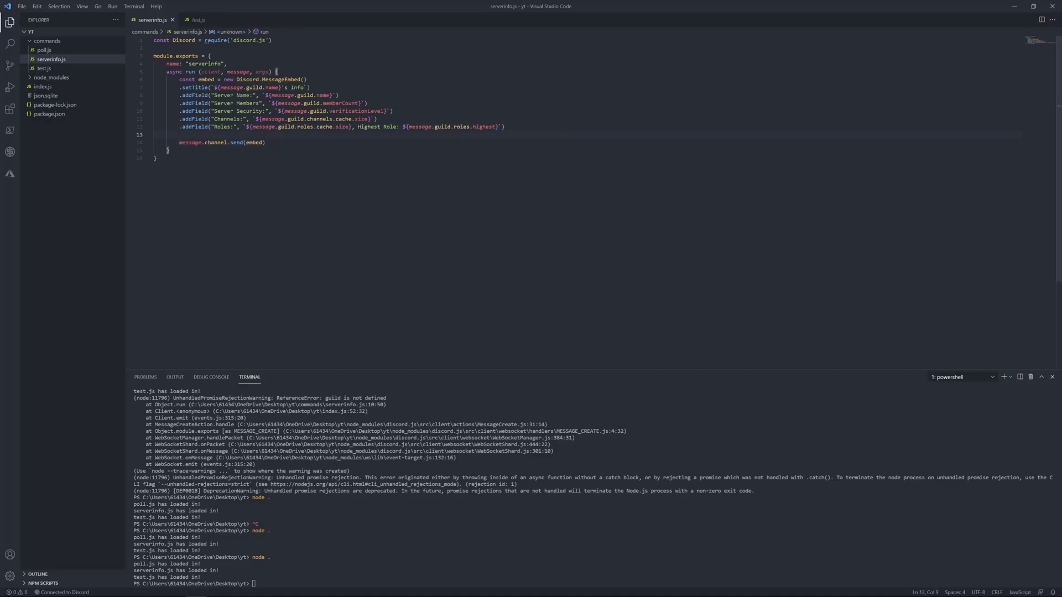
{"action": "type", "text": ".addField()"}
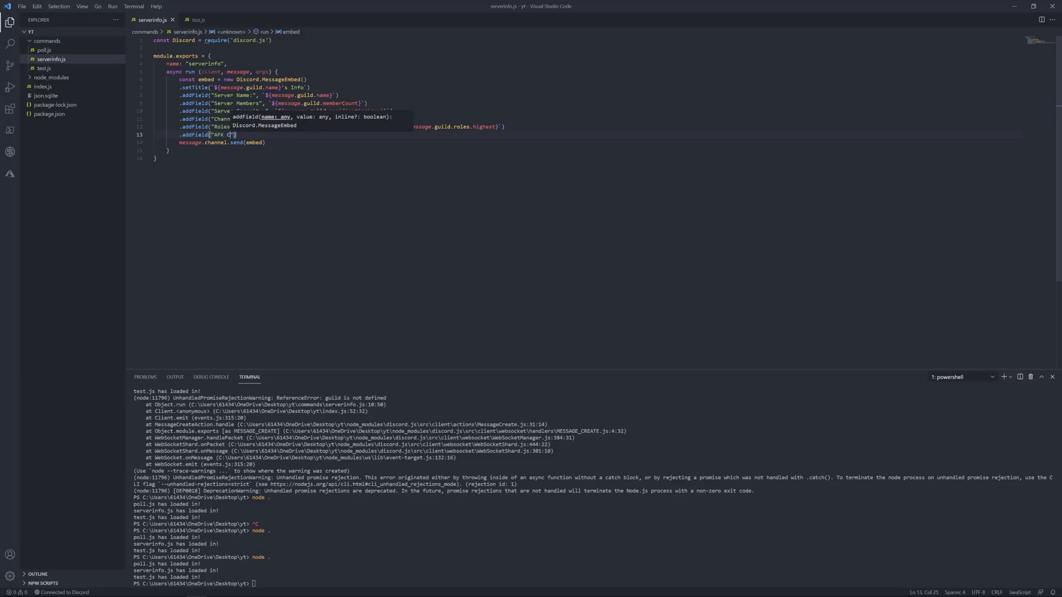
{"action": "type", "text": "hannel:"}
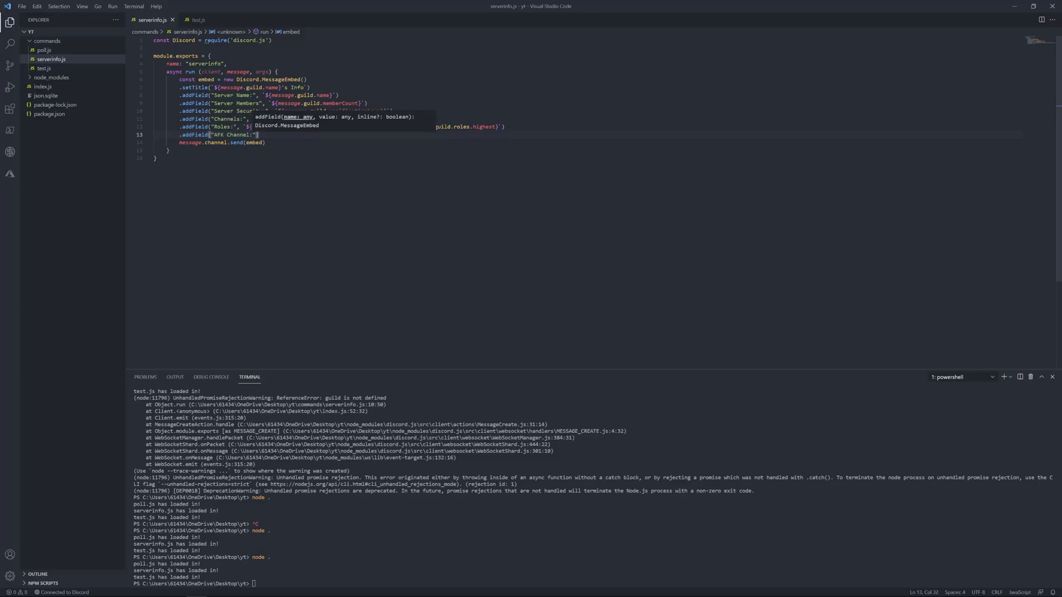
{"action": "type", "text": ","}
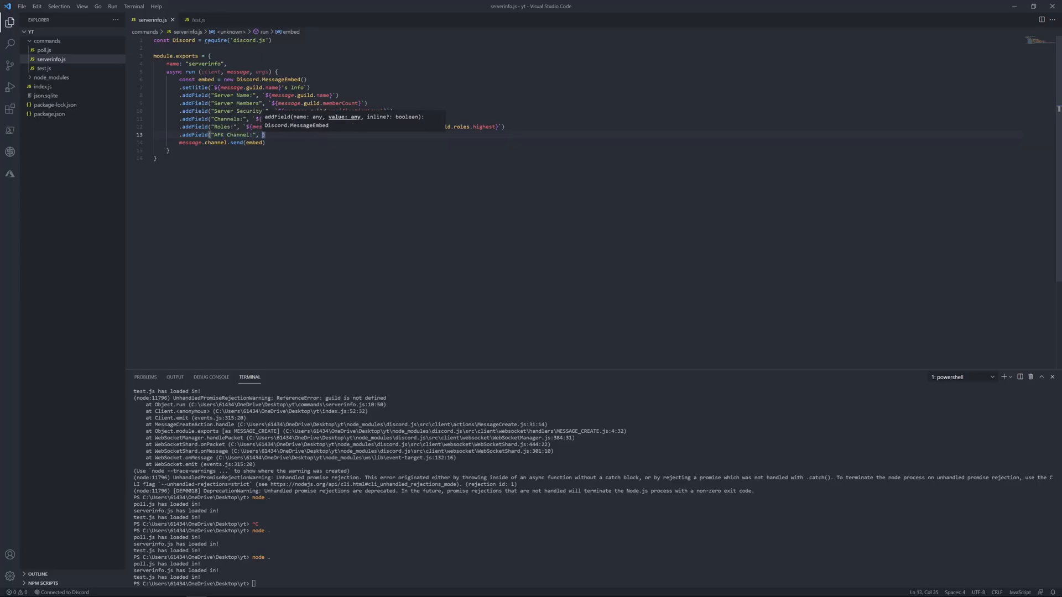
{"action": "type", "text": "`${"}
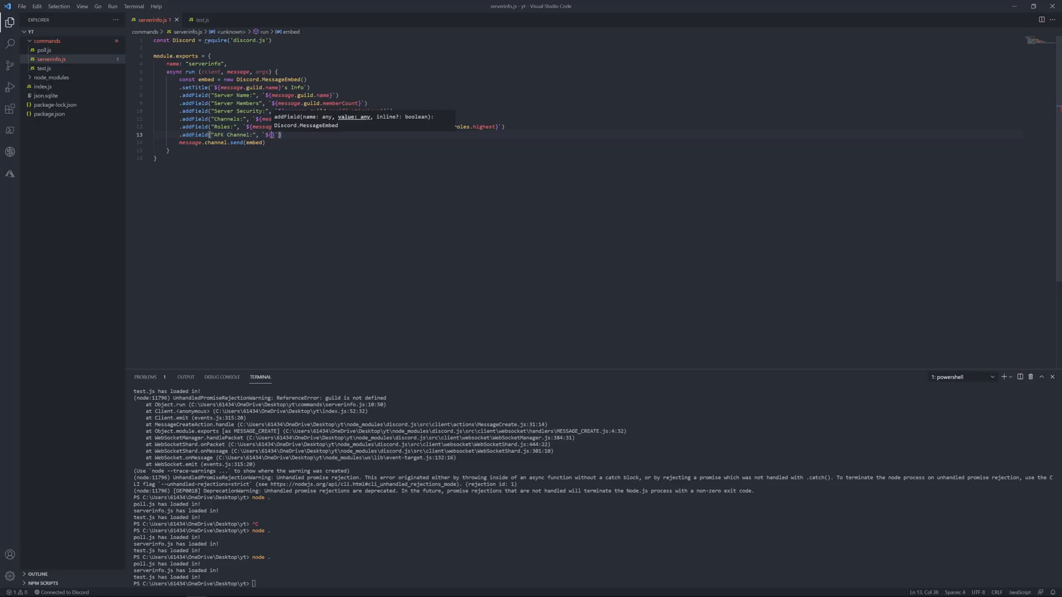
{"action": "type", "text": "message.g"}
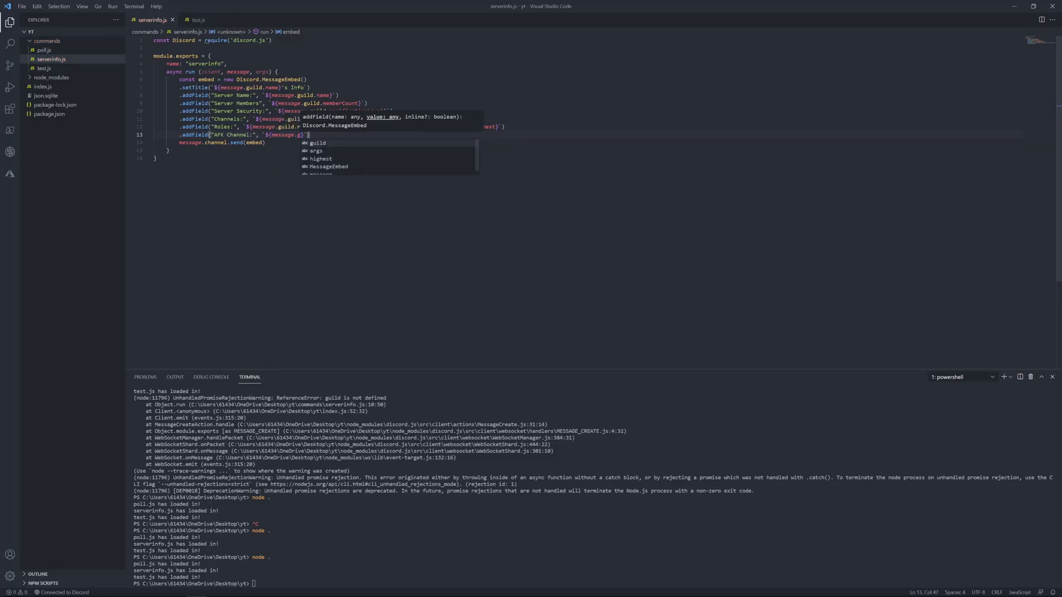
{"action": "type", "text": "uild"}
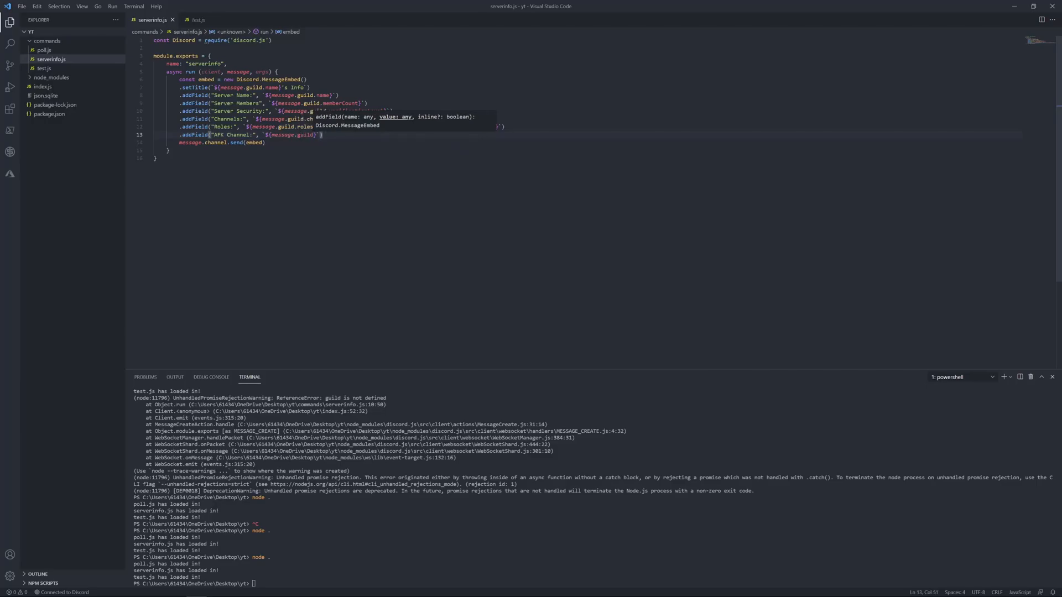
{"action": "type", "text": ".afkChannel"}
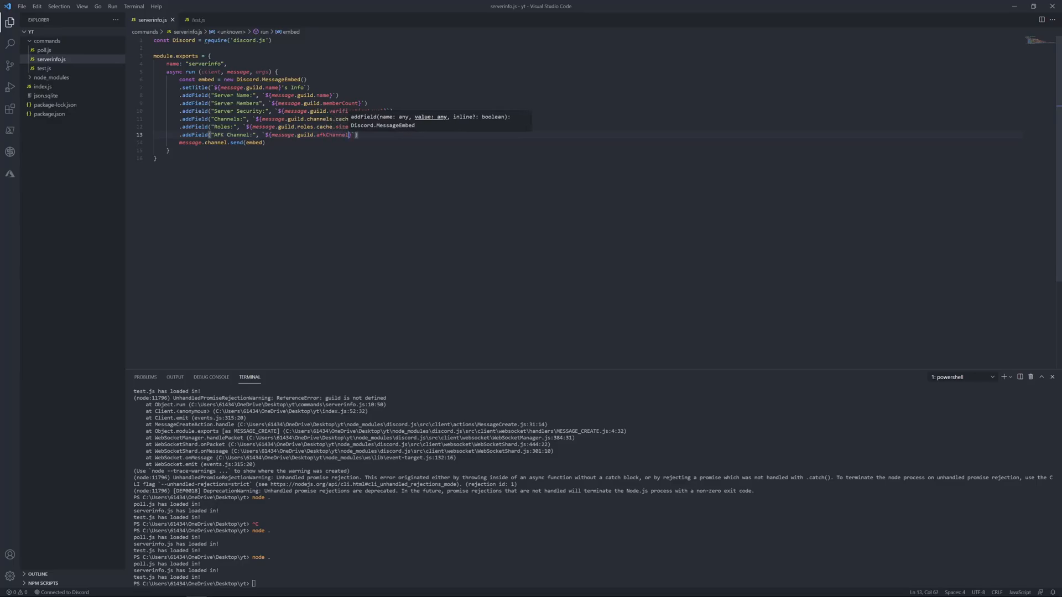
- Append Highest Role to the Roles field and add an AFK Timeout field from message.guild.afkTimeout
{"action": "type", "text": ", Highest Role: ${message.guild.roles.highest}"}
{"action": "type", "text": ".addField(\"AFK Timeout:"}
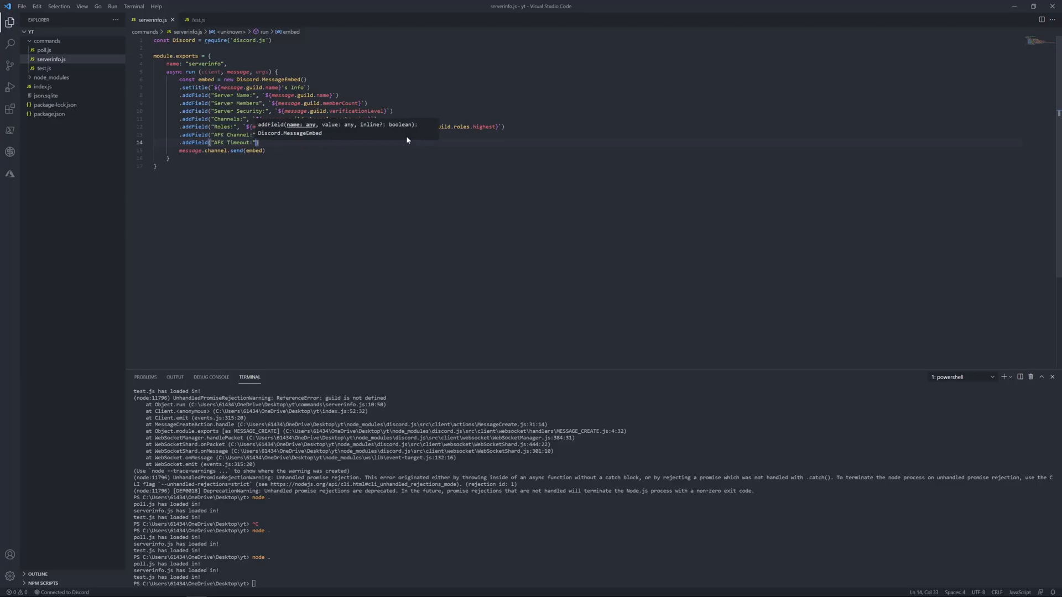
{"action": "type", "text": ", `${message.guild.}`"}
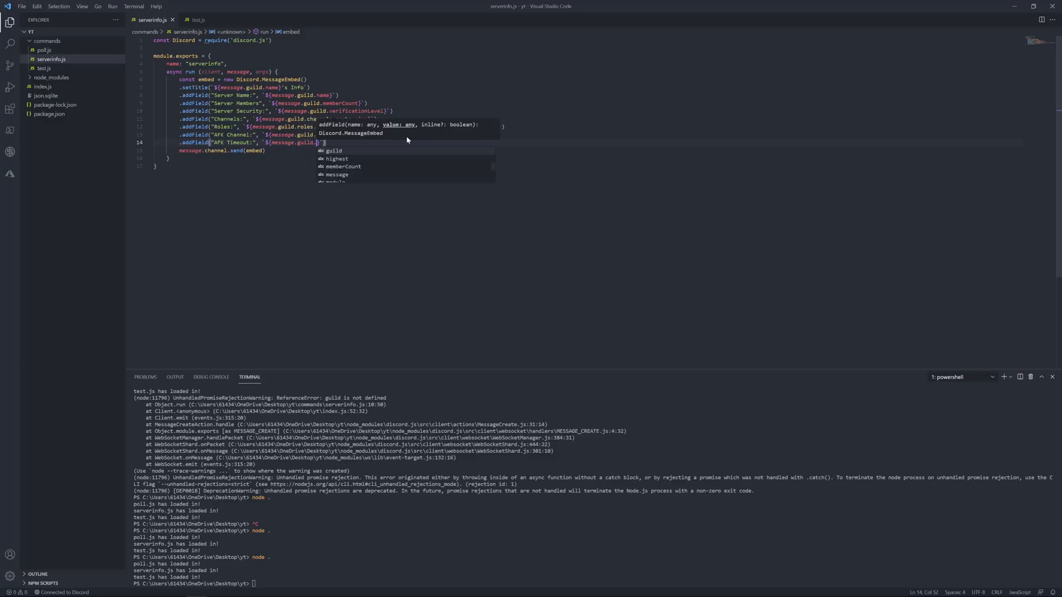
{"action": "type", "text": "afk"}
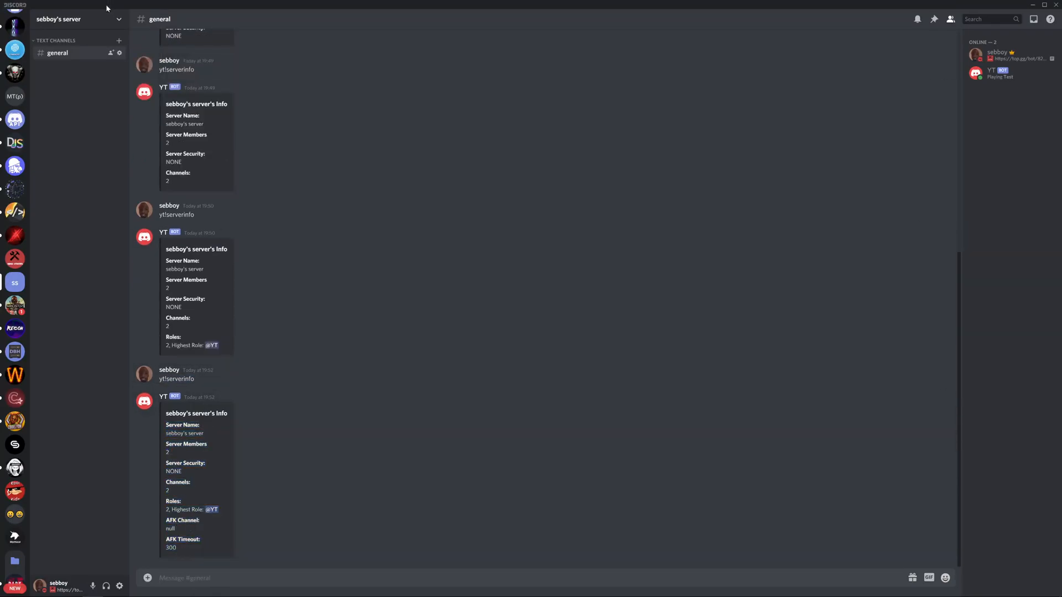
- Create a new afk voice channel on the Discord server
{"action": "left_click", "coordinate": [78, 18]}
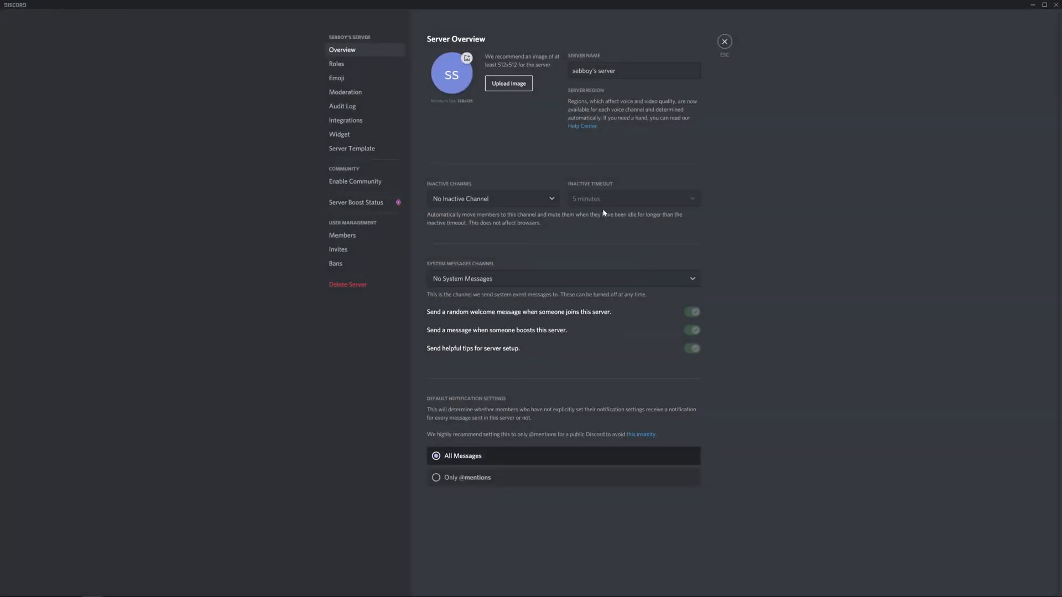
{"action": "left_click", "coordinate": [724, 41]}
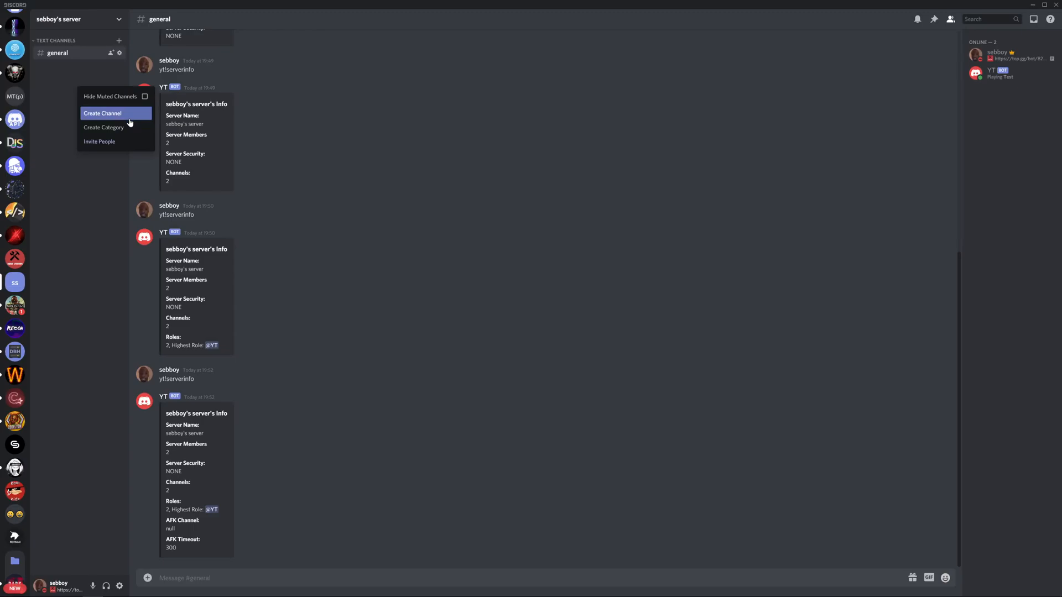
{"action": "left_click", "coordinate": [102, 113]}
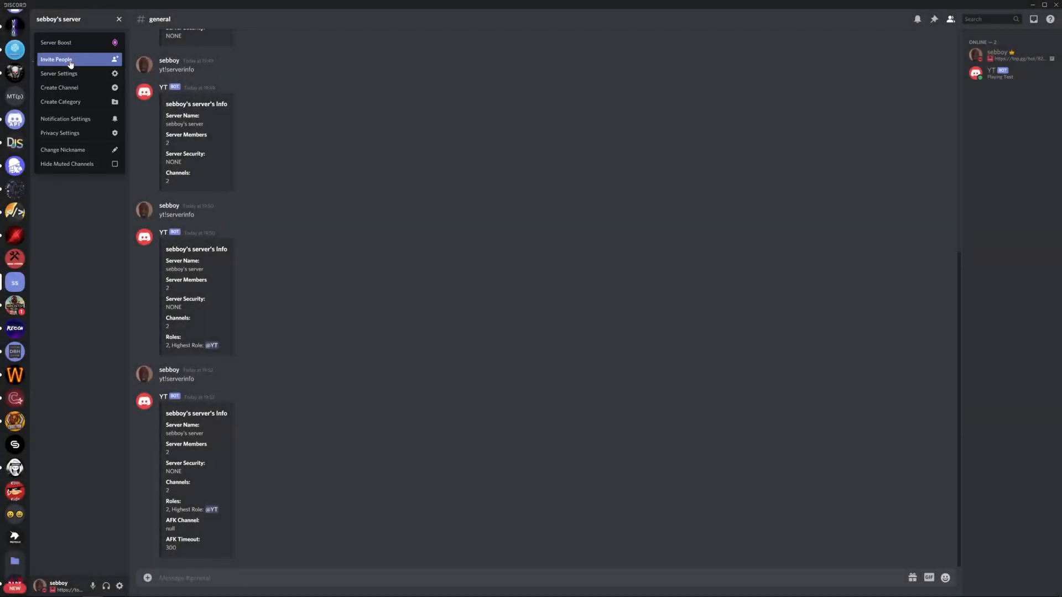
- Set the server's inactive channel to afk with a 30-minute timeout and save the changes
{"action": "left_click", "coordinate": [59, 73]}
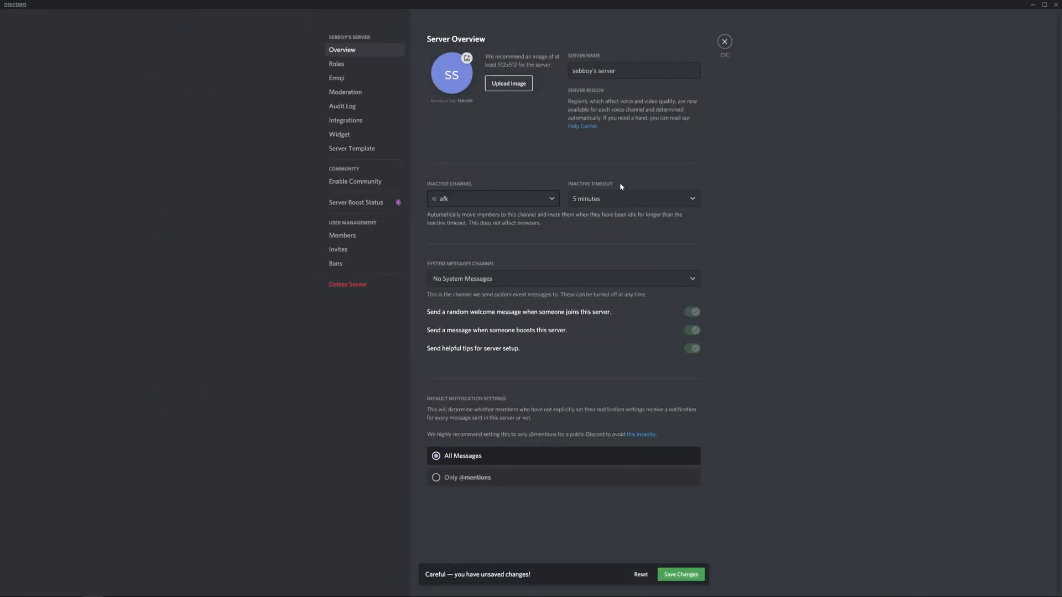
{"action": "left_click", "coordinate": [680, 578]}
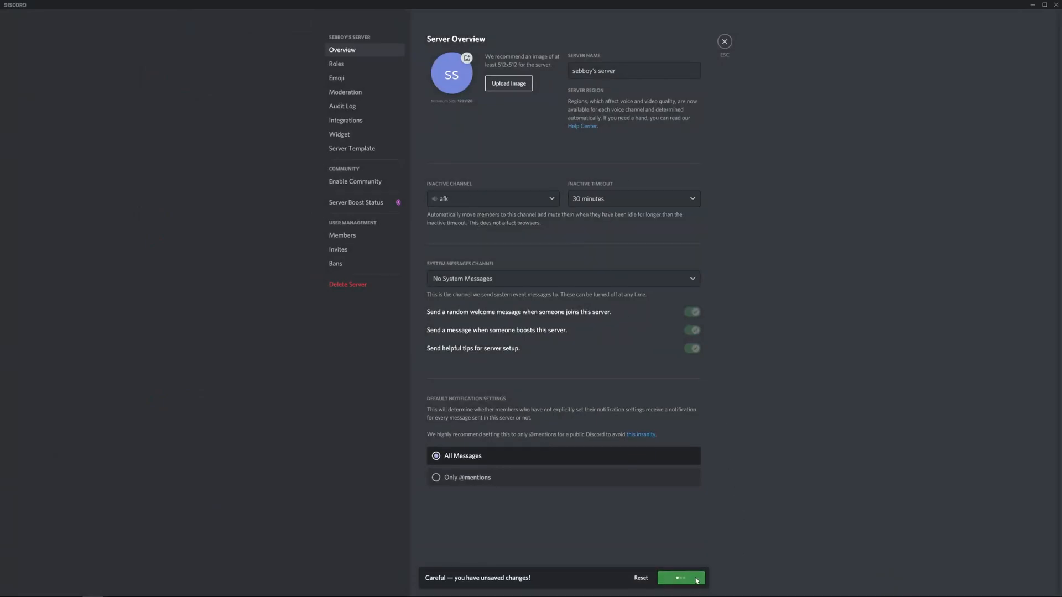
{"action": "left_click", "coordinate": [723, 41]}
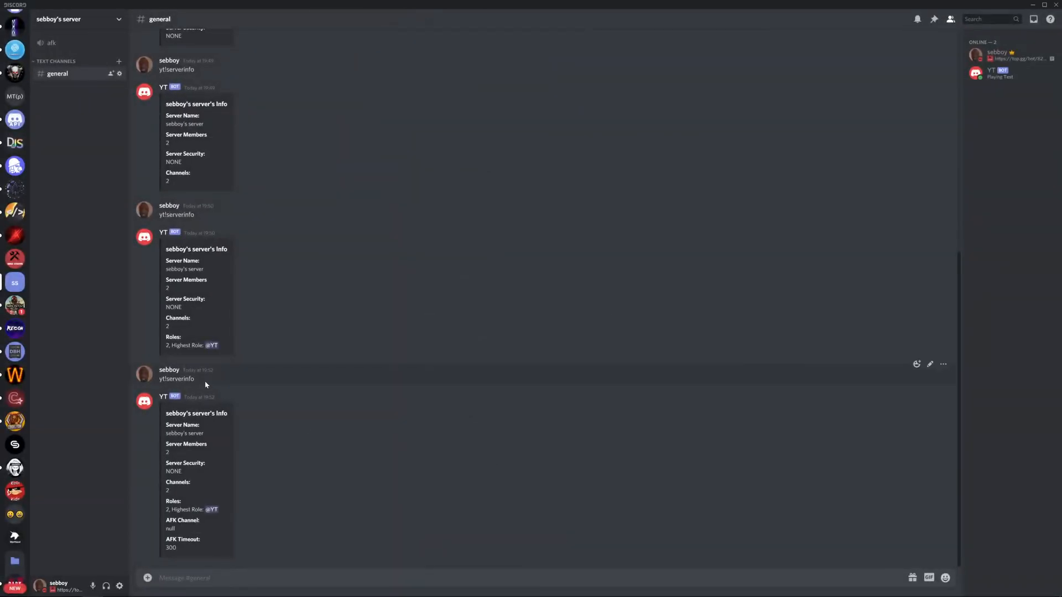
{"action": "scroll", "scroll_direction": "down", "scroll_amount": 3}
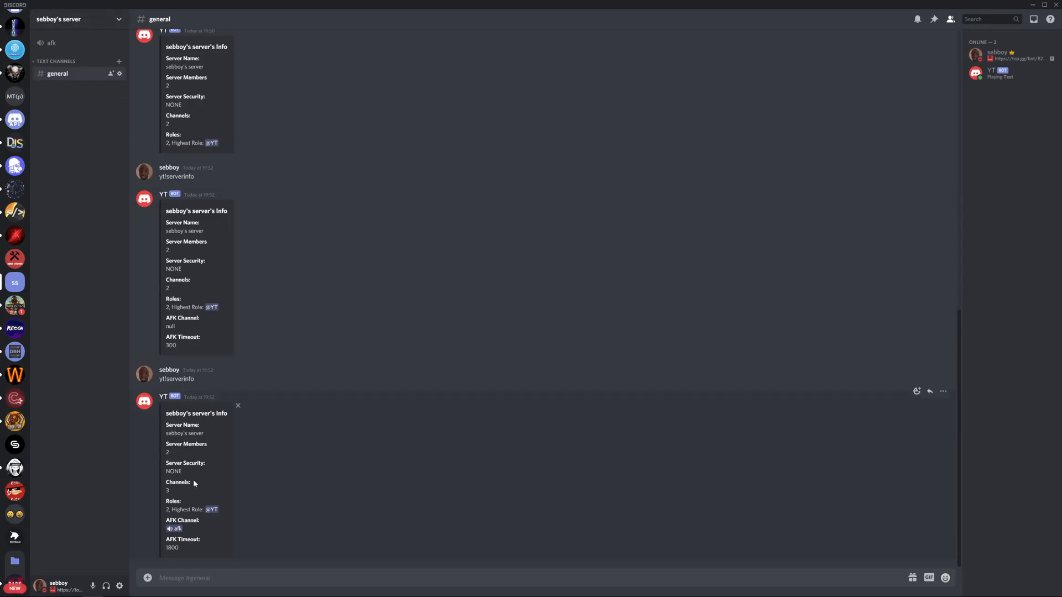
- Add an Emojis field showing message.guild.emojis.cache.size below AFK Timeout
{"action": "left_click", "coordinate": [52, 43]}
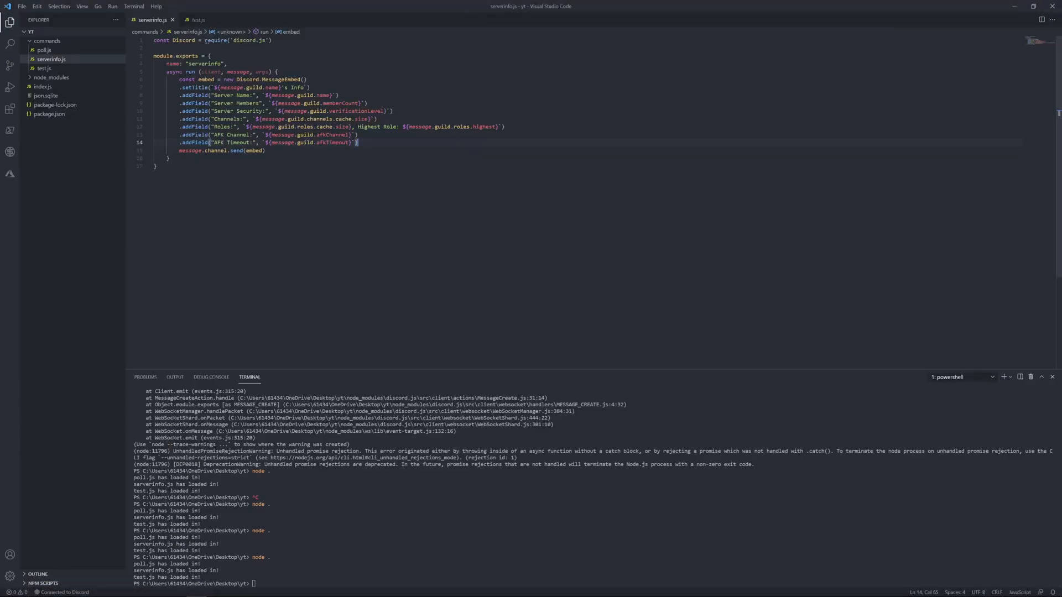
{"action": "type", "text": ".addField"}
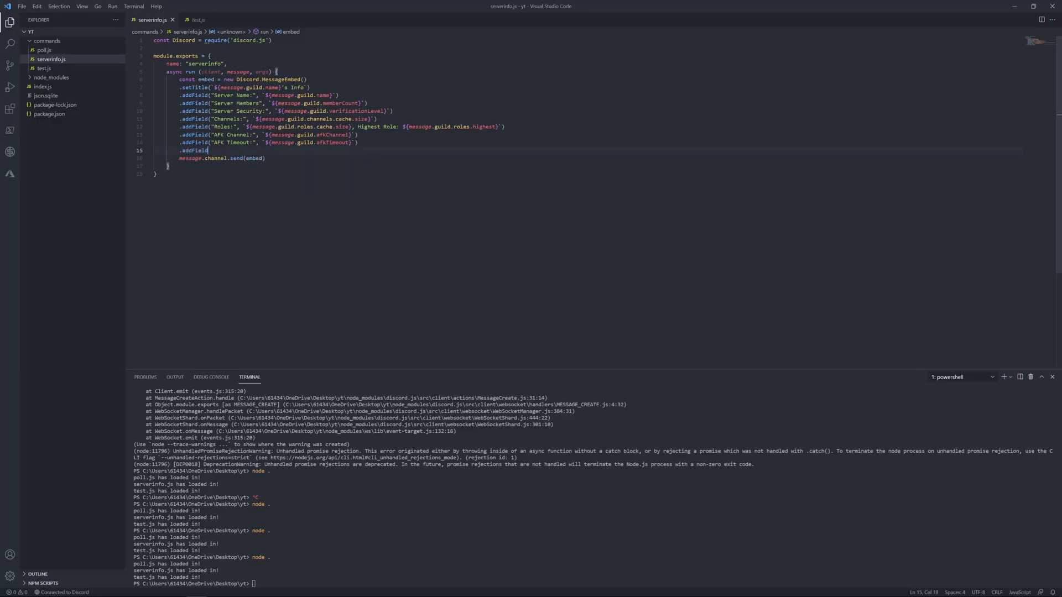
{"action": "type", "text": "("}
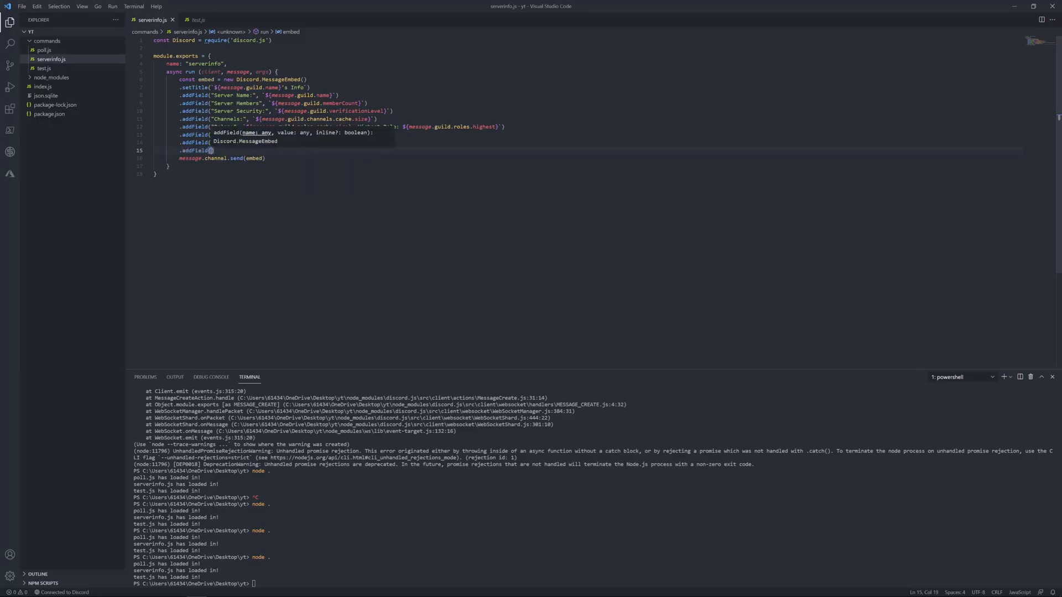
{"action": "type", "text": "Emoji"}
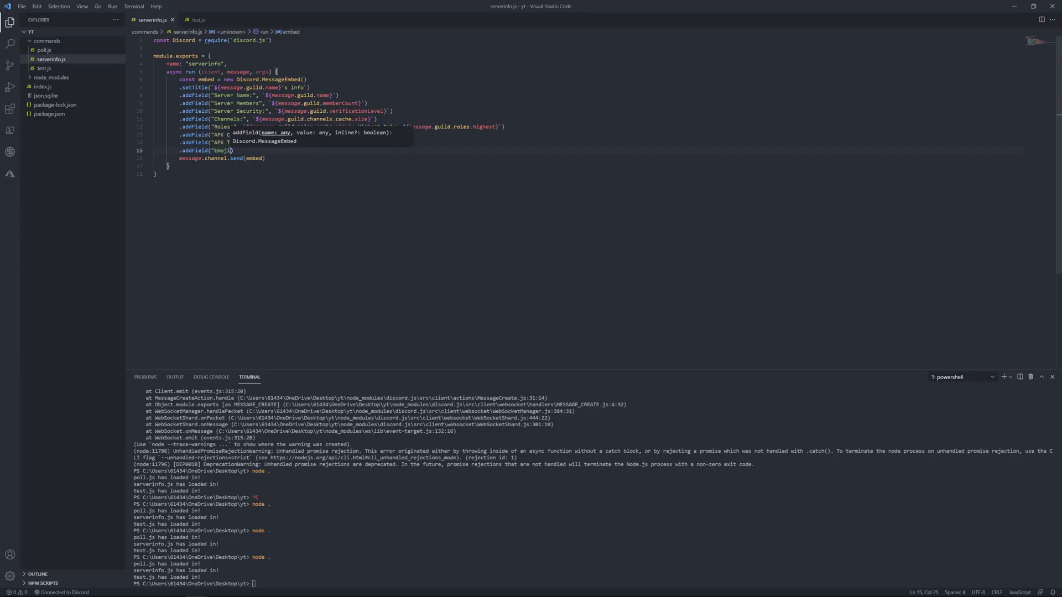
{"action": "type", "text": "s:"}
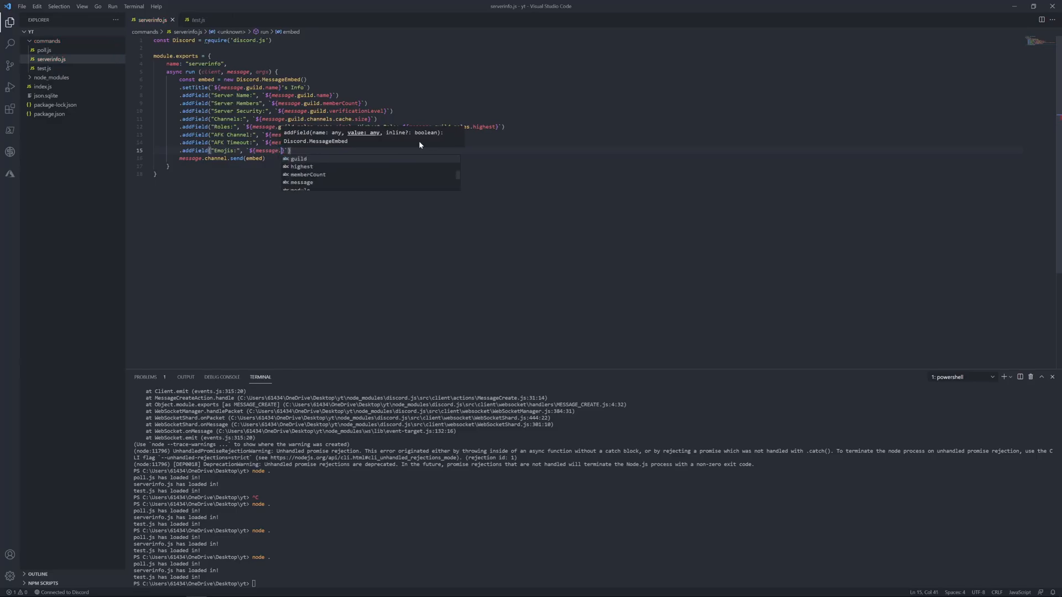
{"action": "type", "text": "guild.emojis.cache.size"}
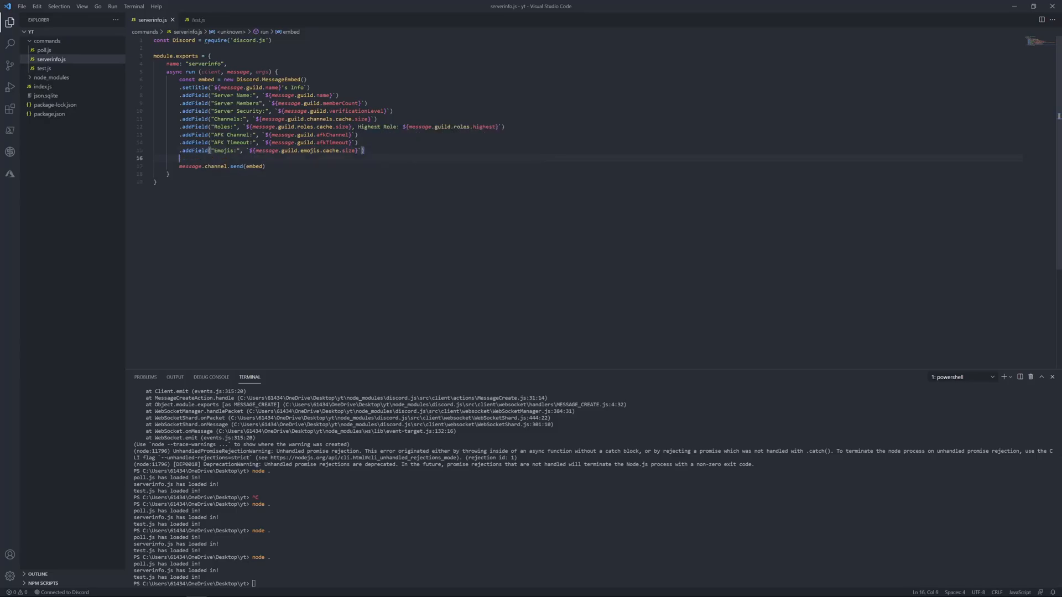
- Add an Animated Emojis field counting emojis.cache filtered by emoji => emoji.animated
{"action": "type", "text": ".addField(\"Animated Emojis:\", `${message.guild.em"}
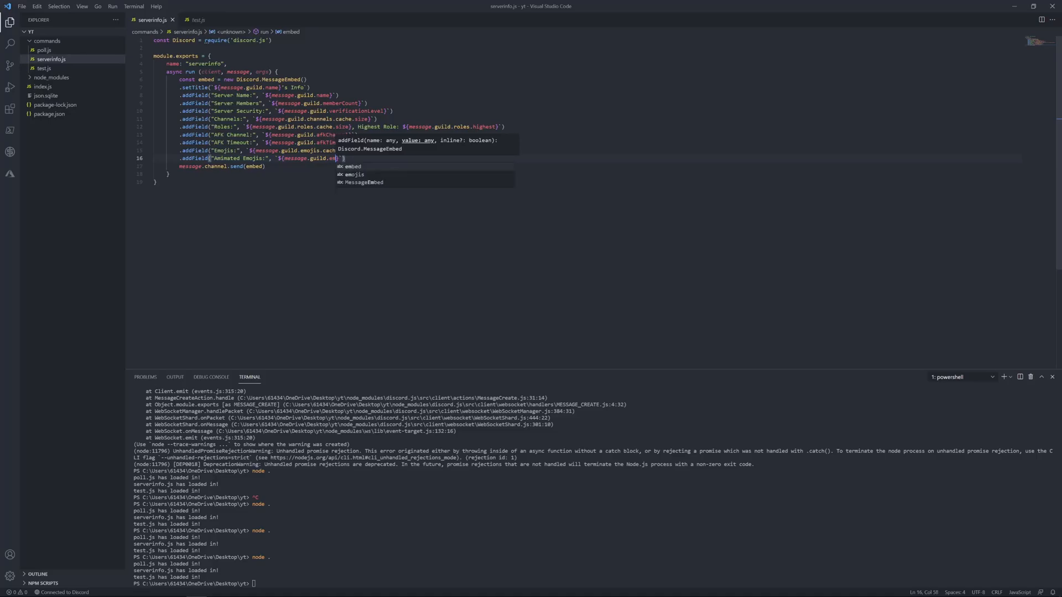
{"action": "type", "text": "ojis"}
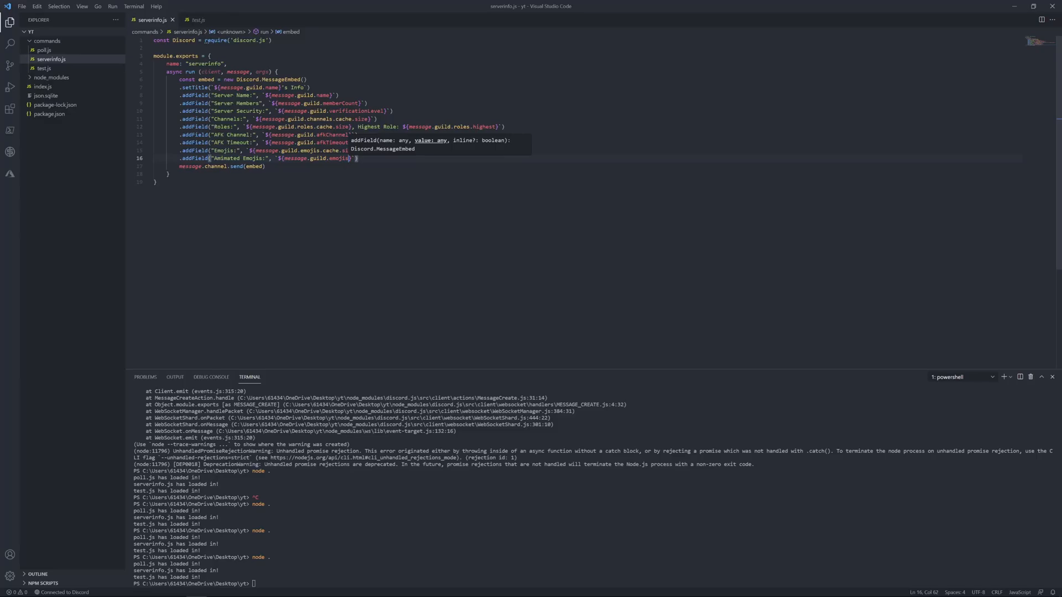
{"action": "type", "text": ".verificationLevel"}
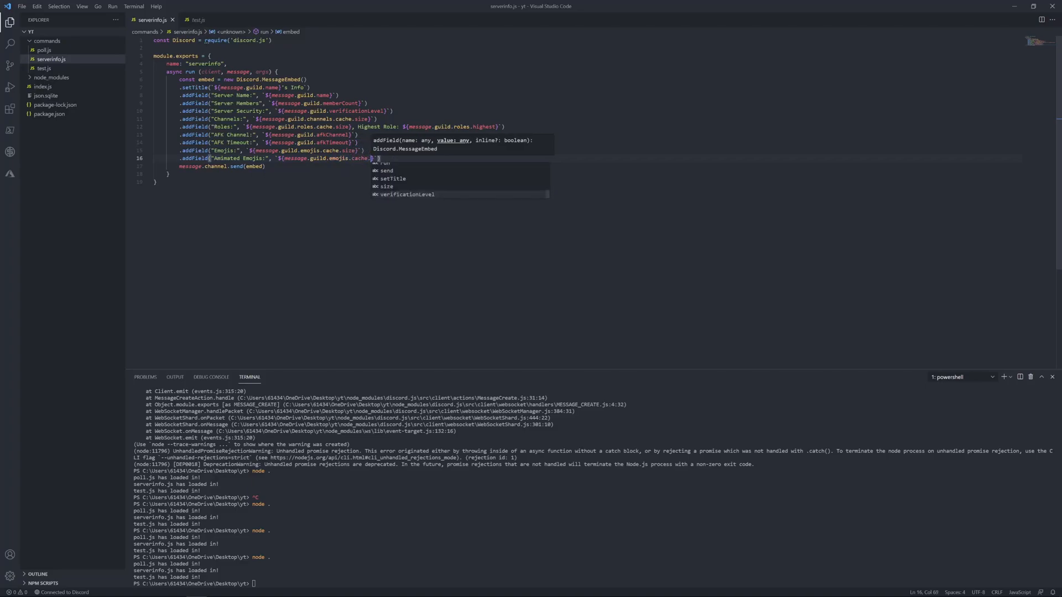
{"action": "type", "text": "fullt"}
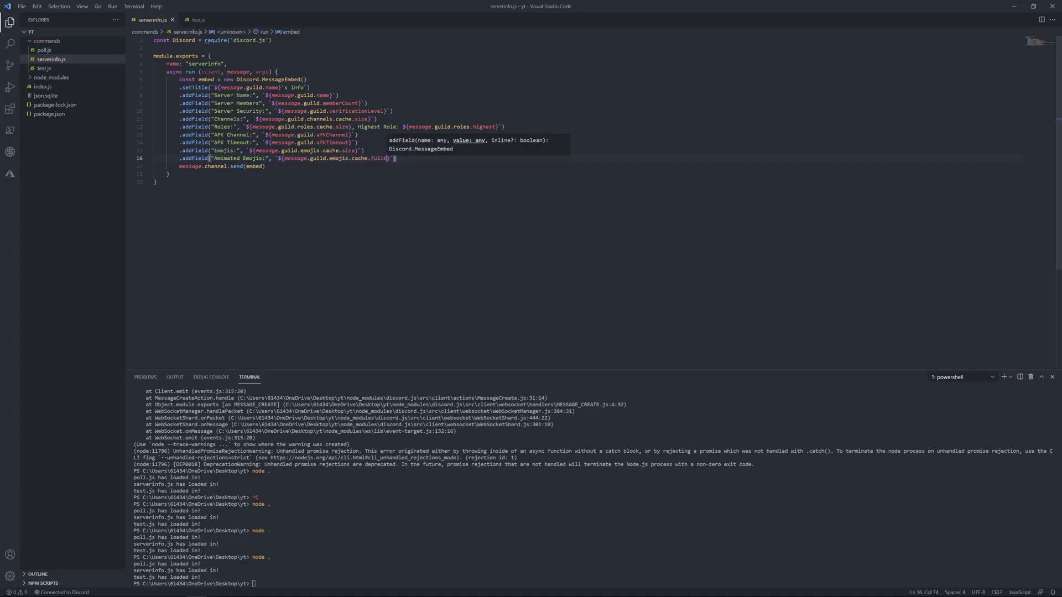
{"action": "key", "text": "BackSpace"}
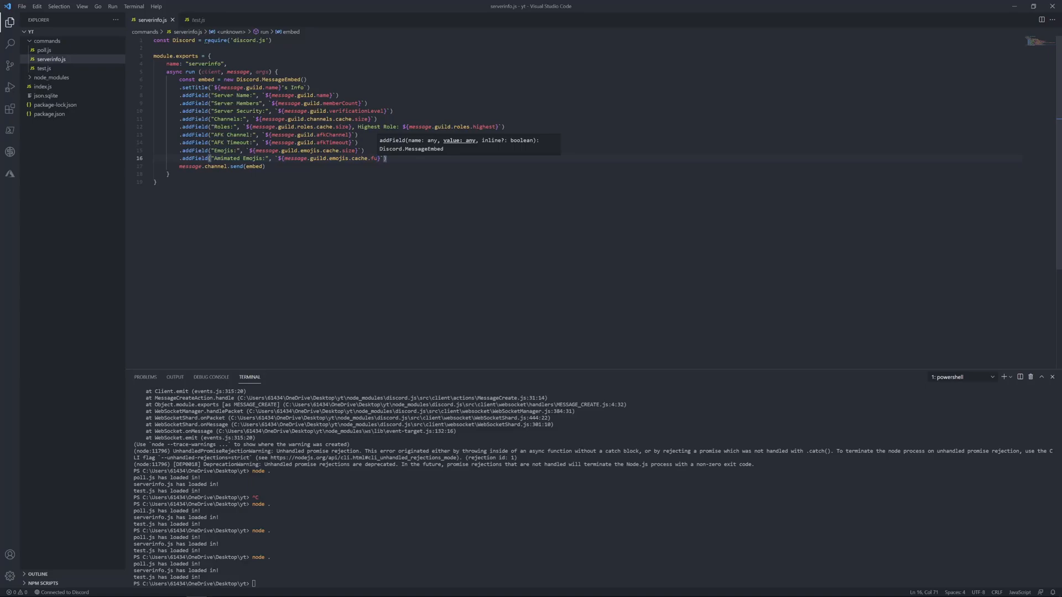
{"action": "type", "text": "lter"}
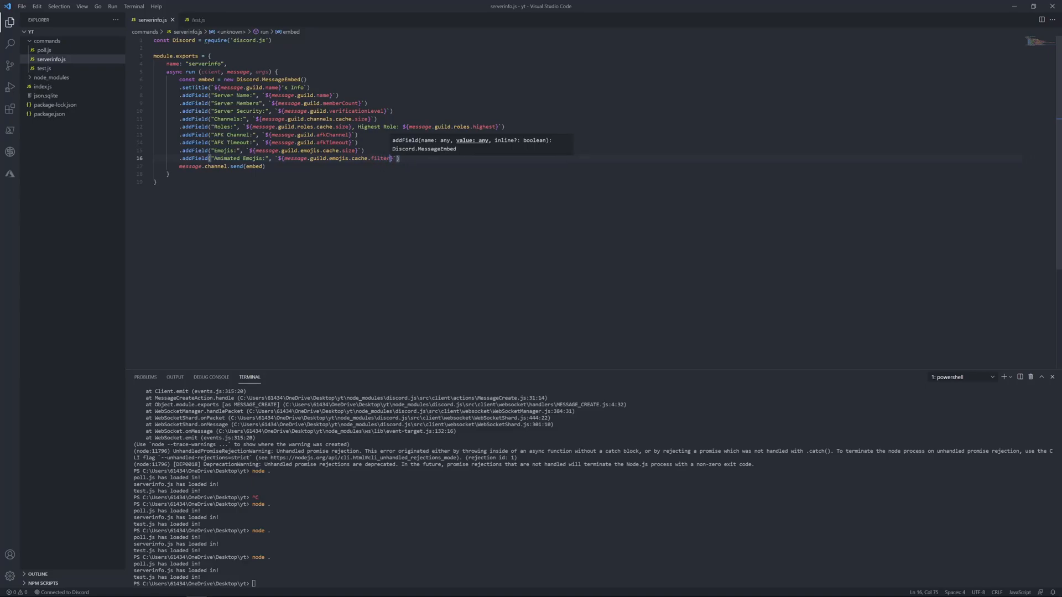
{"action": "type", "text": "()"}
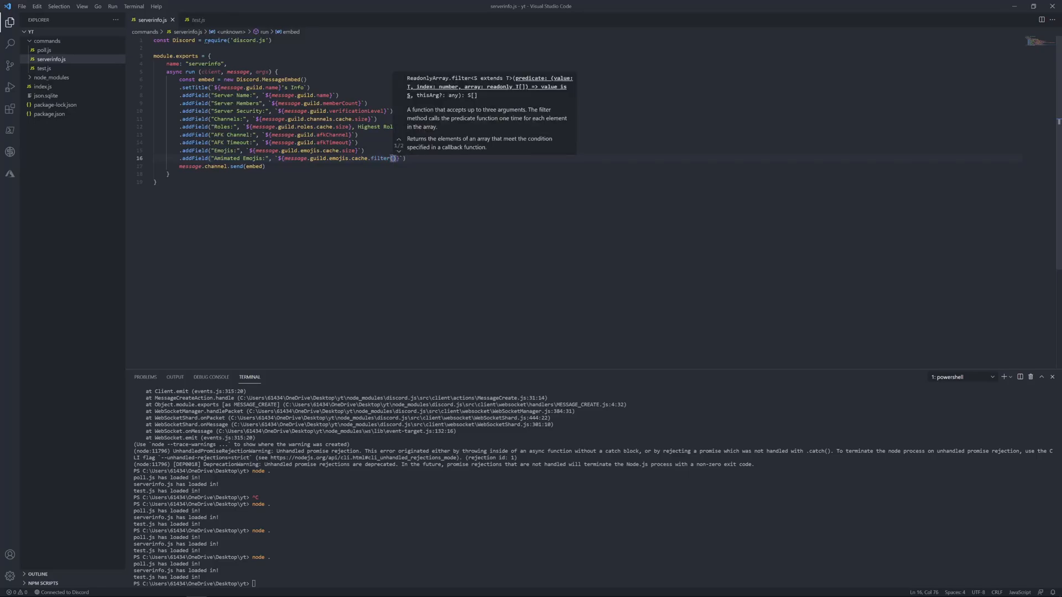
{"action": "type", "text": "emoji => emojis"}
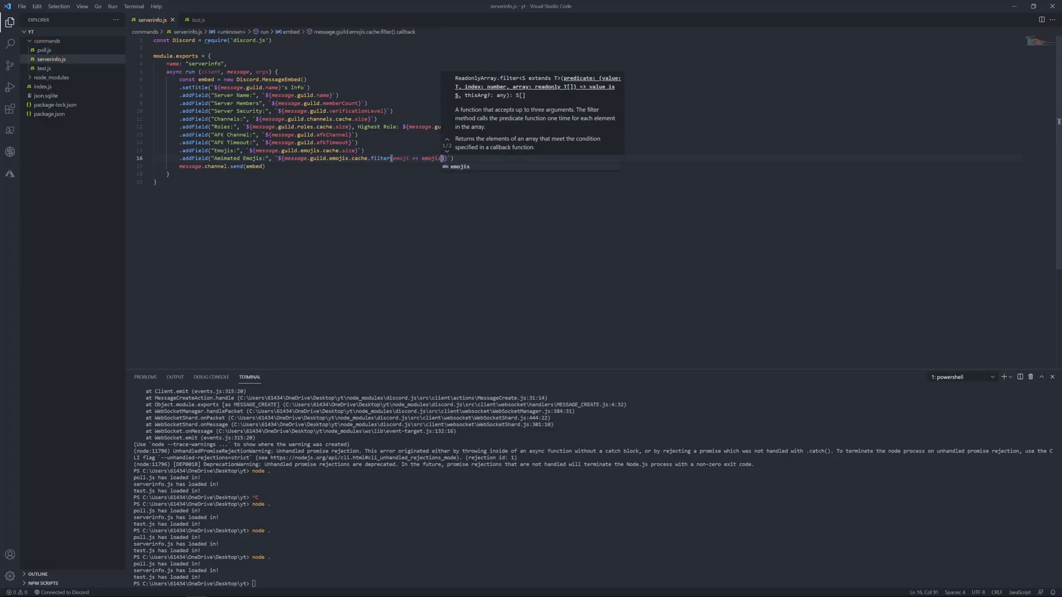
{"action": "type", "text": ".a"}
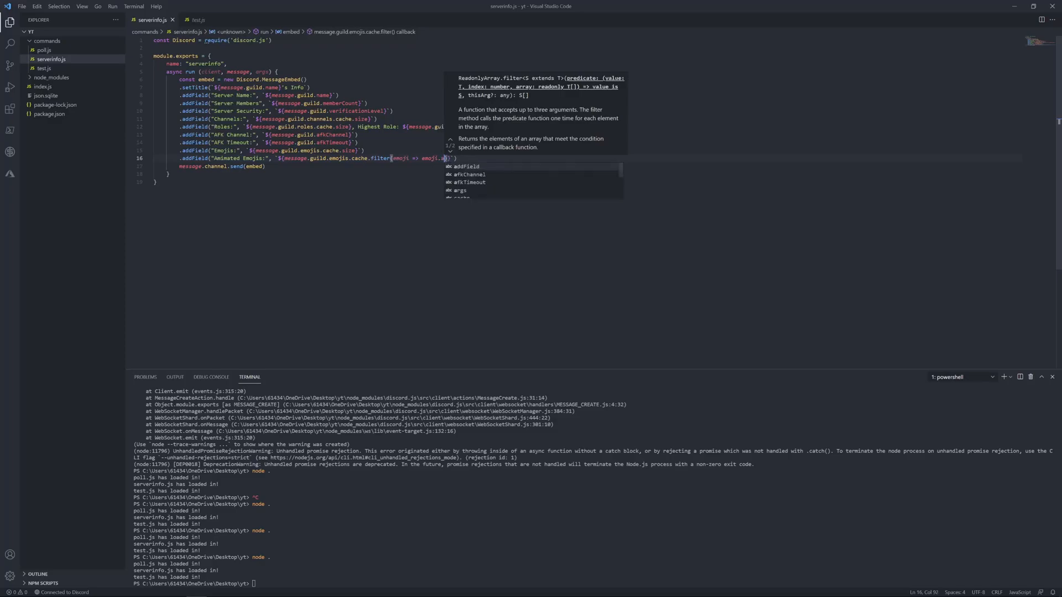
{"action": "type", "text": "nimated.size"}
{"action": "left_click", "coordinate": [593, 583]}
{"action": "type", "text": "node ."}
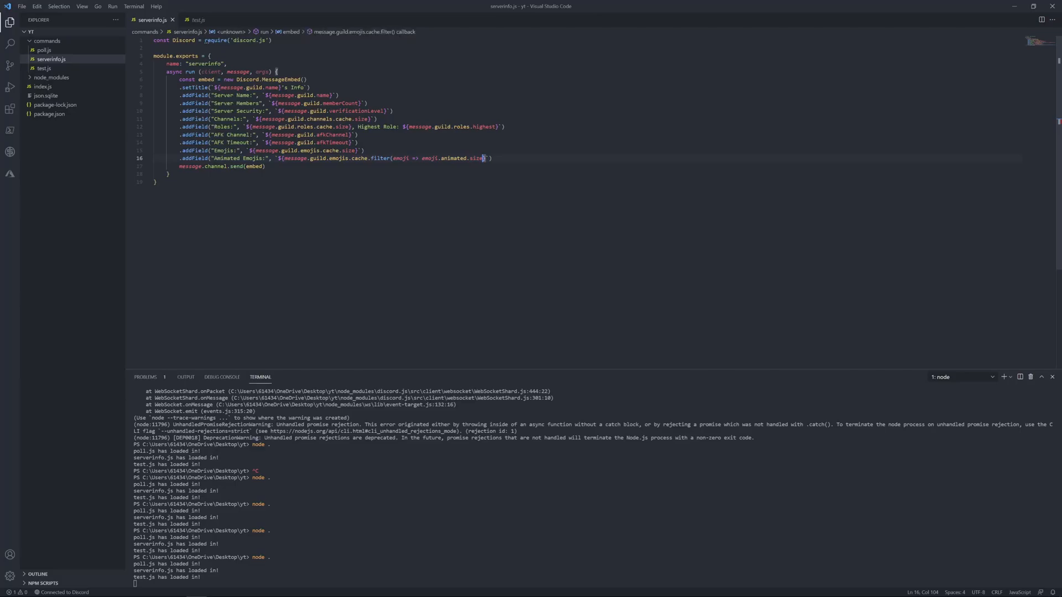
- Run yt!serverinfo in Discord and scroll the reply, where Animated Emojis shows [object Map]
{"action": "key", "text": "Backspace"}
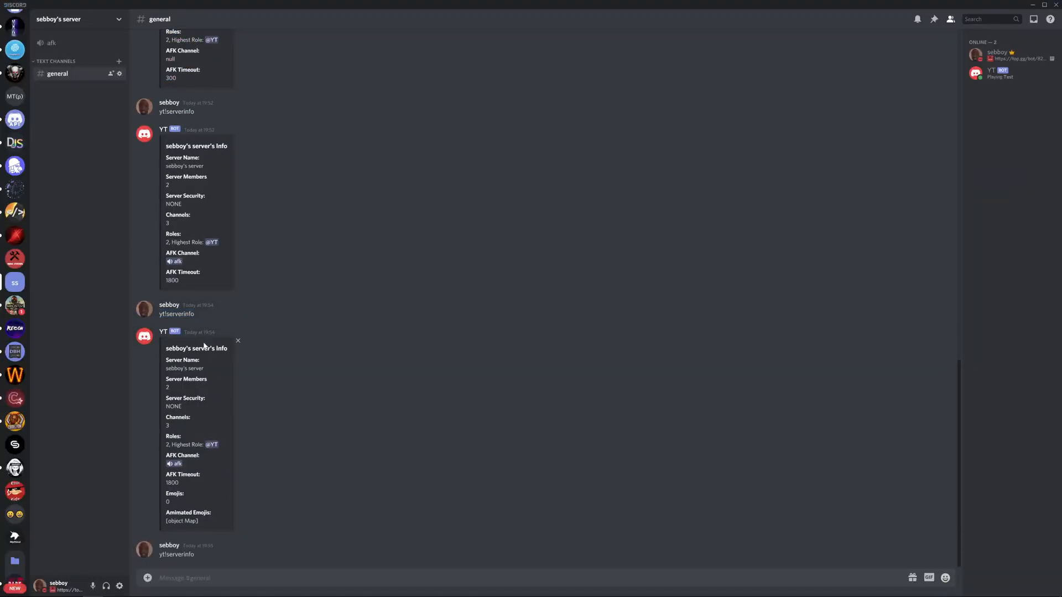
{"action": "scroll", "scroll_direction": "down", "scroll_amount": 3}
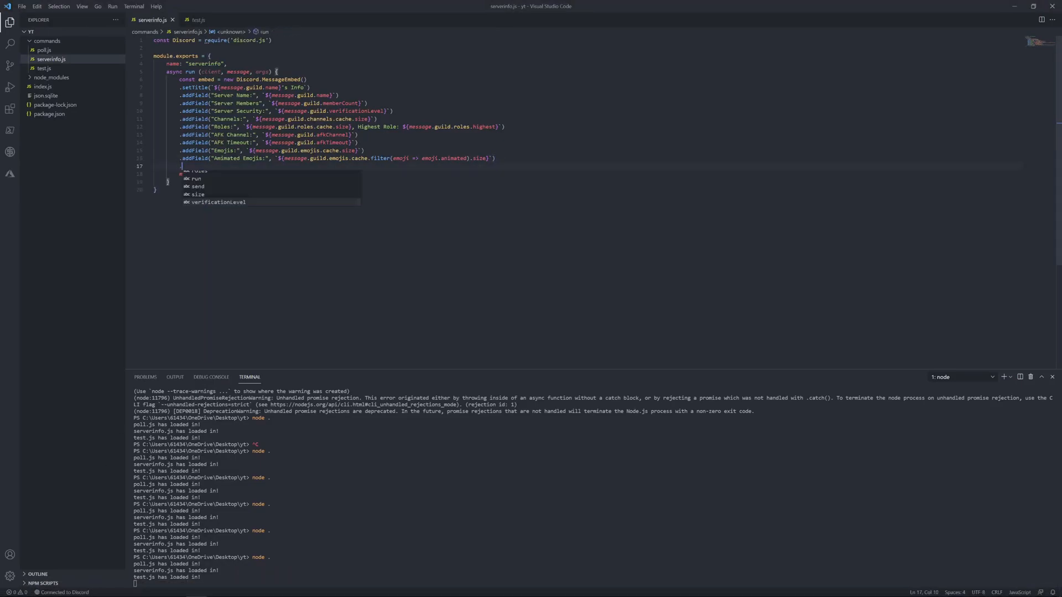
- Add .setTimestamp() to the embed chain
{"action": "type", "text": "set"}
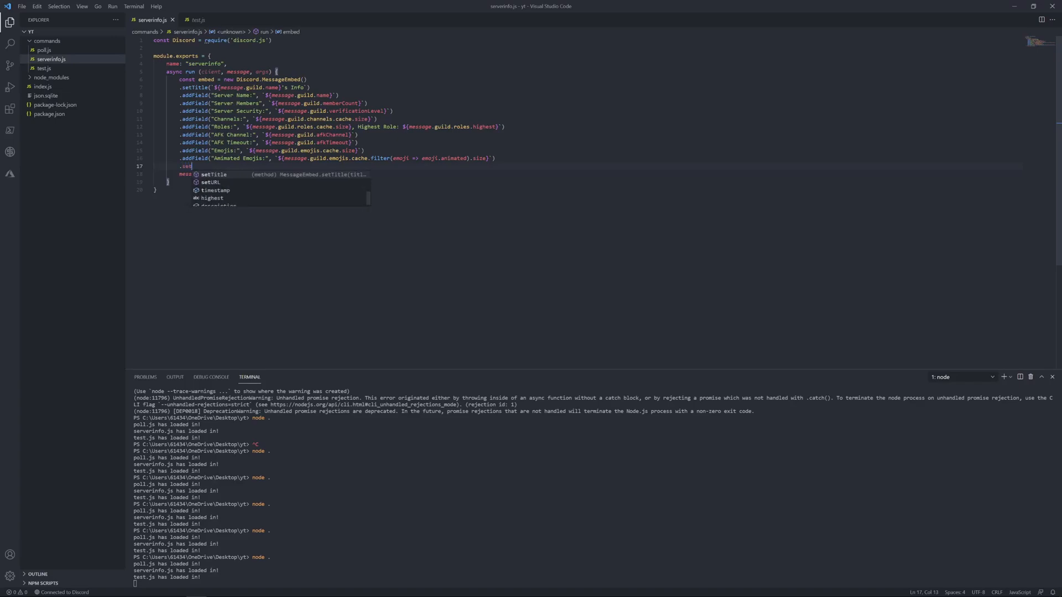
{"action": "type", "text": "tamp"}
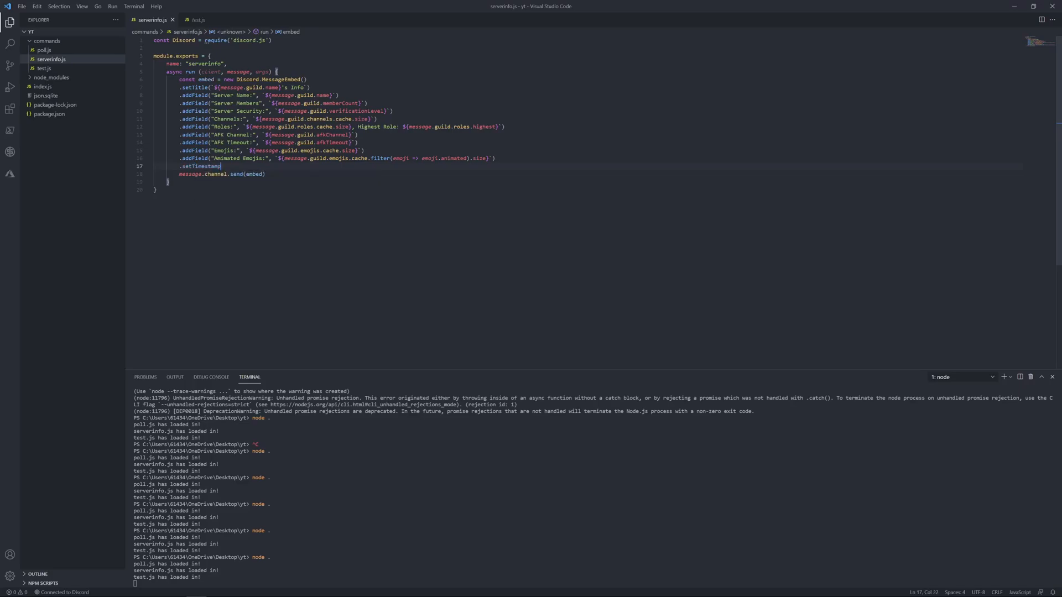
{"action": "type", "text": "()"}
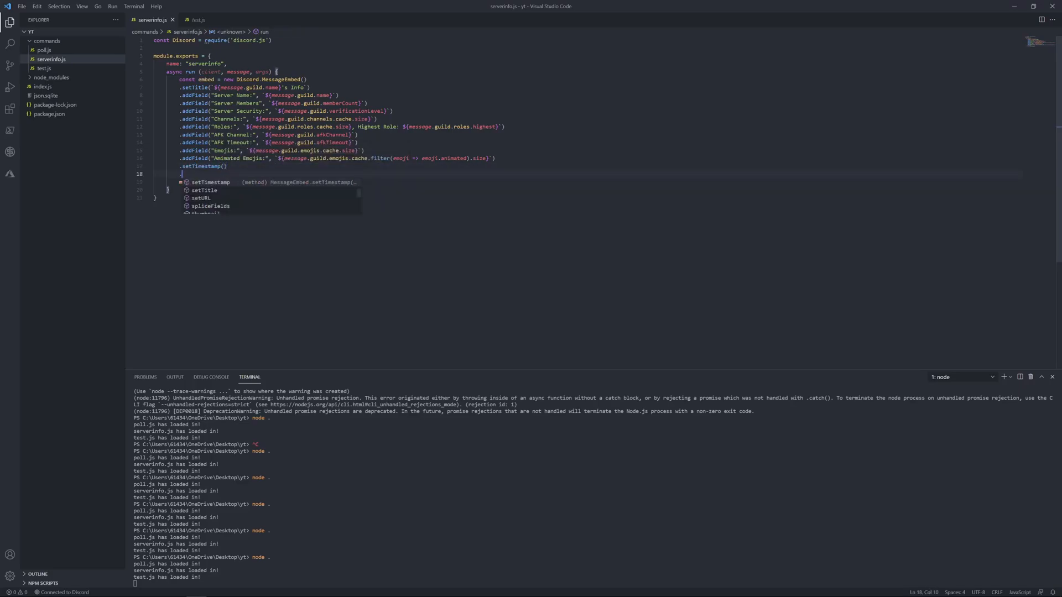
- Add .setThumbnail using message.guild.iconURL({dynamic: true})
{"action": "type", "text": ".set"}
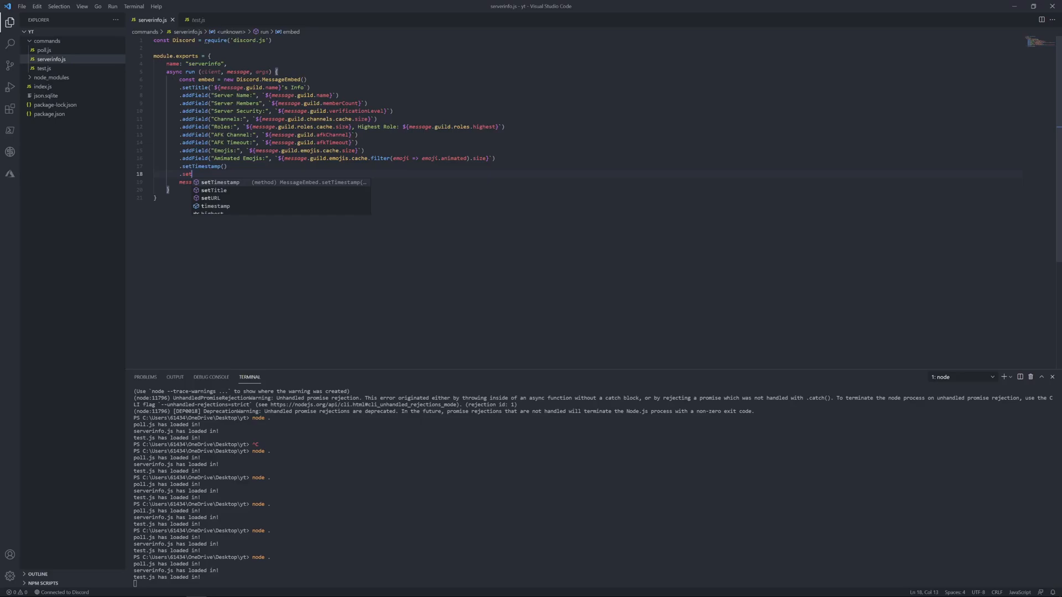
{"action": "type", "text": "Thumbnail(`${message.guild"}
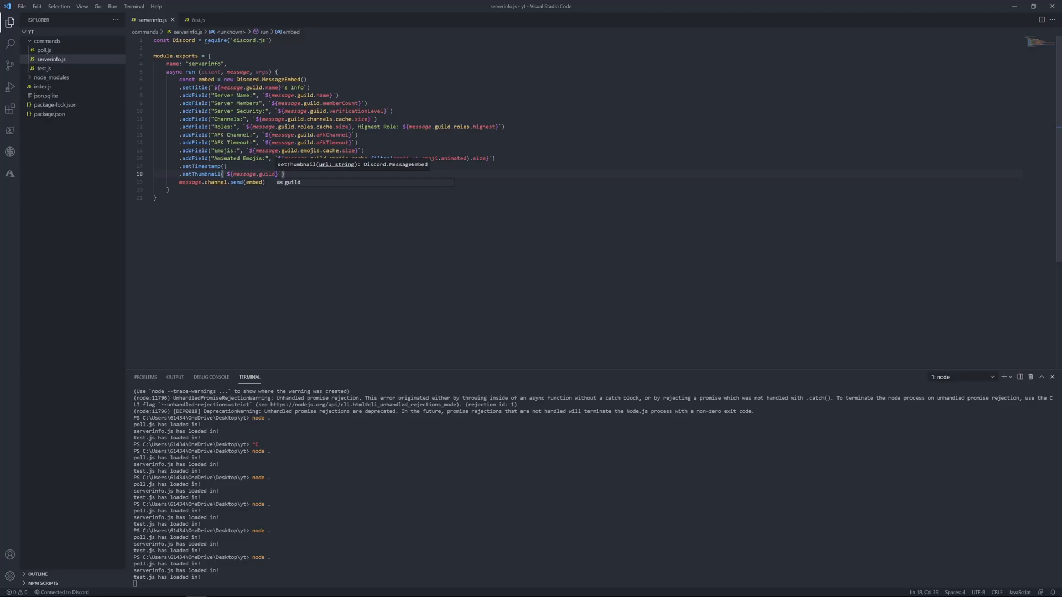
{"action": "type", "text": "ic"}
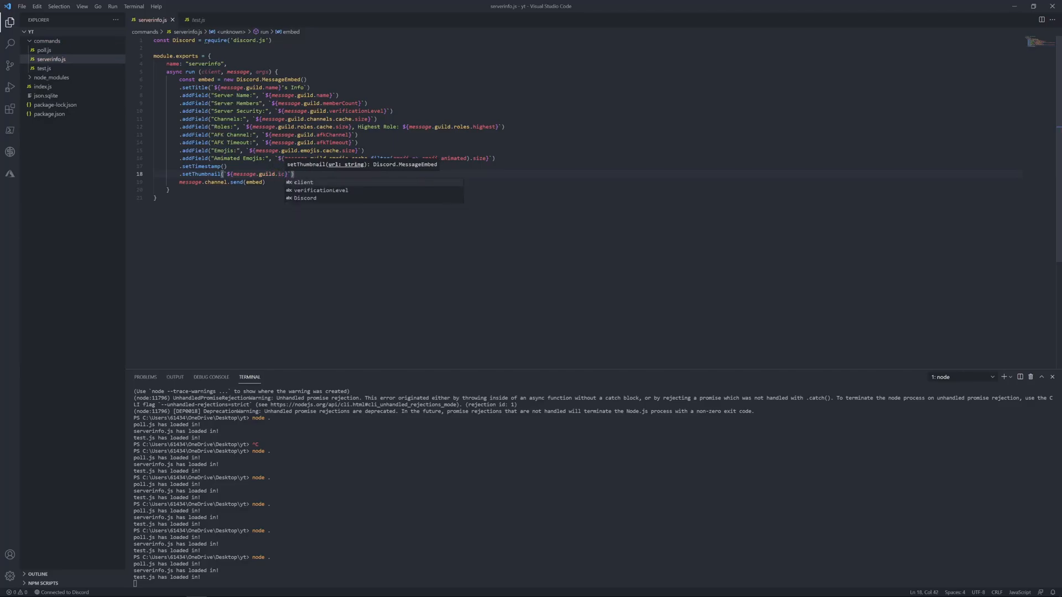
{"action": "type", "text": "onURL({"}
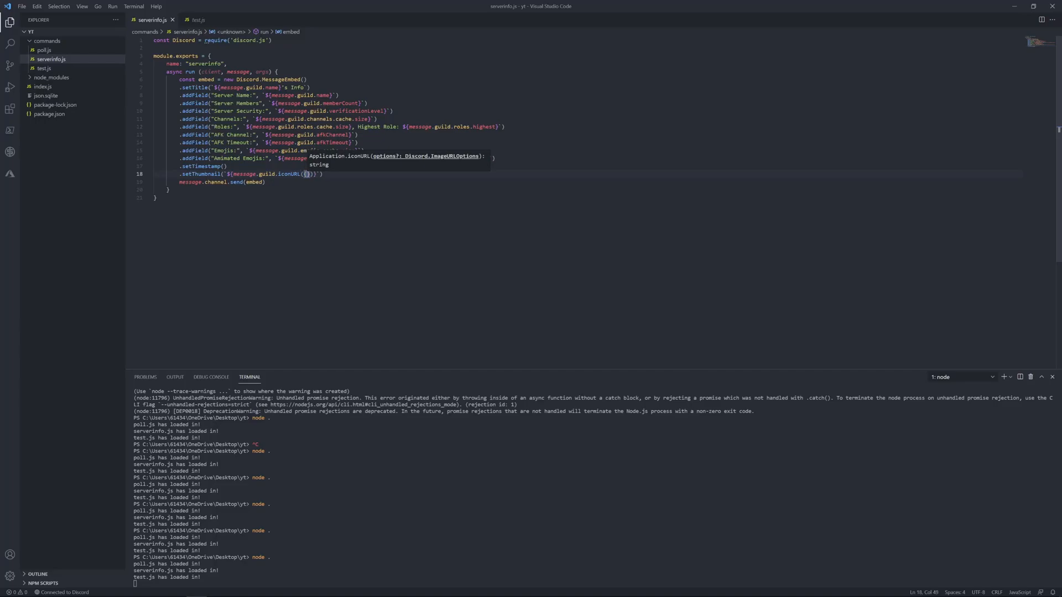
{"action": "type", "text": "dyn"}
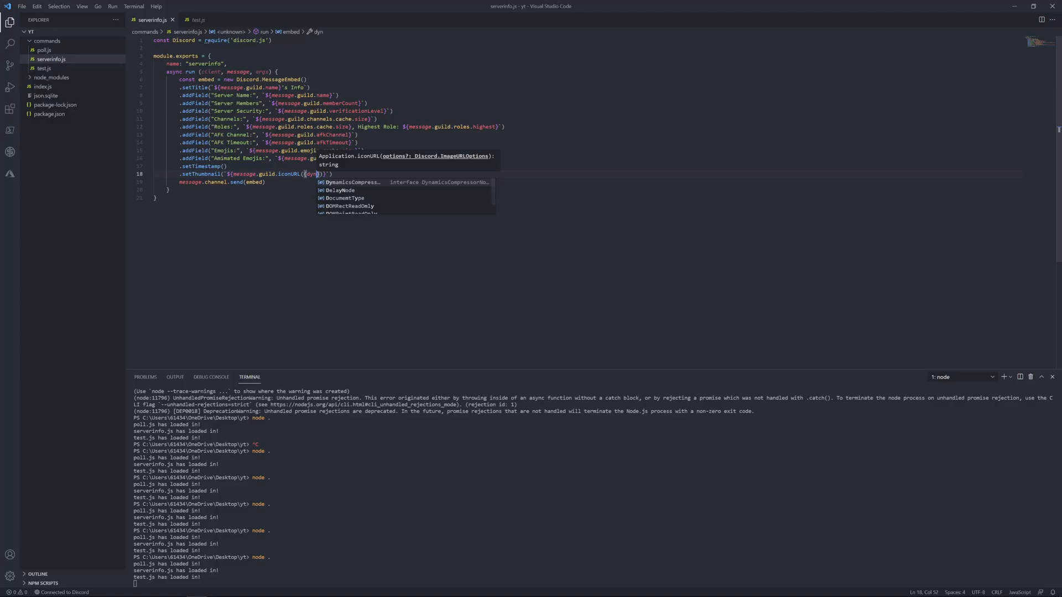
{"action": "type", "text": "amic"}
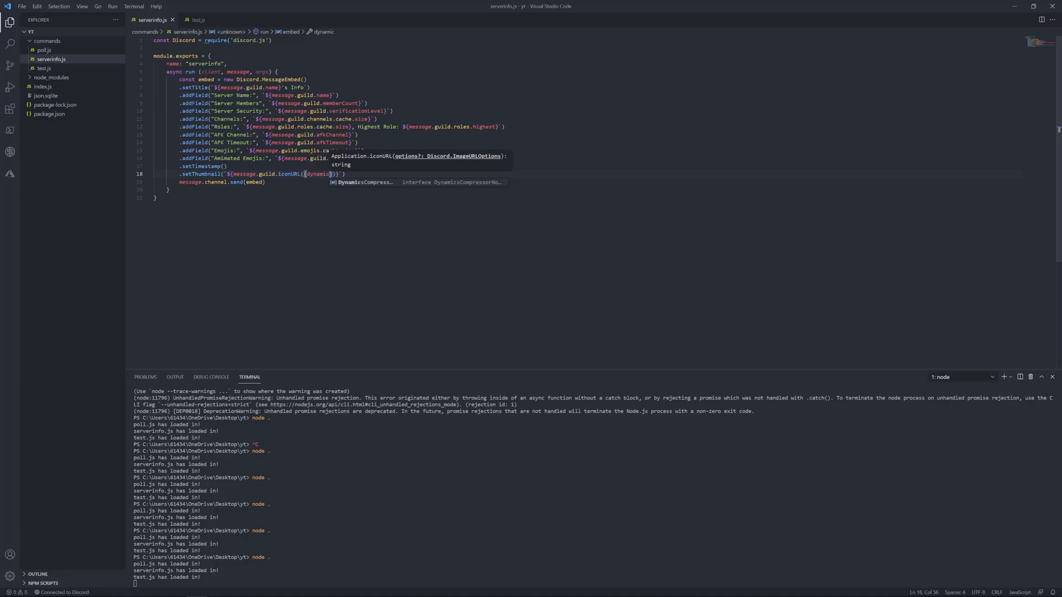
{"action": "type", "text": ":"}
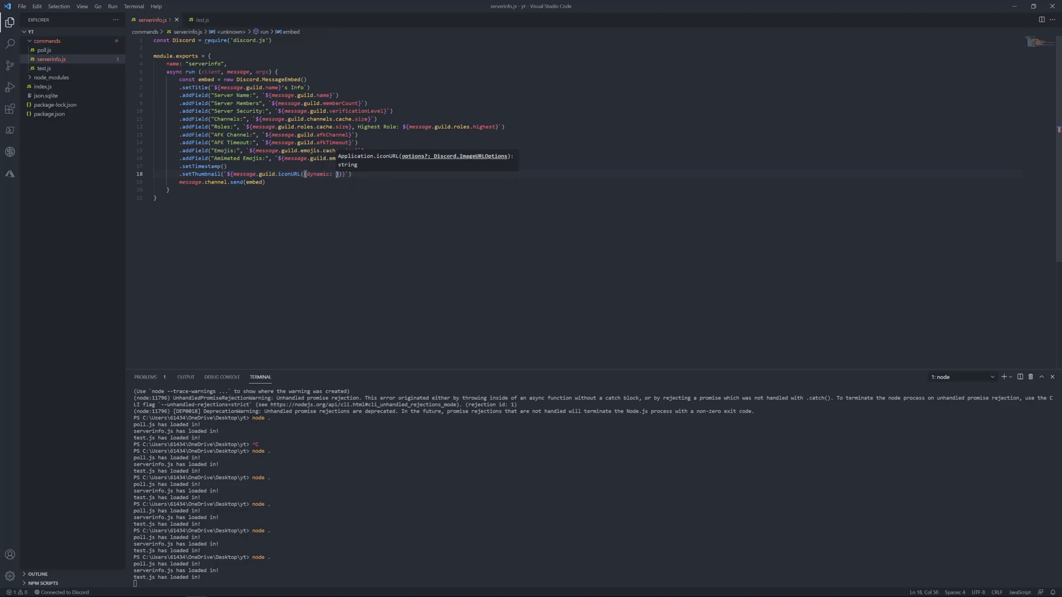
{"action": "type", "text": "tr"}
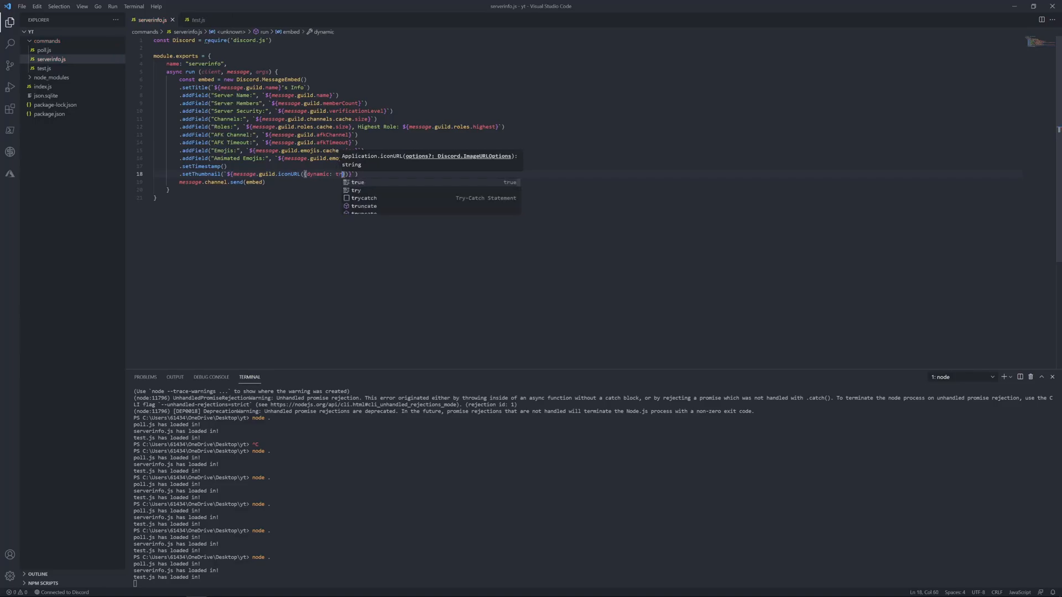
{"action": "type", "text": "ue"}
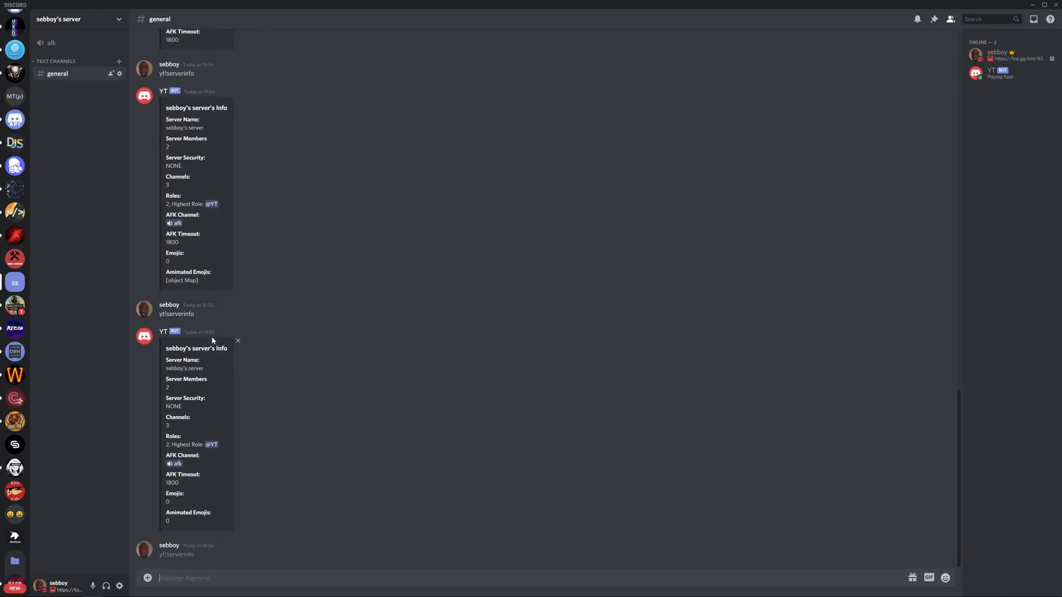
- Send yt!serverinfo in #general, confirm Animated Emojis reads 0, and return to the editor
{"action": "left_click", "coordinate": [197, 589]}
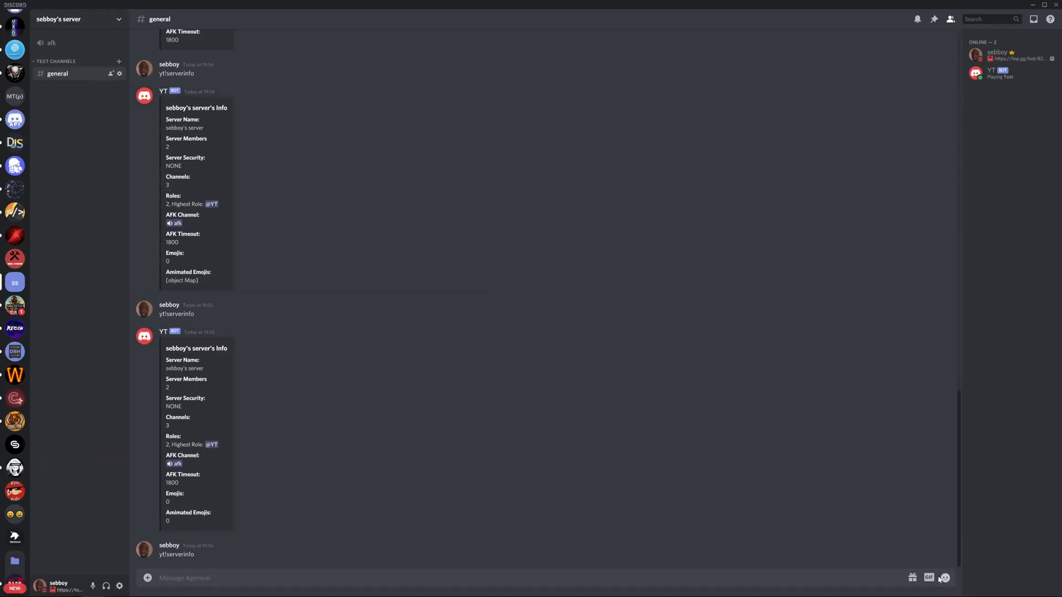
{"action": "left_click", "coordinate": [943, 577]}
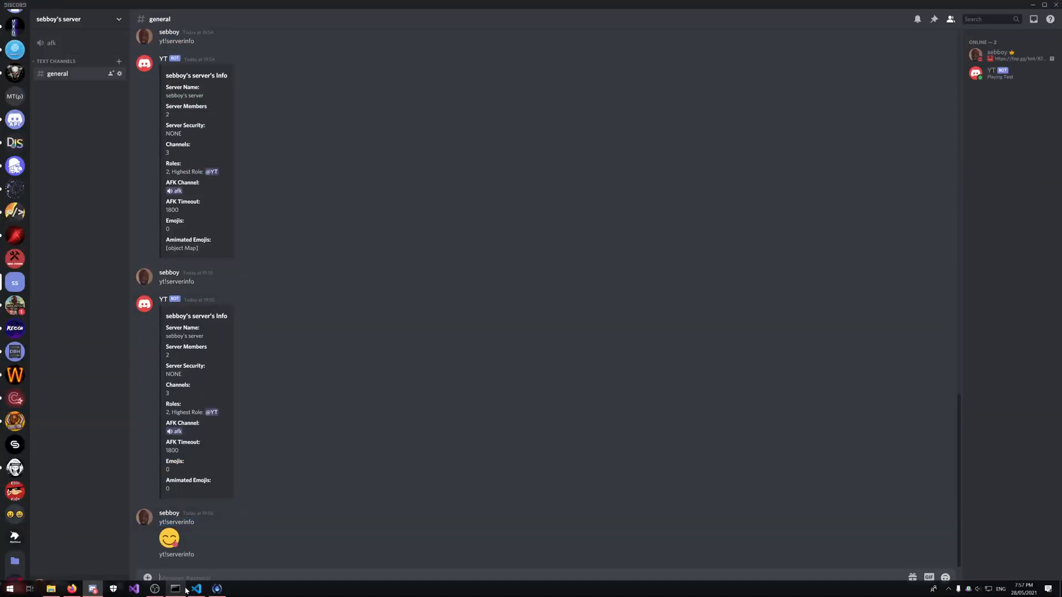
{"action": "left_click", "coordinate": [197, 587]}
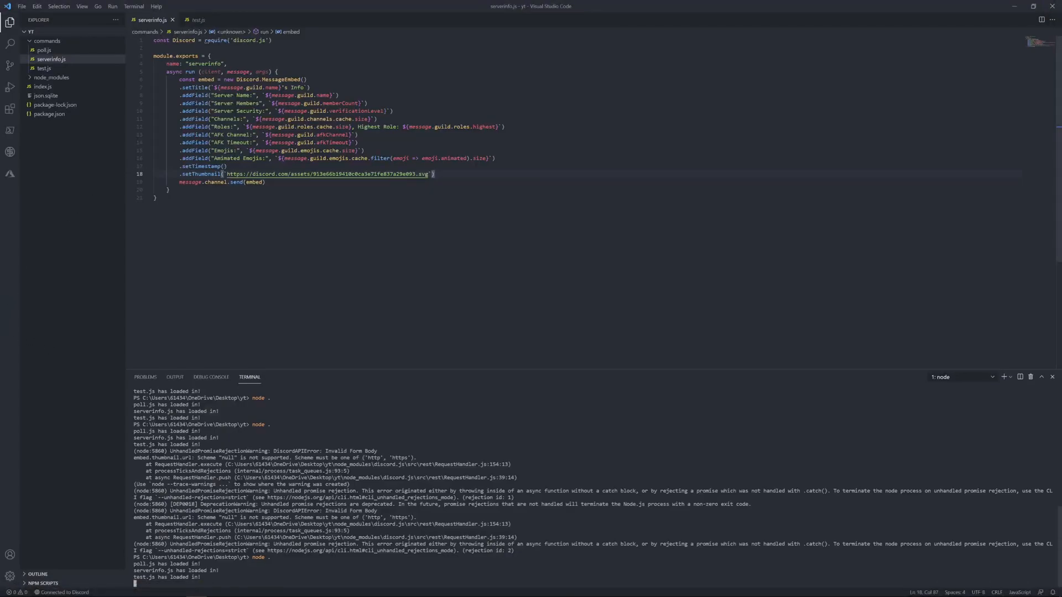
- Delete the broken setThumbnail line and rerun serverinfo so the embed ends with a timestamp
{"action": "left_click_drag", "start_coordinate": [179, 174], "coordinate": [434, 174]}
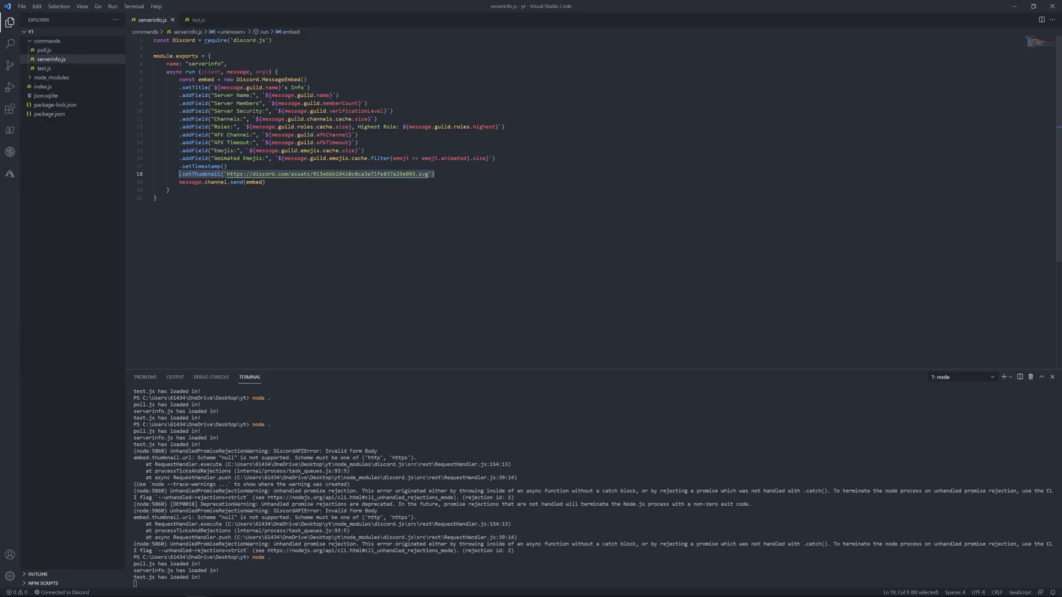
{"action": "key", "text": "Delete"}
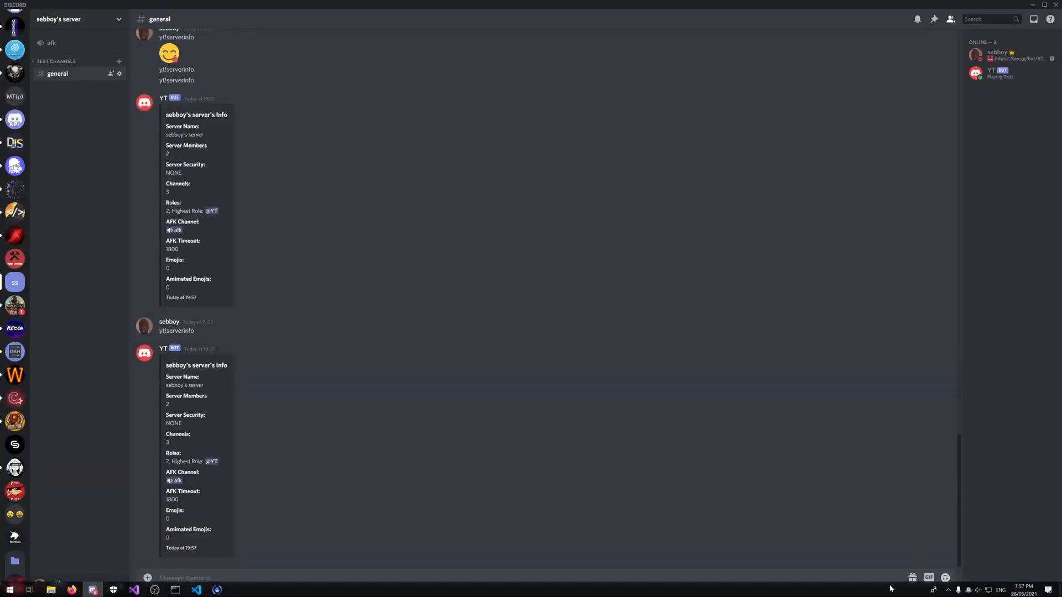
{"action": "left_click", "coordinate": [946, 578]}
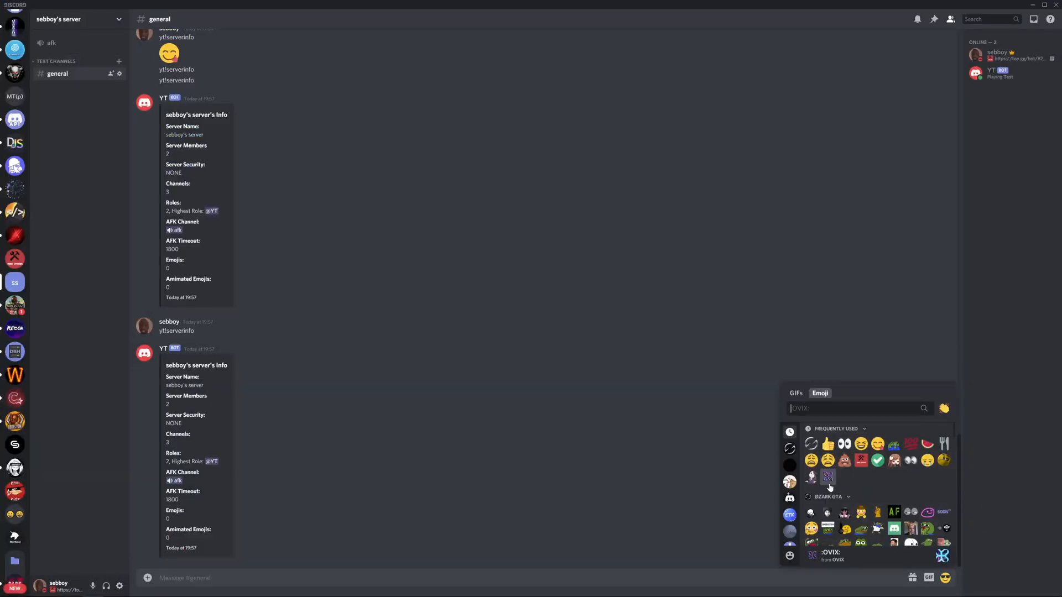